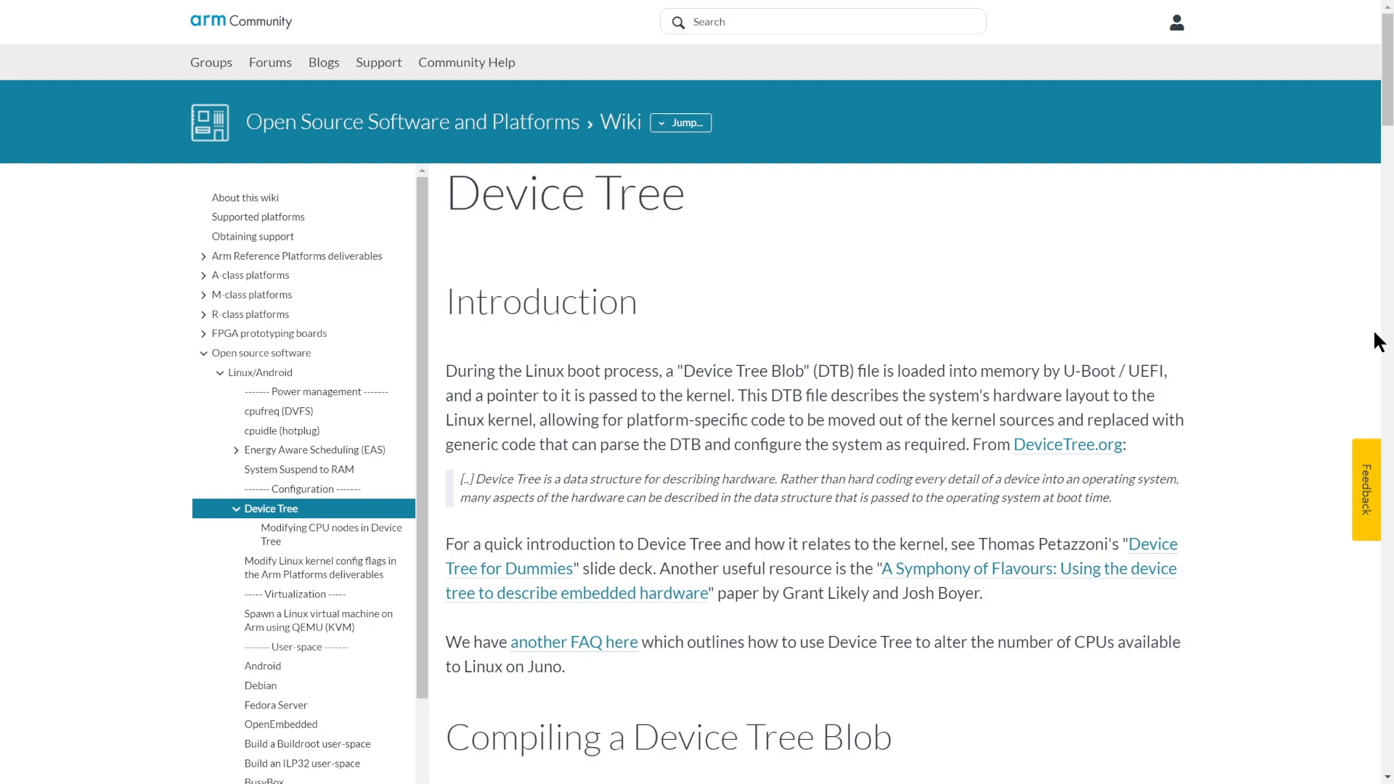
pyautogui.moveTo(1254, 412)
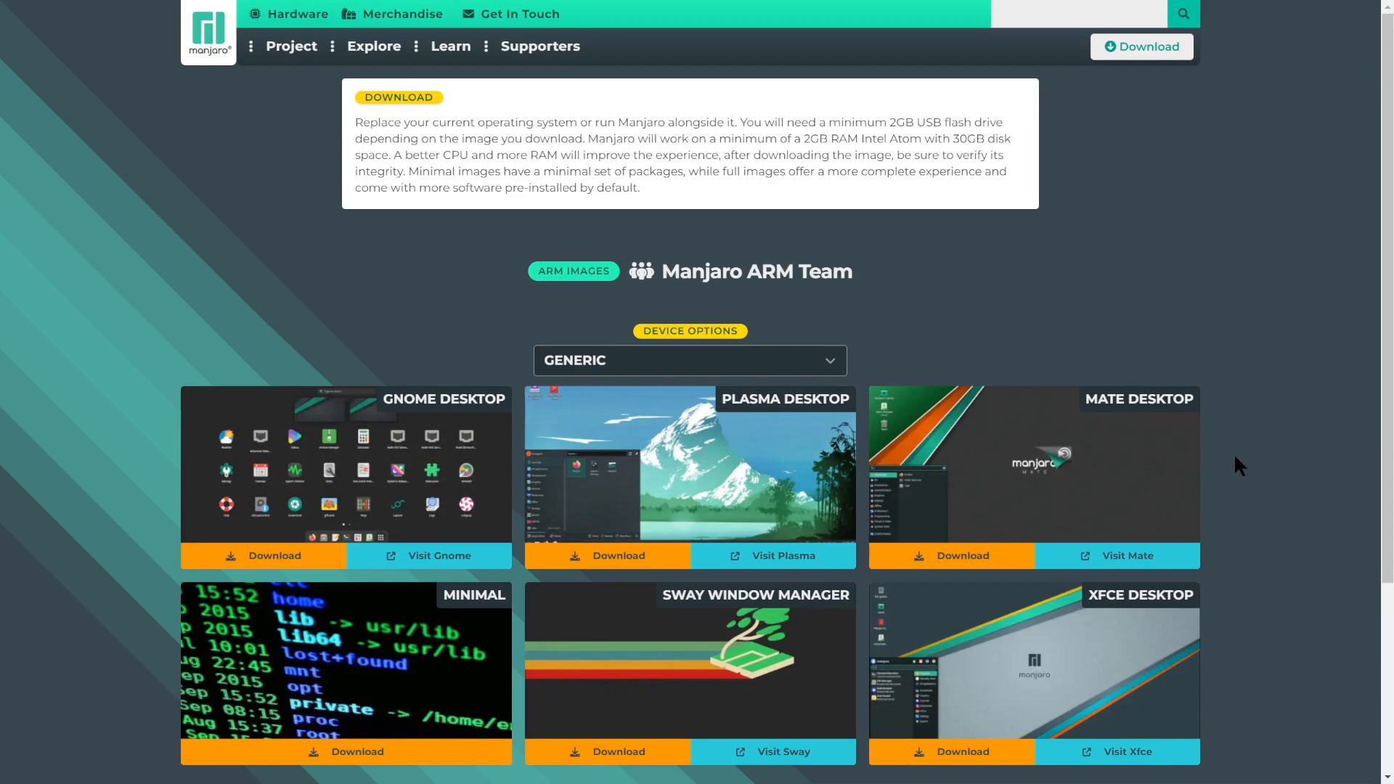
pyautogui.moveTo(1052, 427)
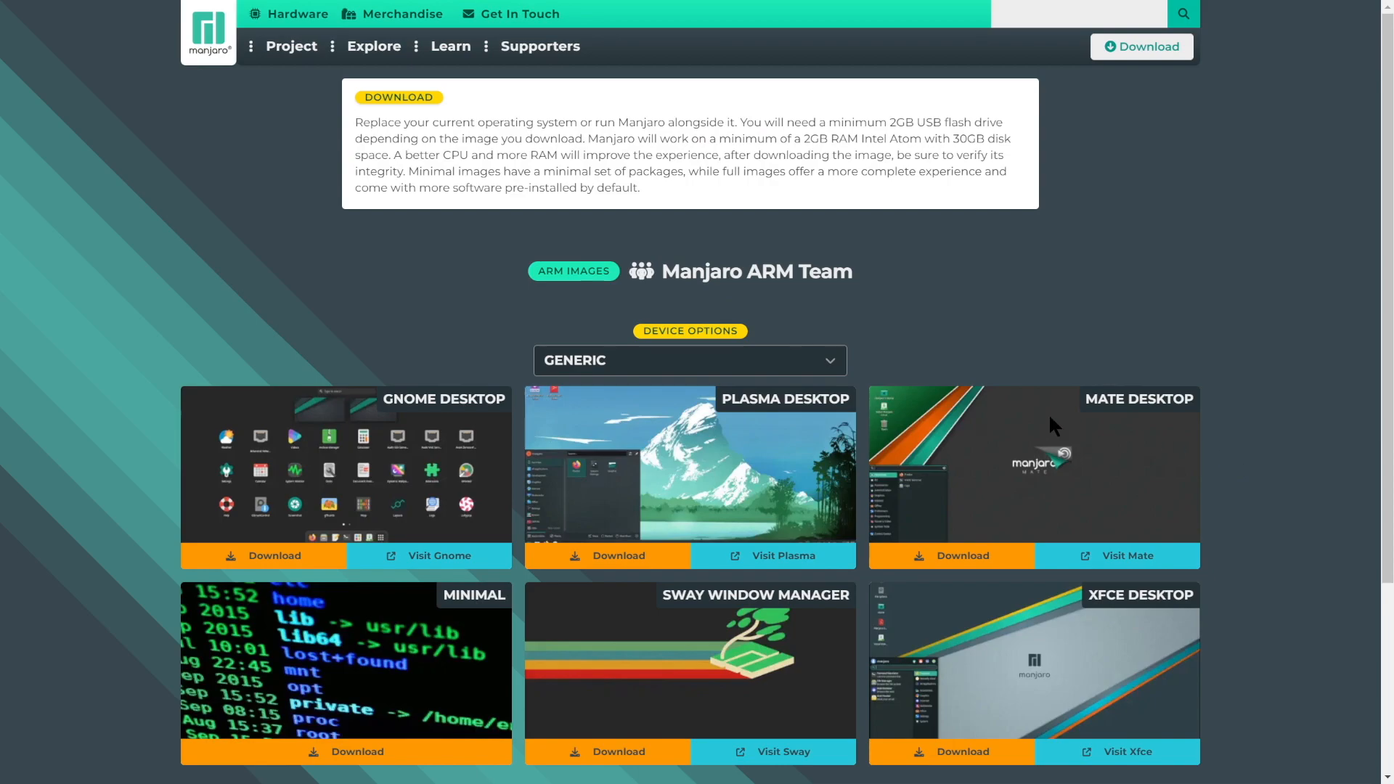
# Step: Follow the link from the Device Tree wiki to the Manjaro ARM downloads page
pyautogui.click(689, 360)
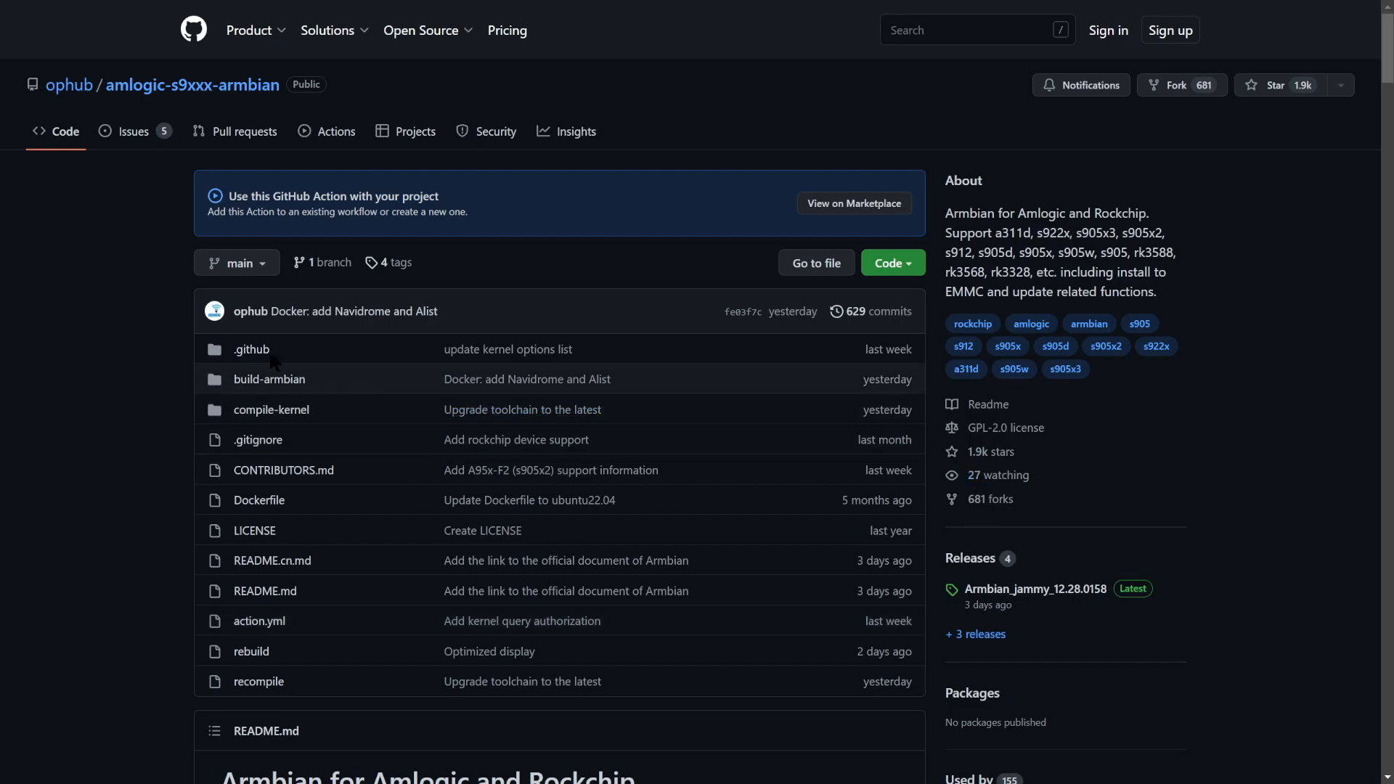
# Step: Reach the Orange Pi 5 Debian Image downloads link and follow it to the Baidu folder
pyautogui.scroll(-3)
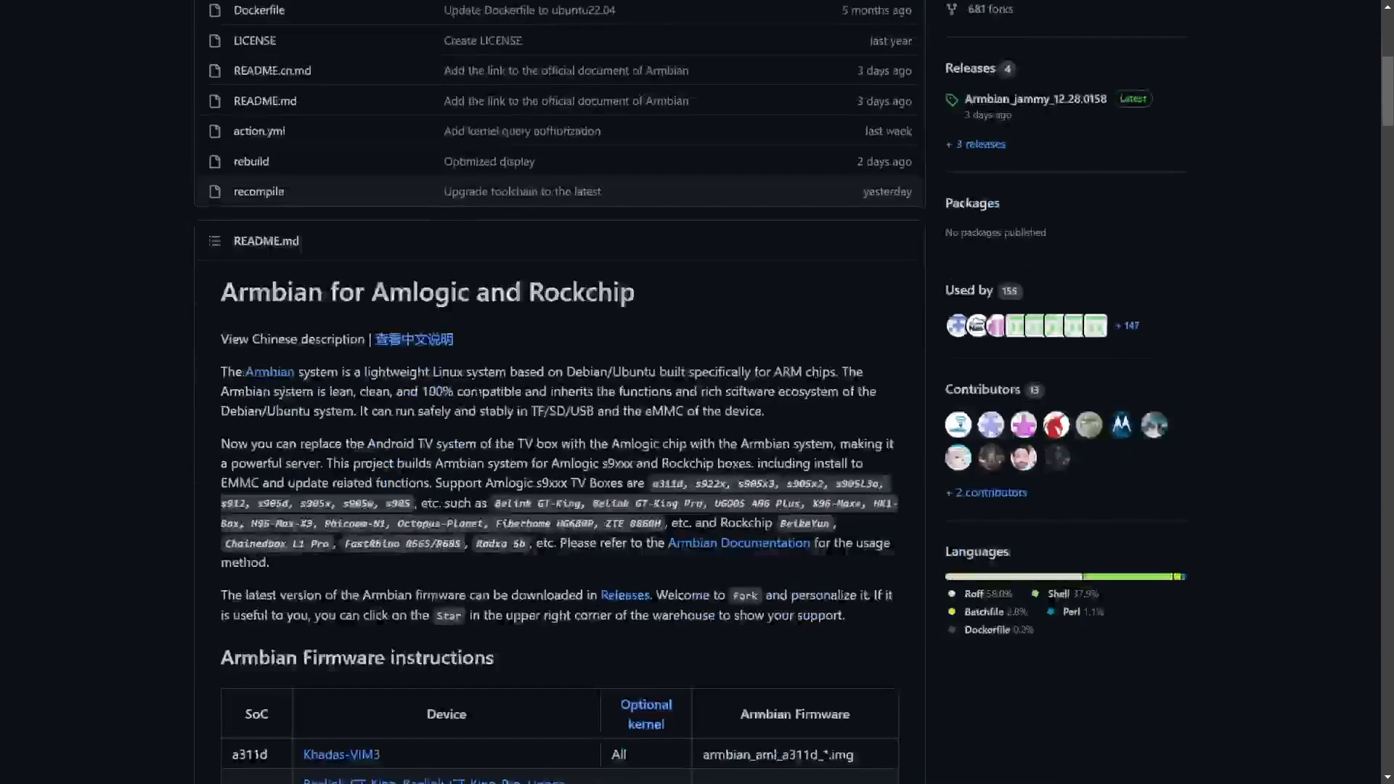
pyautogui.scroll(-3)
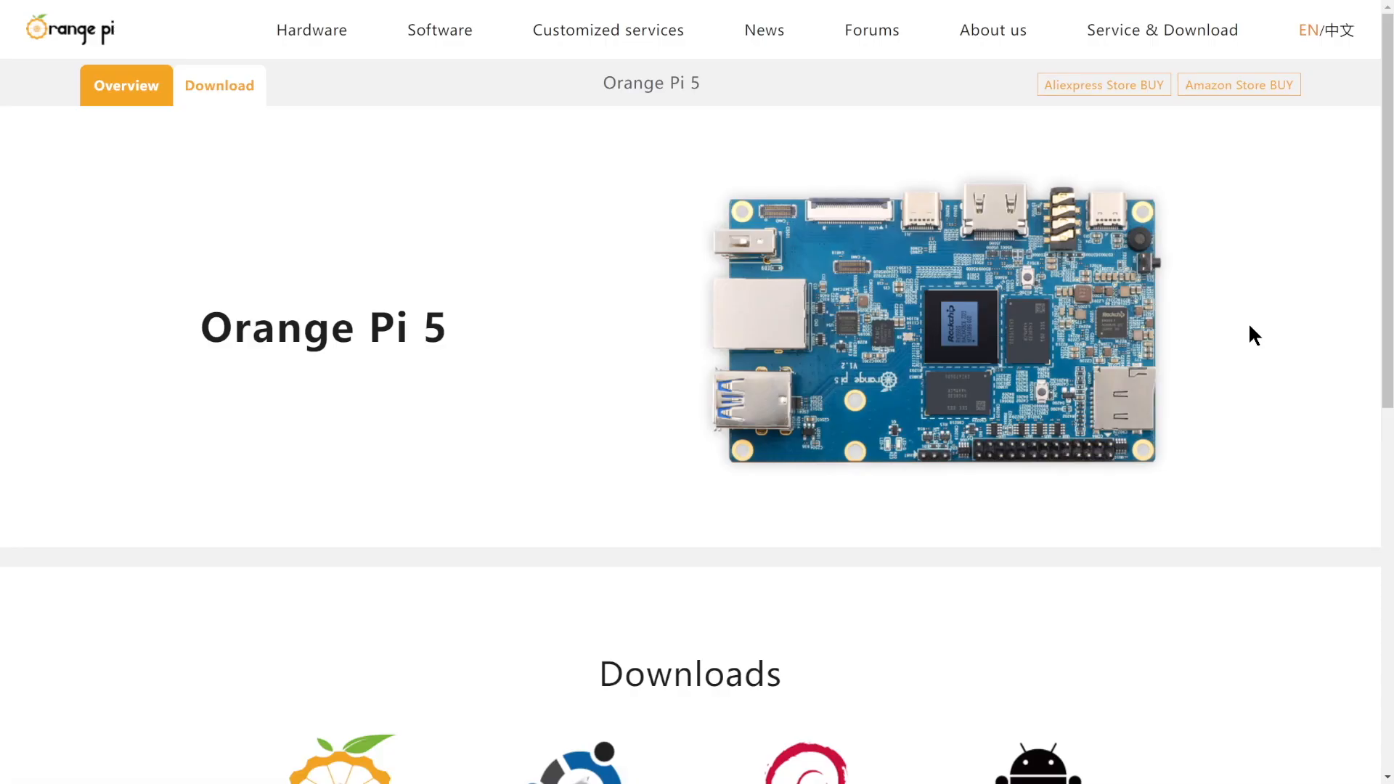
pyautogui.scroll(-3)
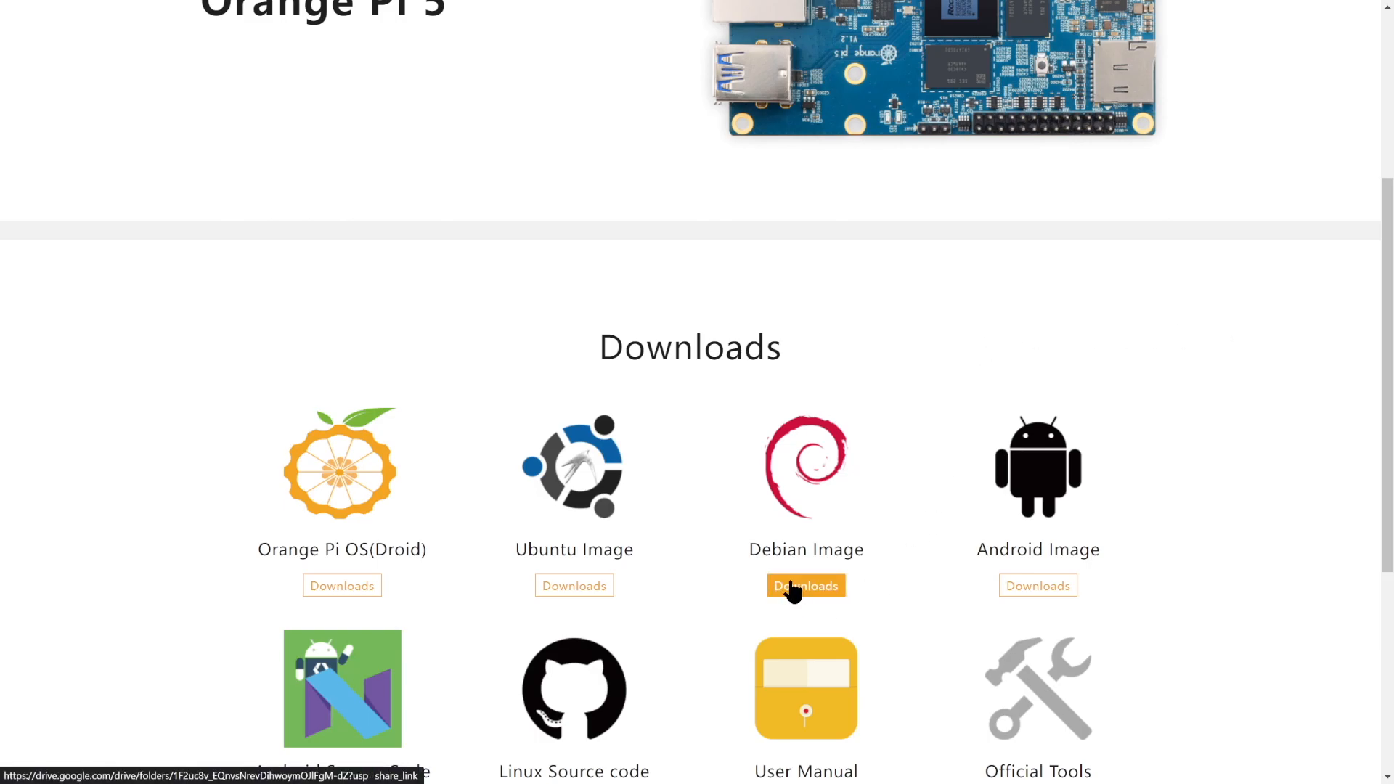
pyautogui.click(804, 585)
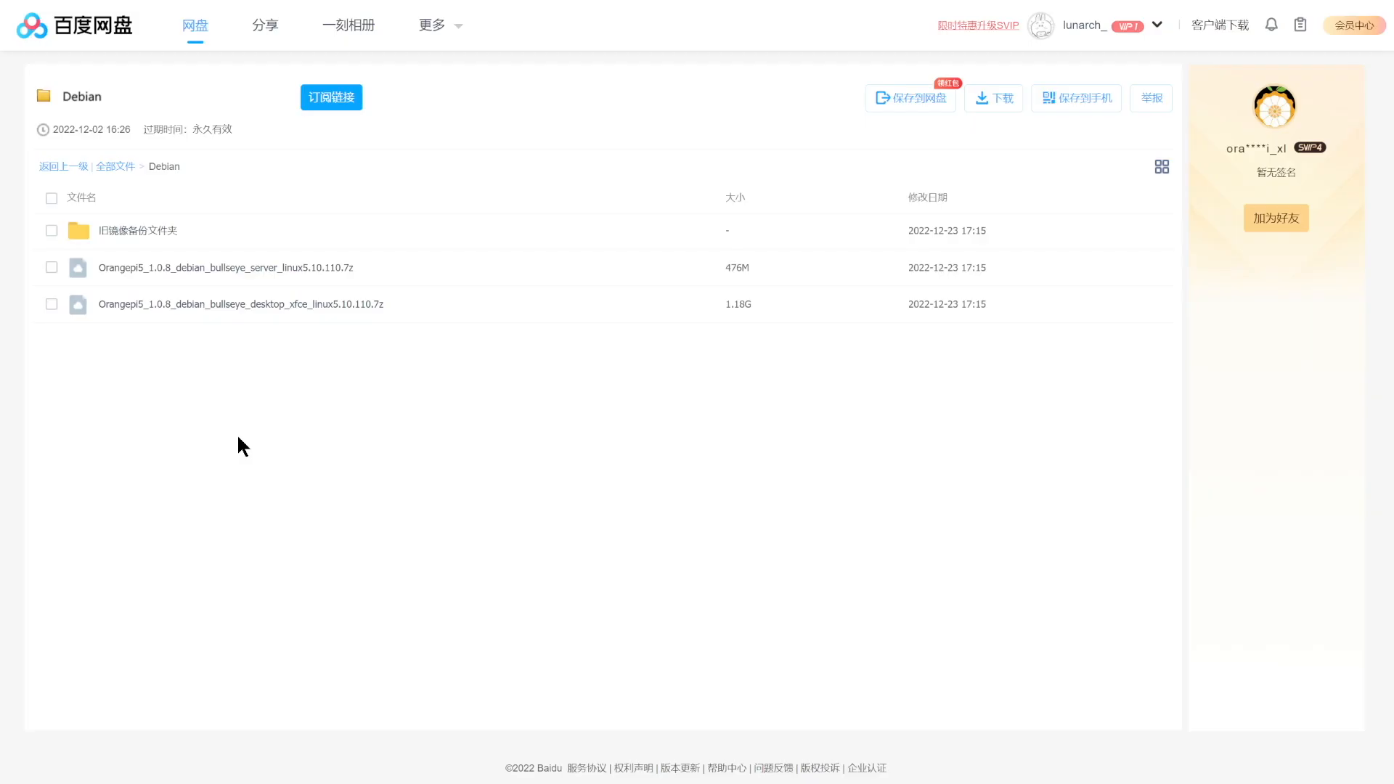
pyautogui.moveTo(202, 385)
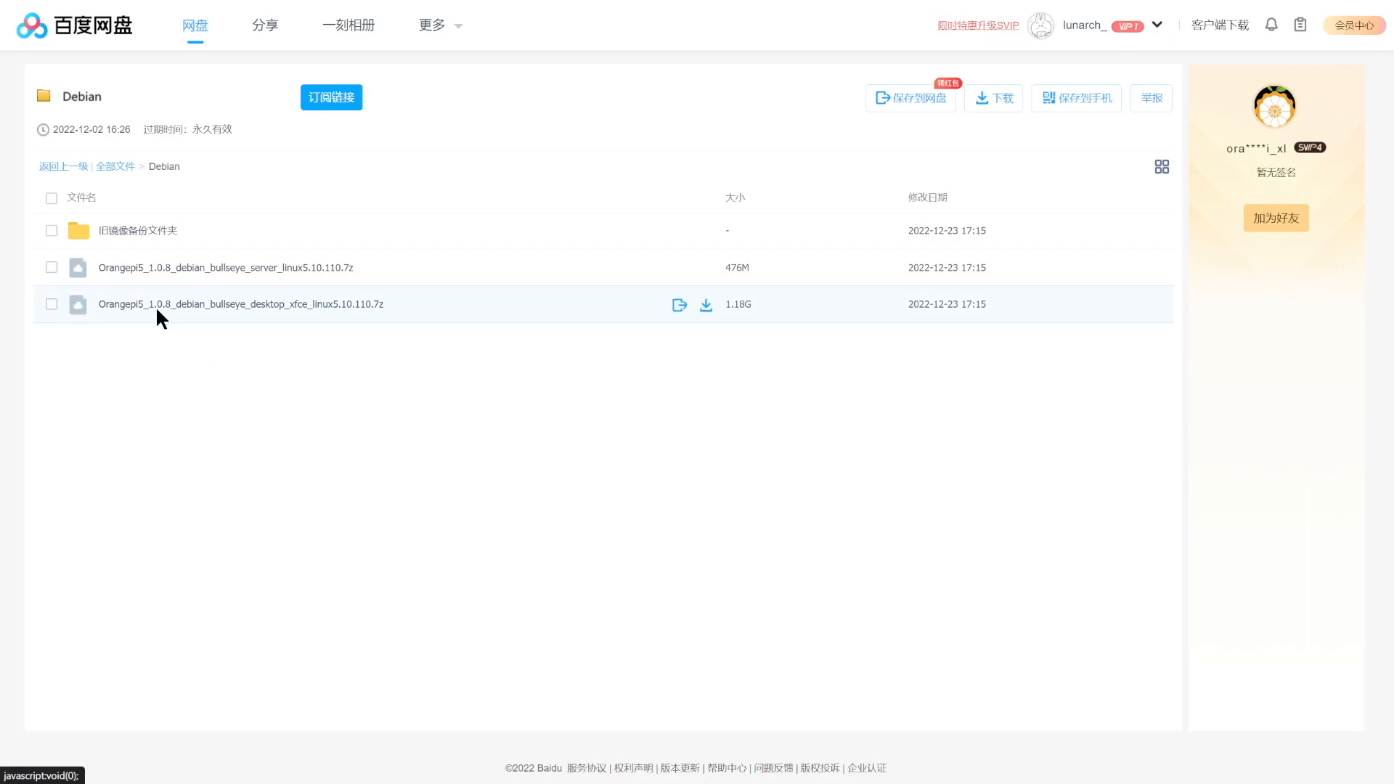
pyautogui.moveTo(184, 334)
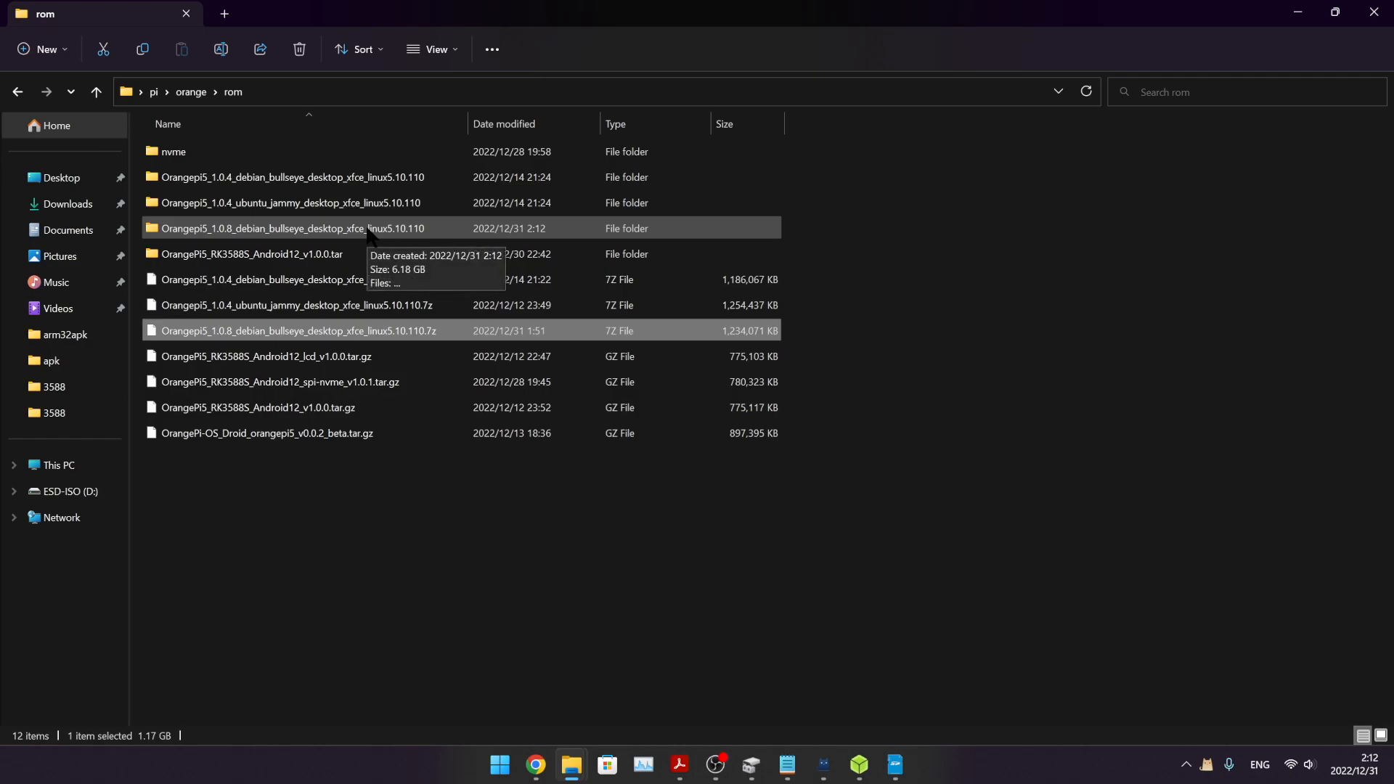
# Step: Enter the extracted Debian 1.0.8 desktop image folder and launch Disk Management from the Start menu
pyautogui.doubleClick(293, 228)
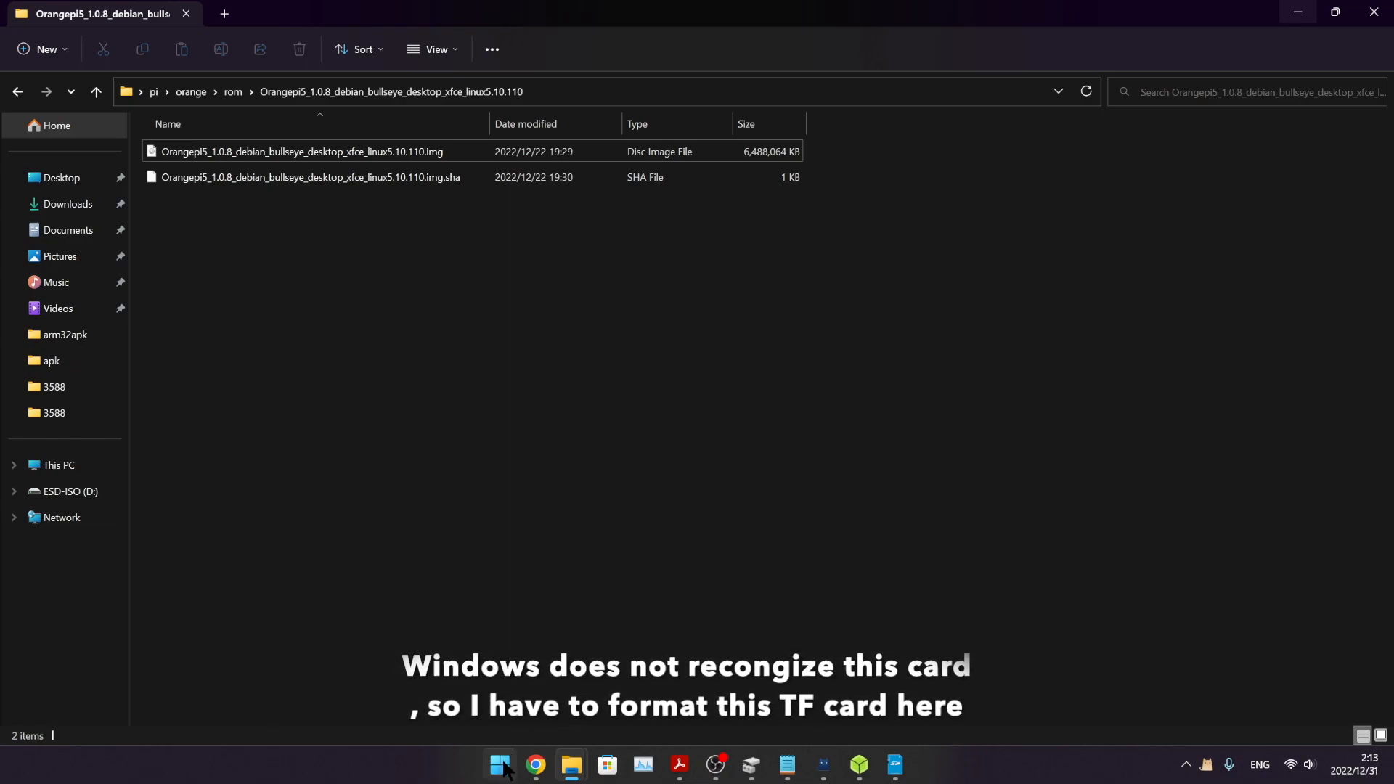
pyautogui.rightClick(499, 765)
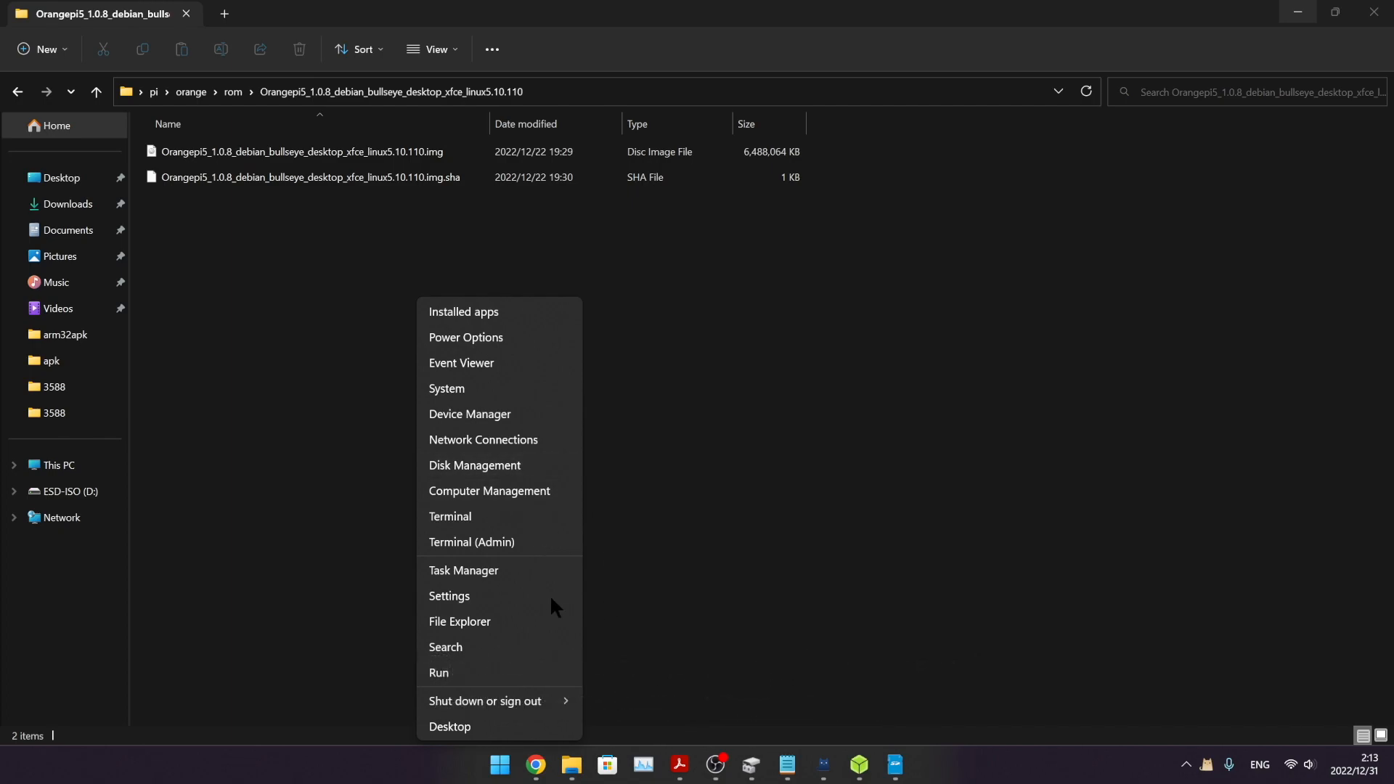
pyautogui.click(474, 465)
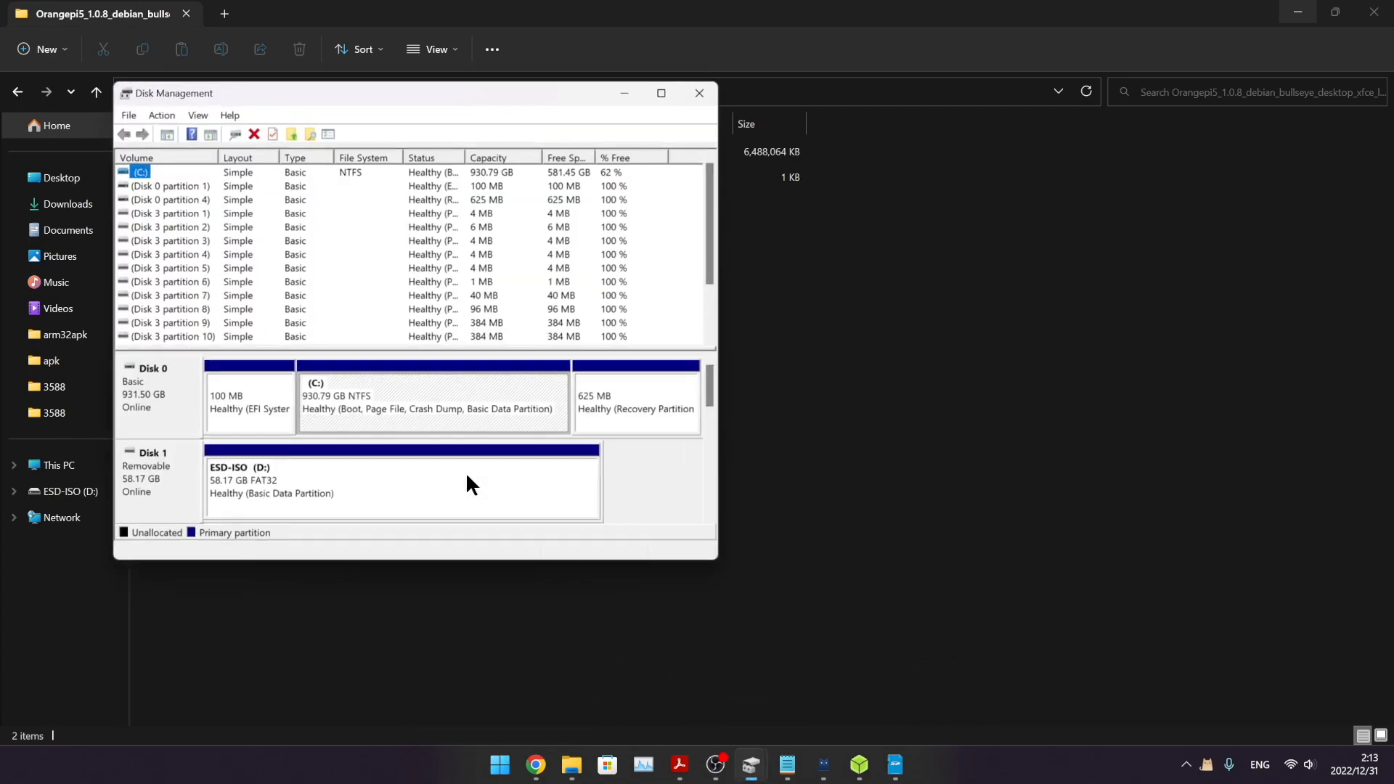
# Step: Delete the card's existing partitions on Disk 3, including the leftover 1 MB partition
pyautogui.click(659, 93)
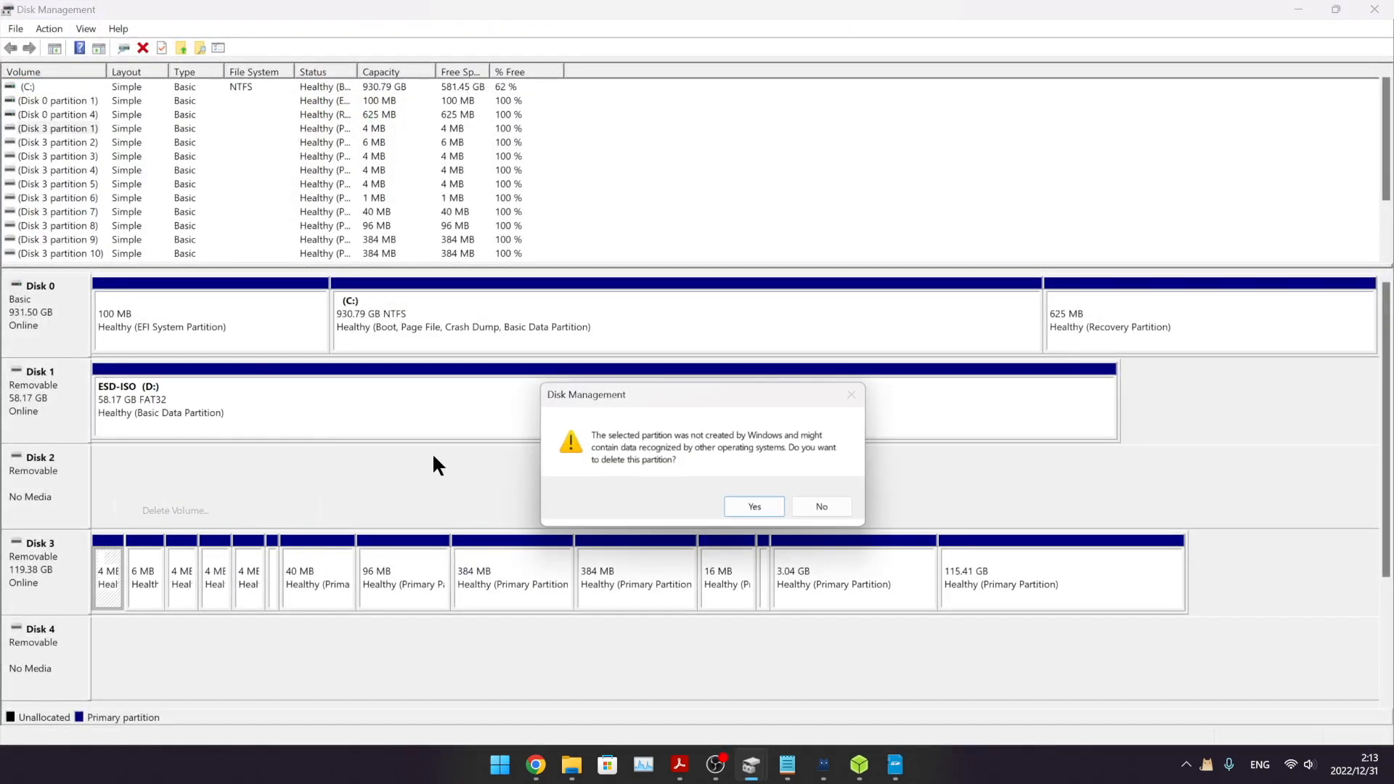
pyautogui.click(754, 505)
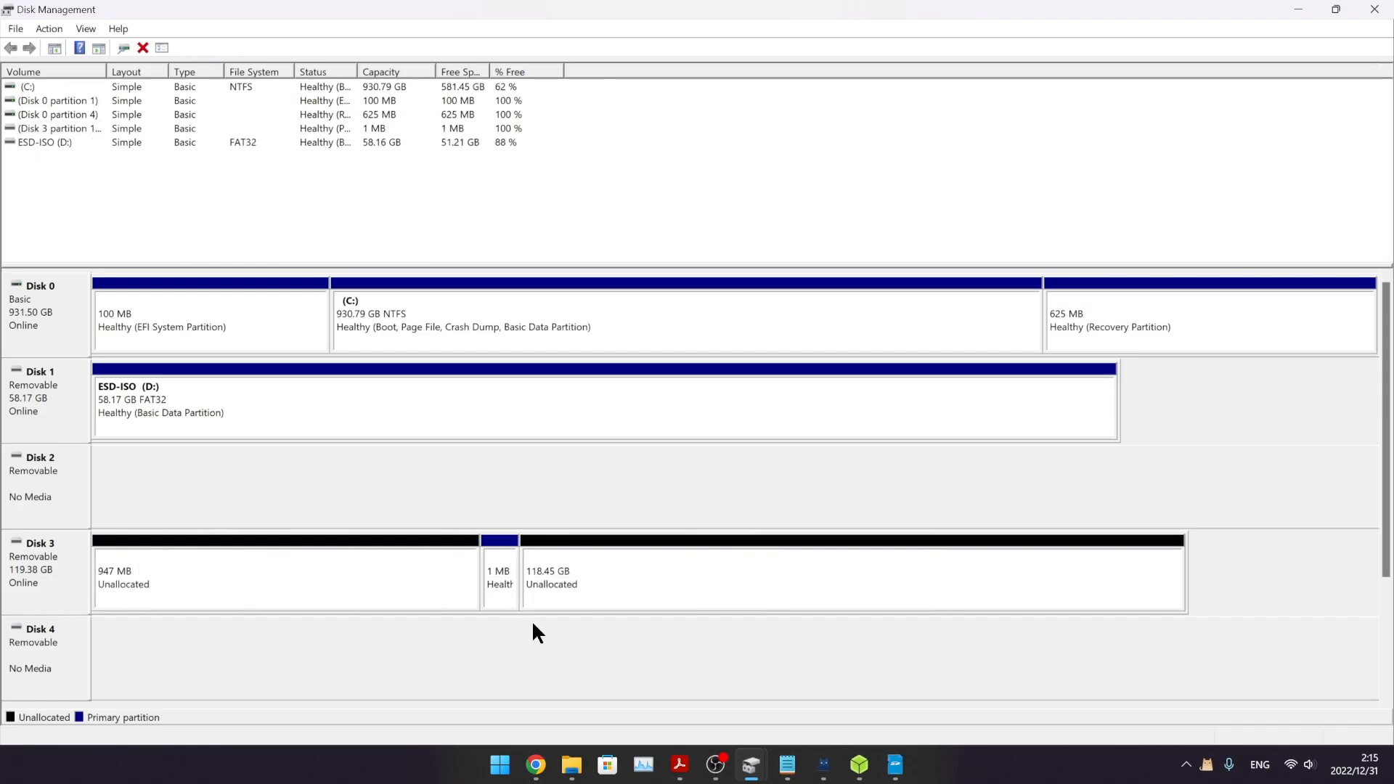
pyautogui.rightClick(498, 540)
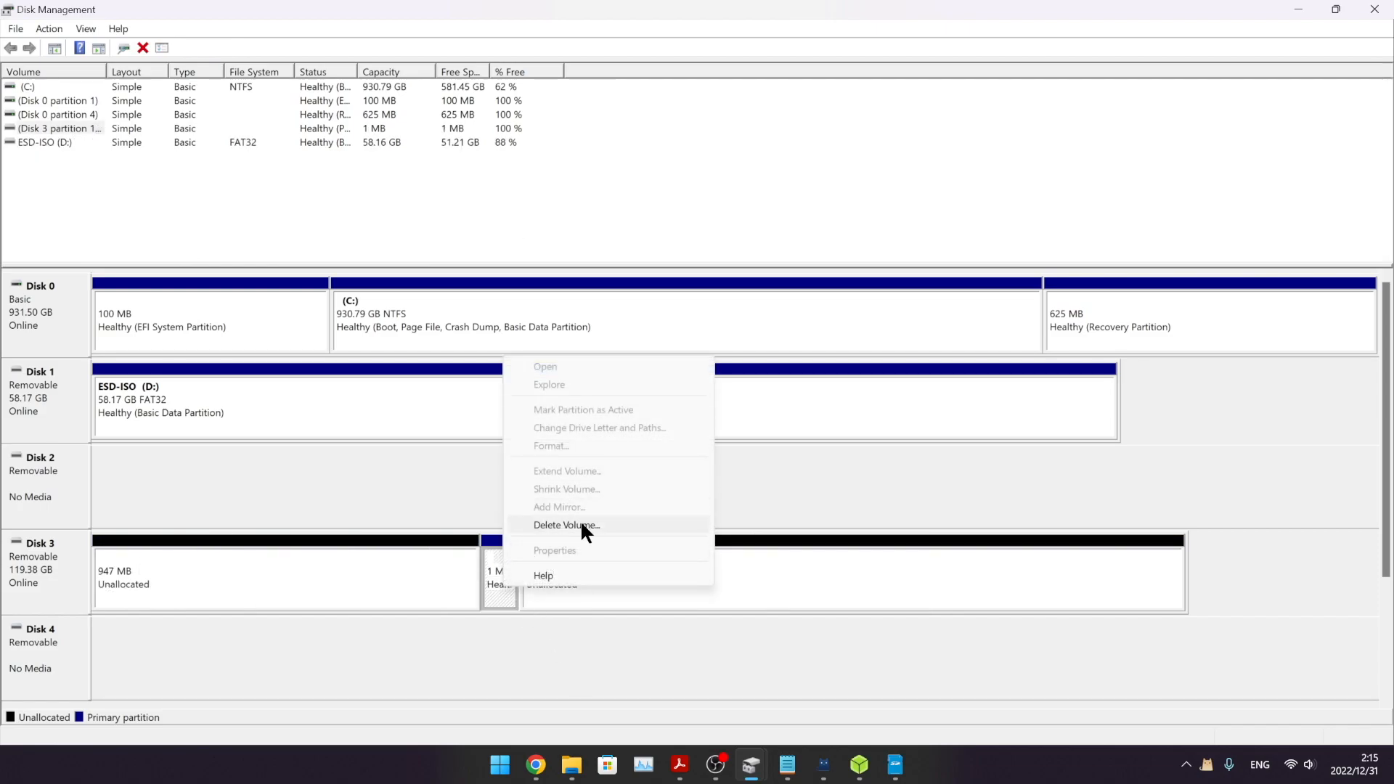
pyautogui.click(564, 524)
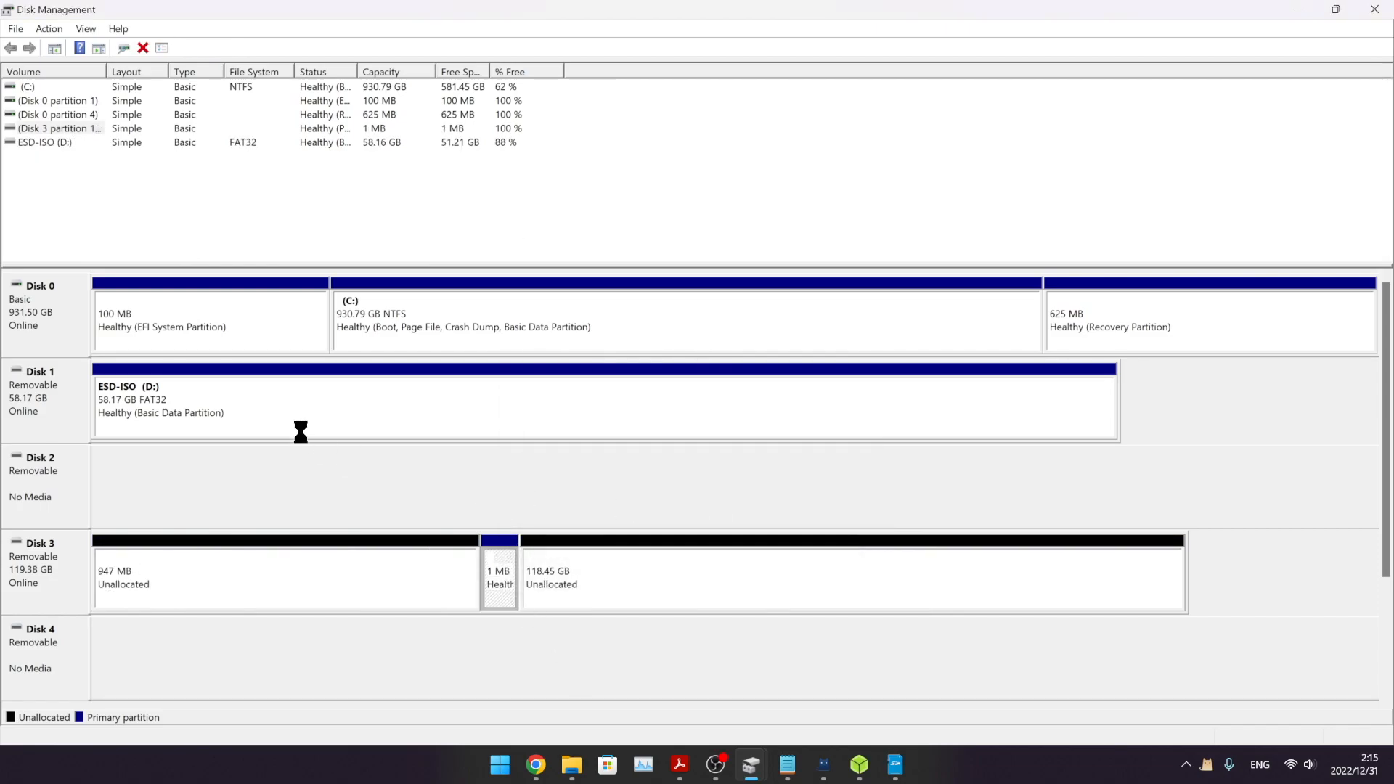
# Step: Create a new exFAT simple volume H: on the card and quick-format it in SD Card Formatter
pyautogui.rightClick(285, 578)
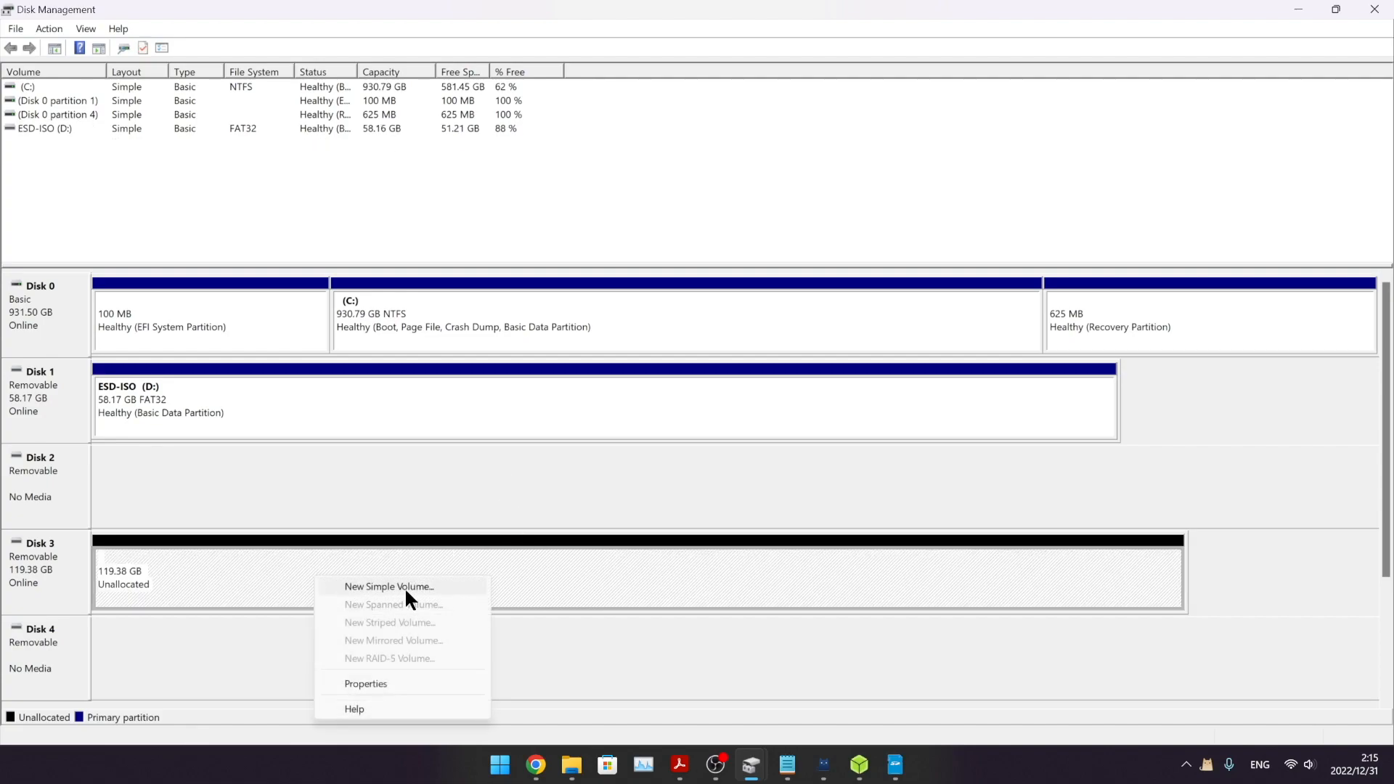
pyautogui.click(389, 585)
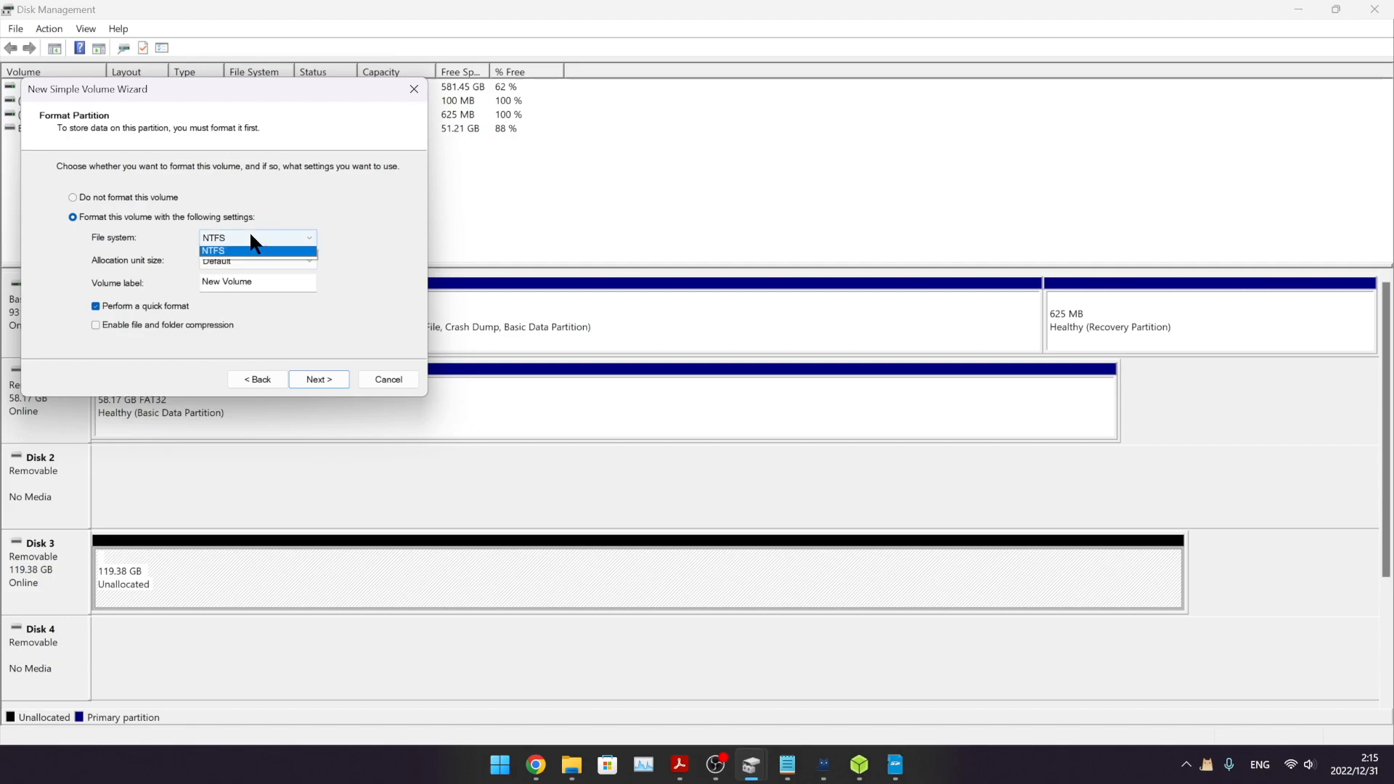
pyautogui.click(318, 379)
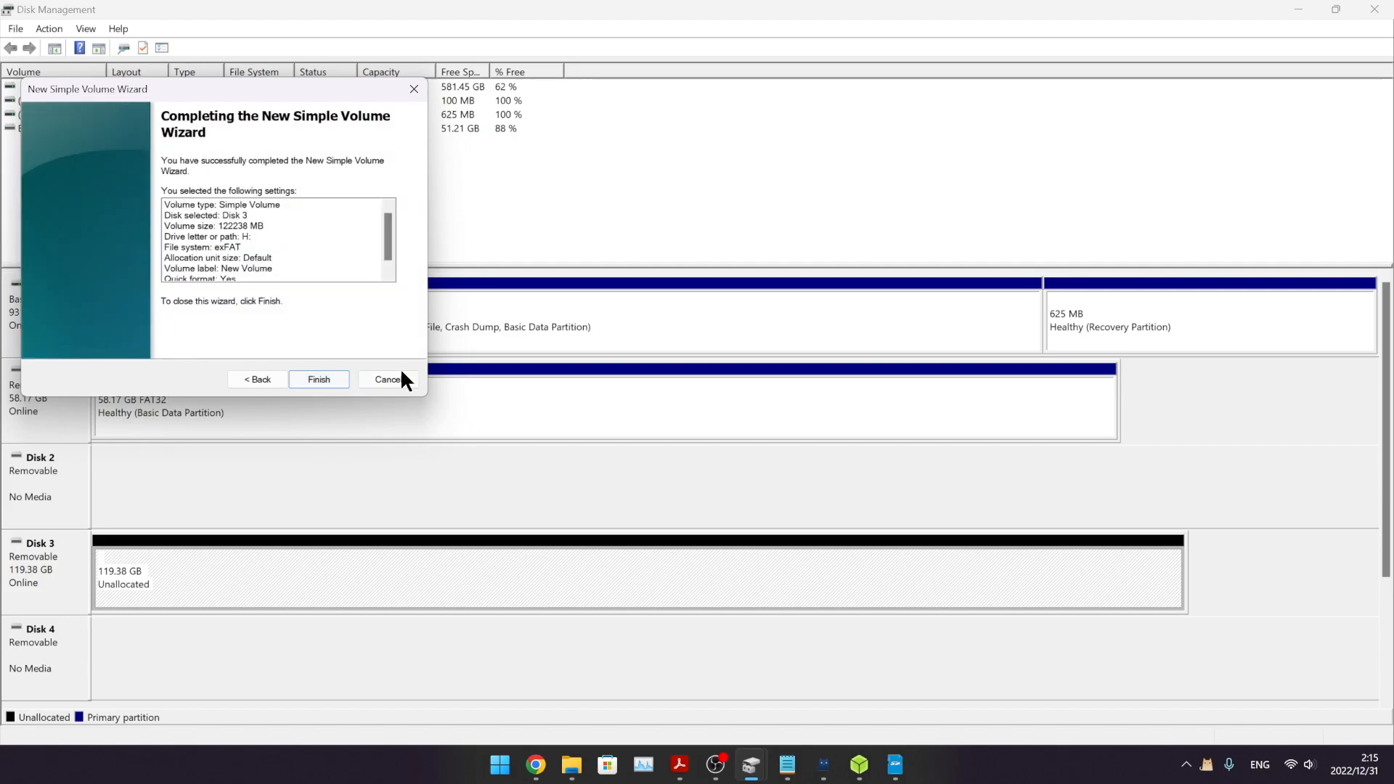
pyautogui.click(318, 379)
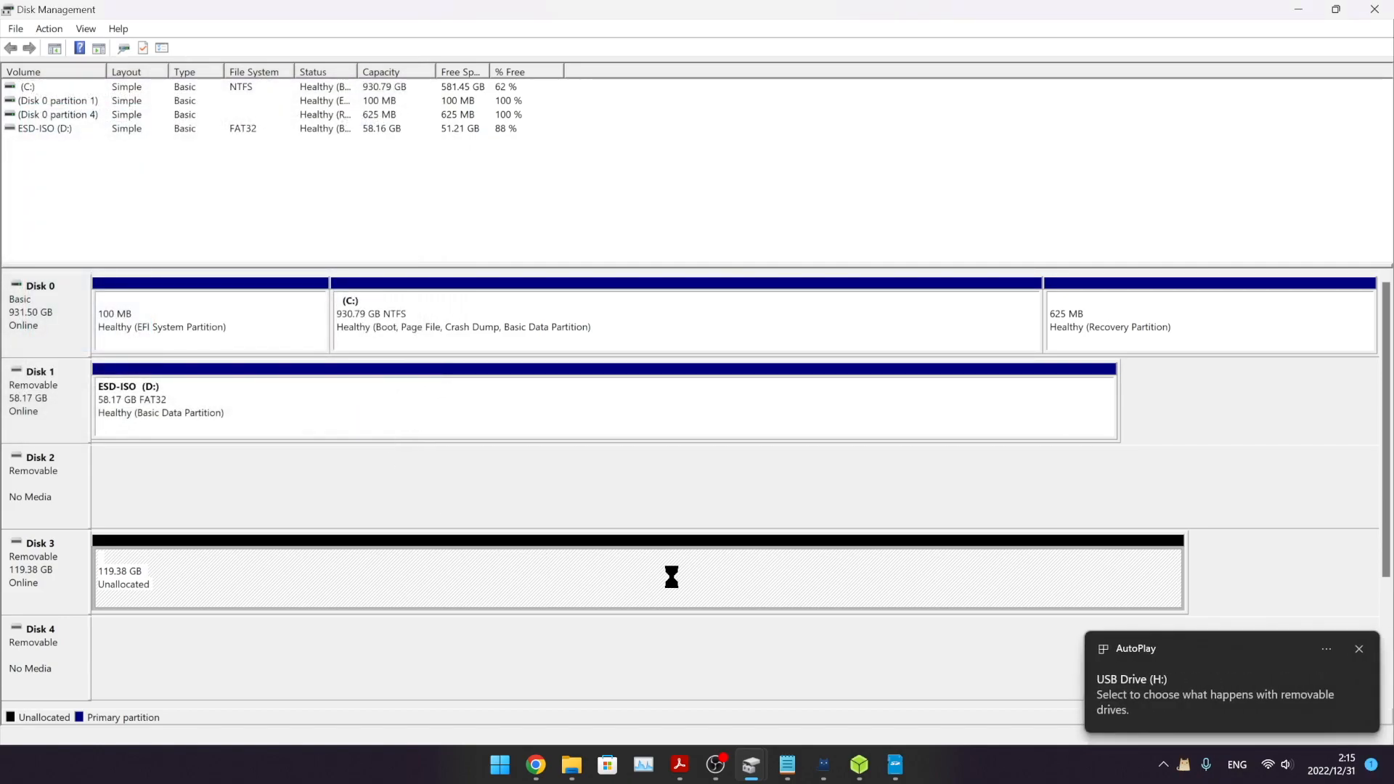
pyautogui.click(894, 769)
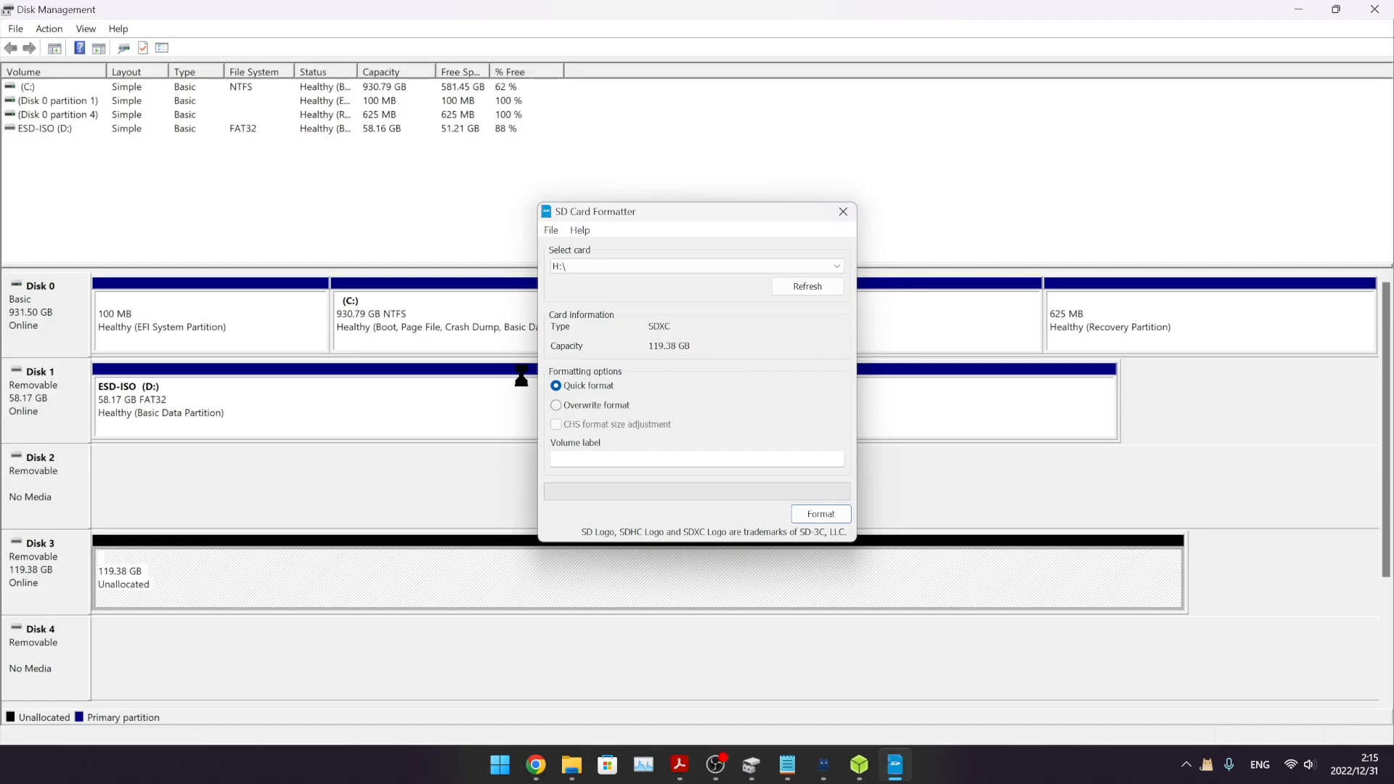
pyautogui.click(818, 514)
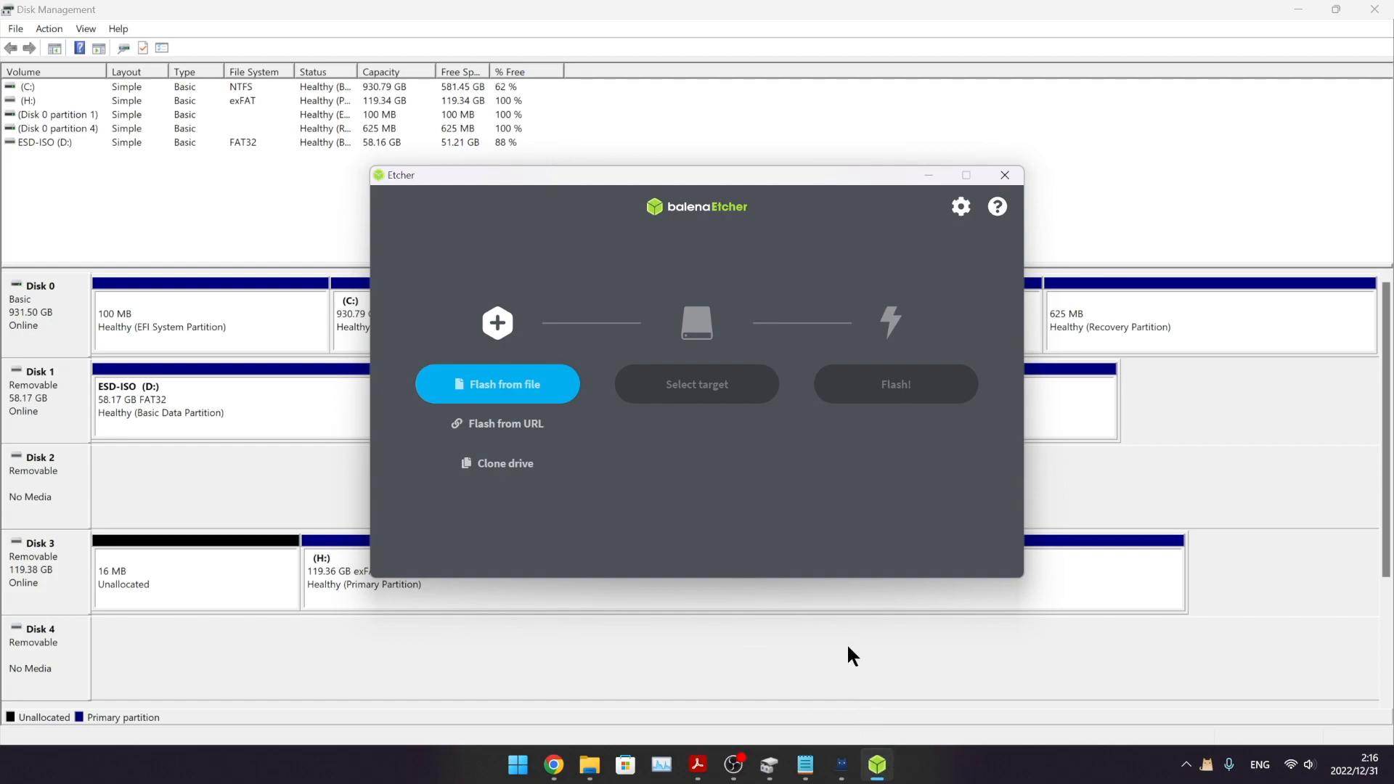
pyautogui.moveTo(741, 276)
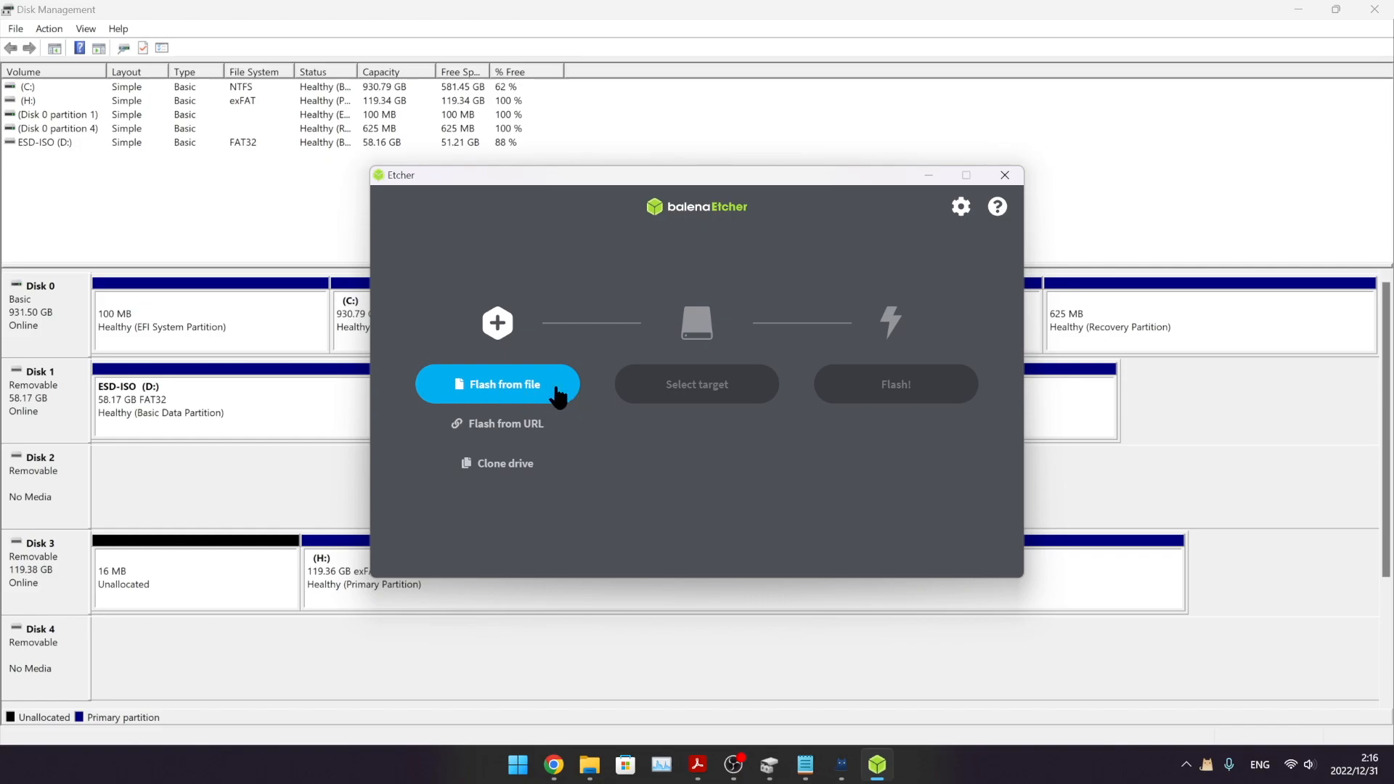
# Step: Load the Debian 1.0.8 desktop .img as the image to flash in balenaEtcher
pyautogui.click(498, 383)
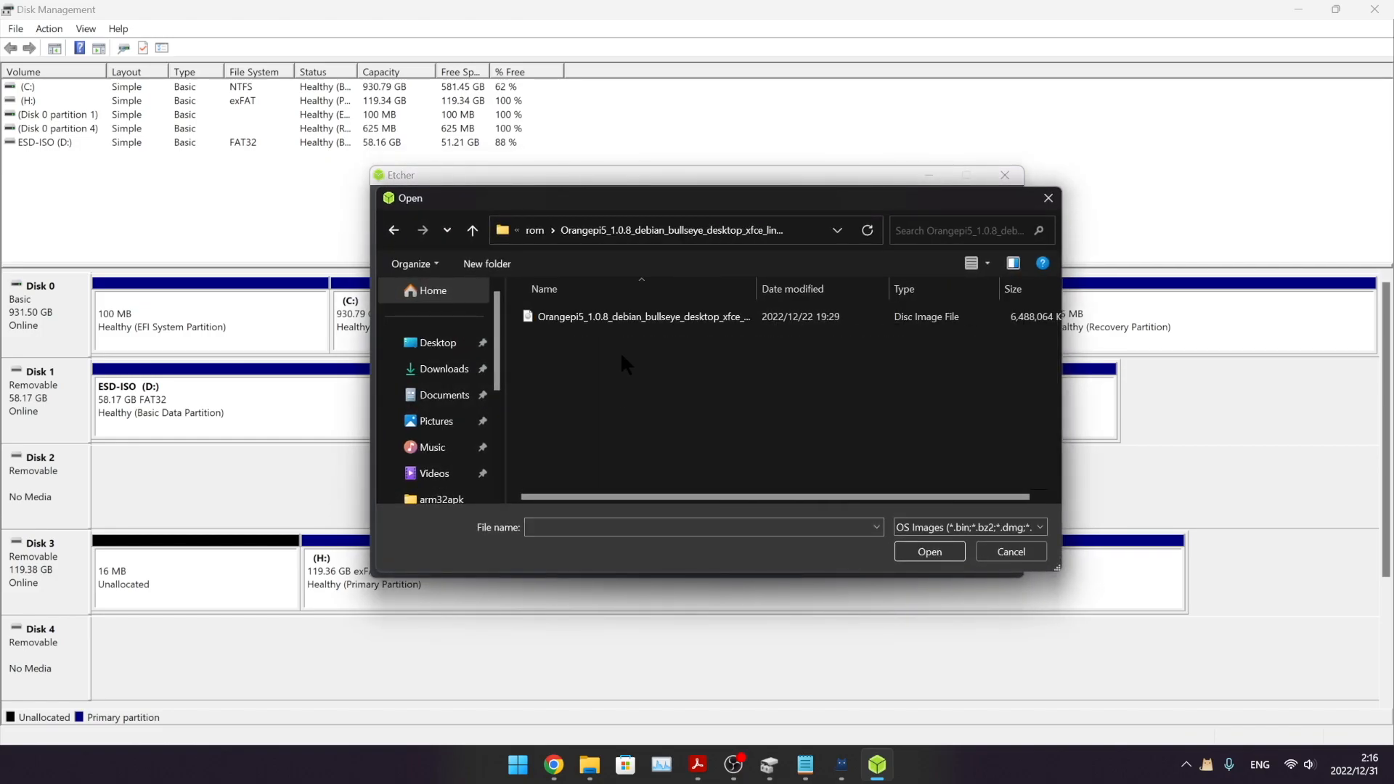
pyautogui.click(643, 316)
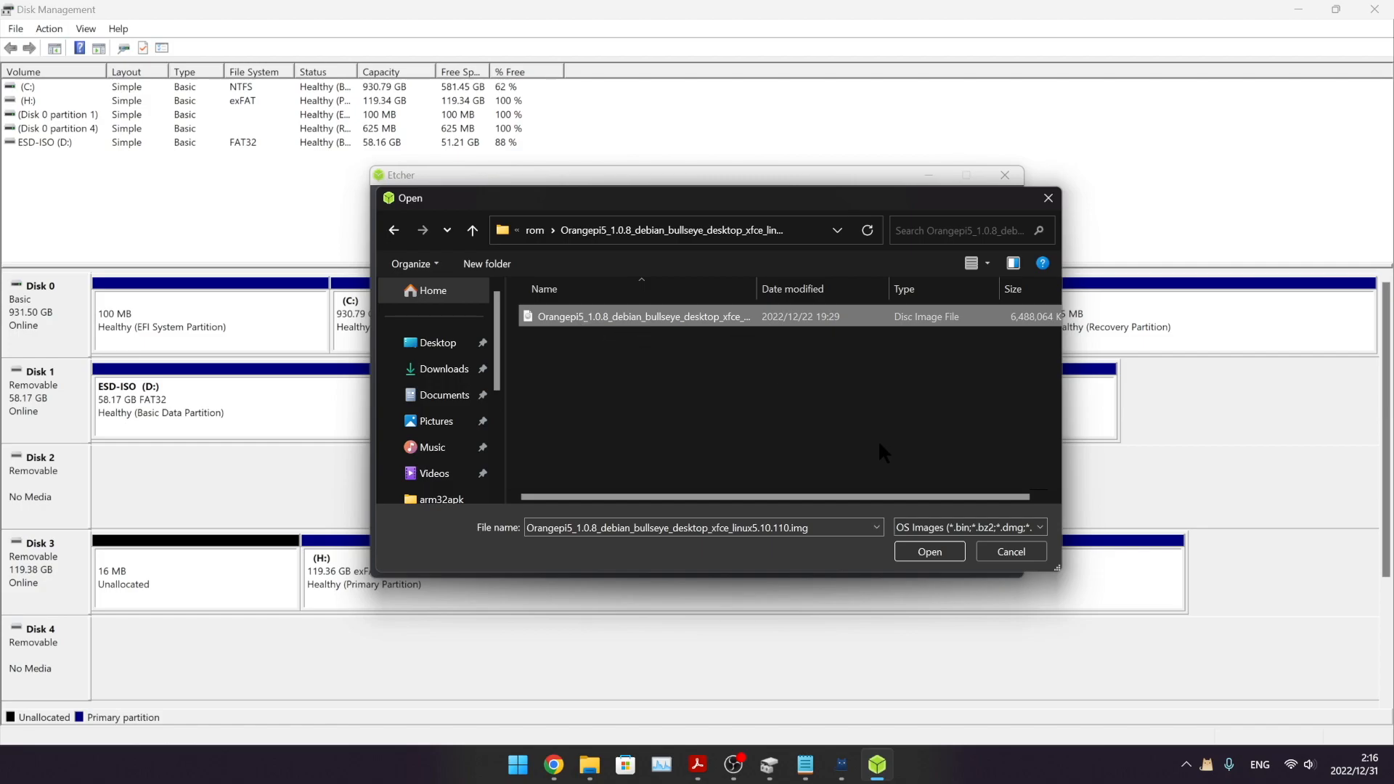
pyautogui.click(927, 551)
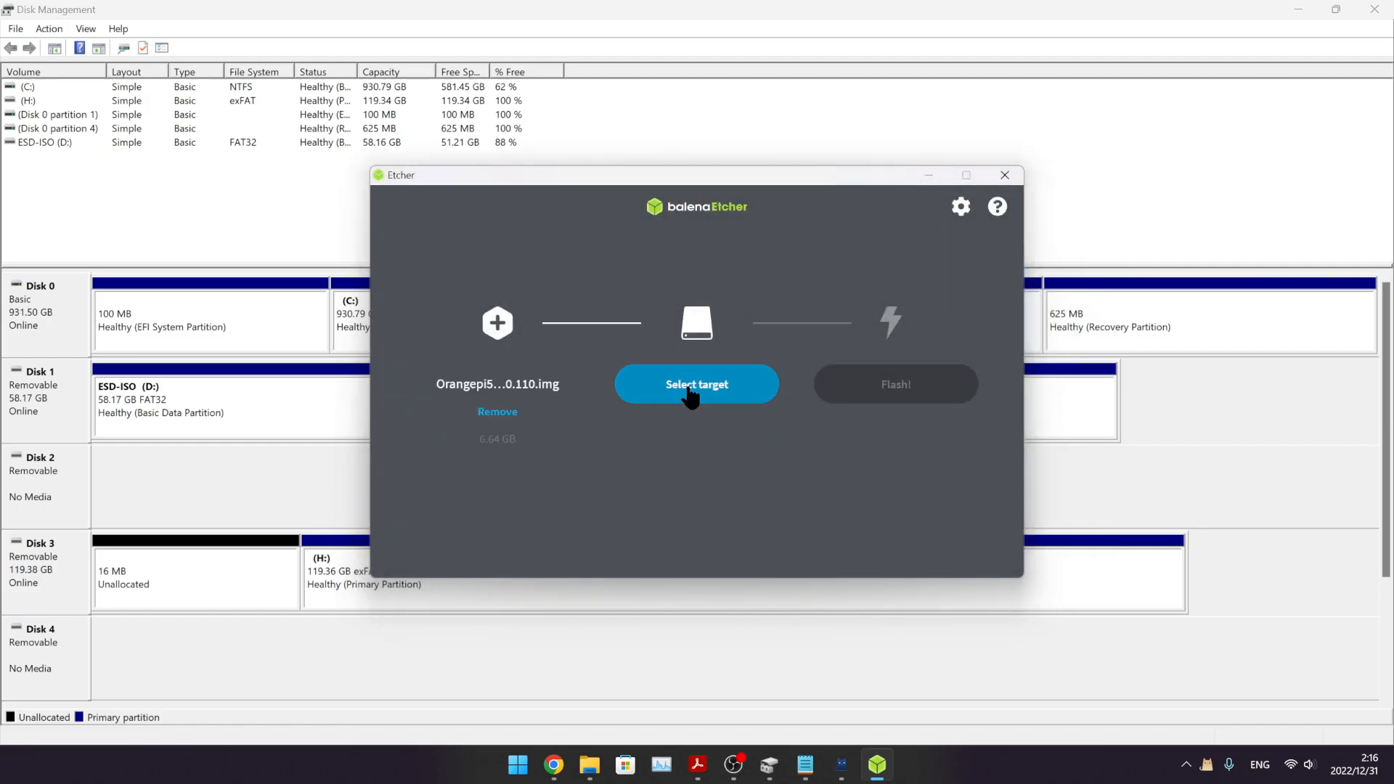
# Step: Target the 128 GB Generic USB device and start flashing, accepting the large-drive warning
pyautogui.click(695, 383)
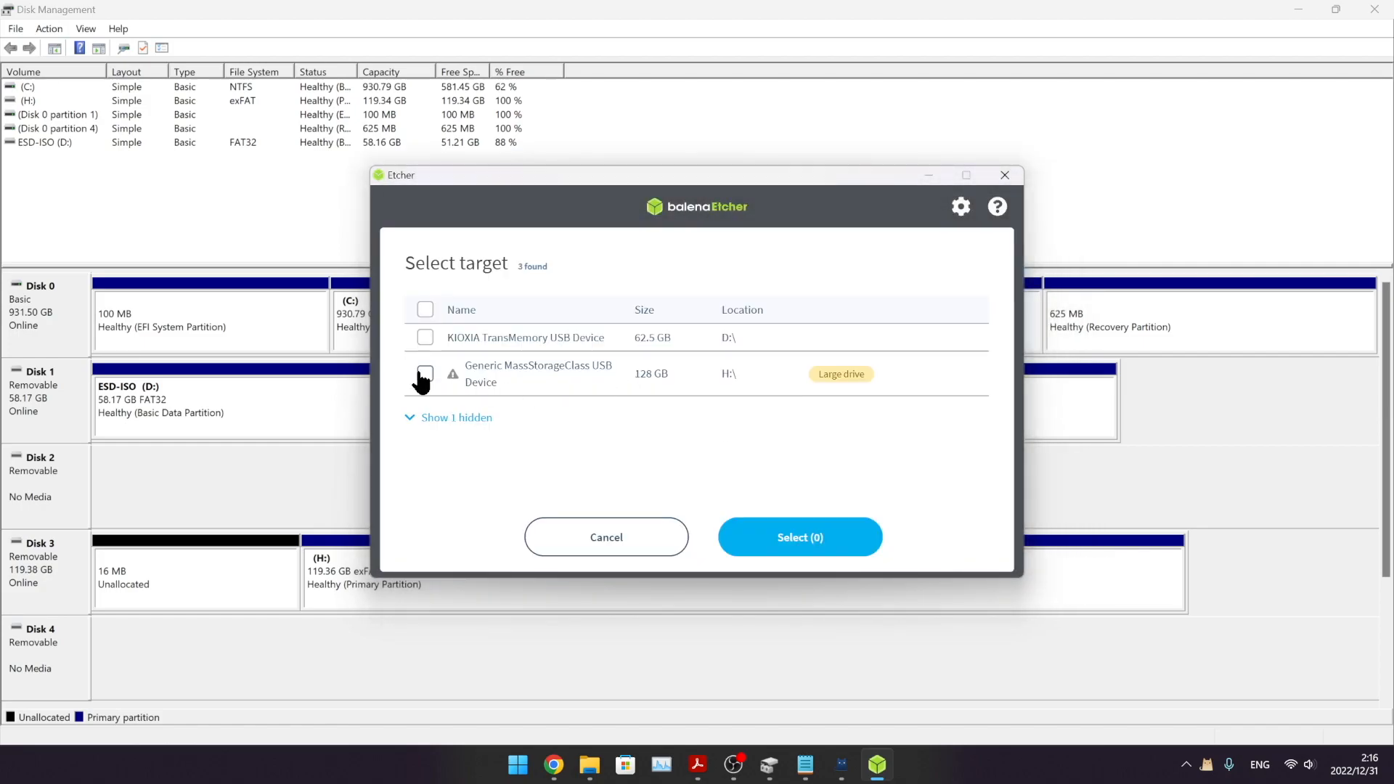
pyautogui.click(425, 373)
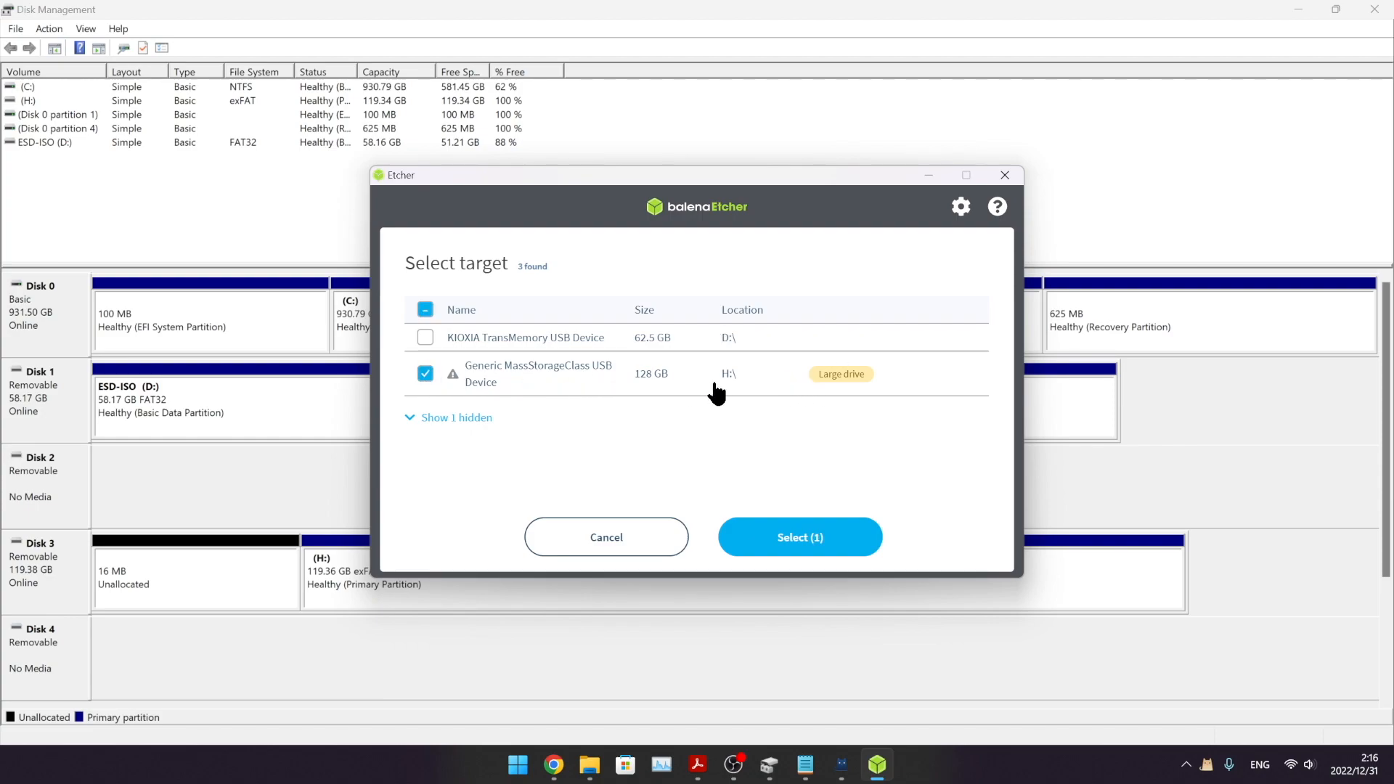
pyautogui.click(799, 537)
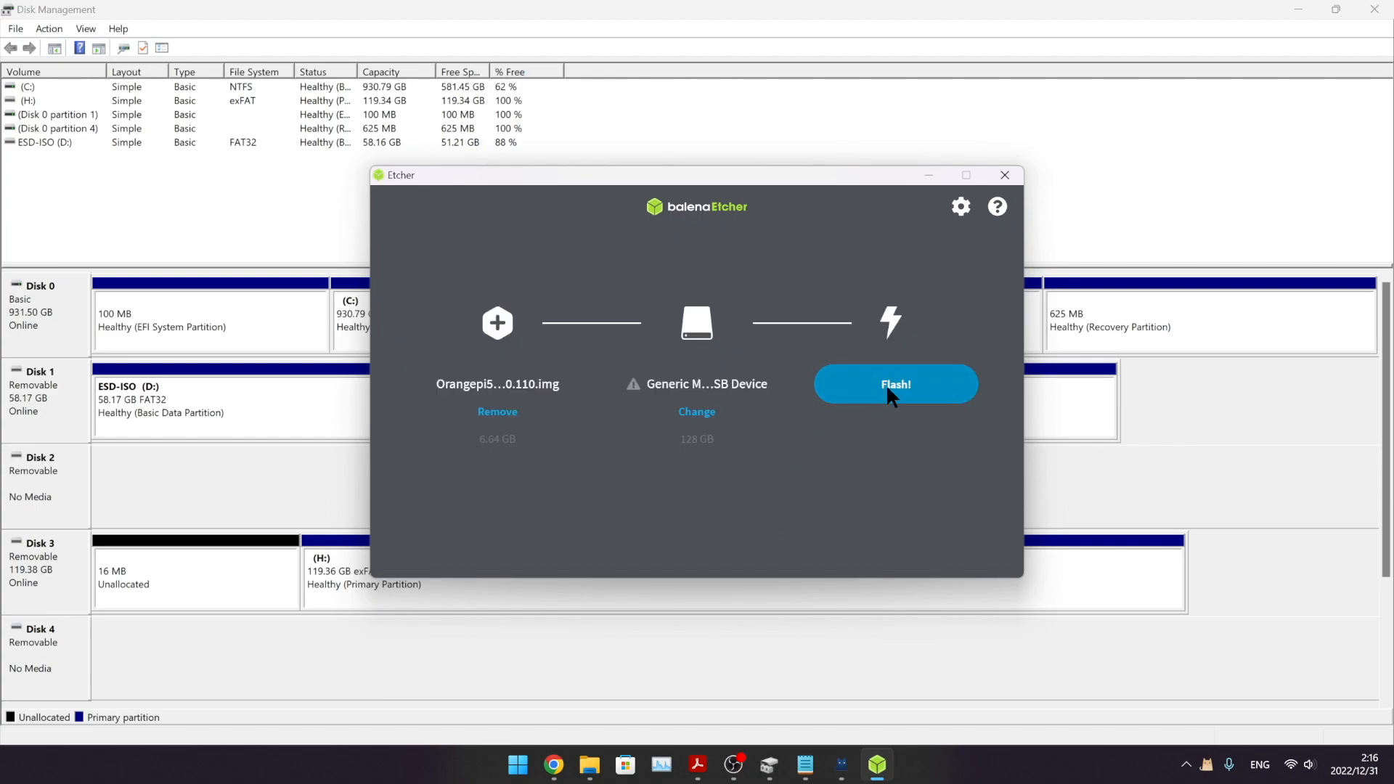
pyautogui.click(895, 383)
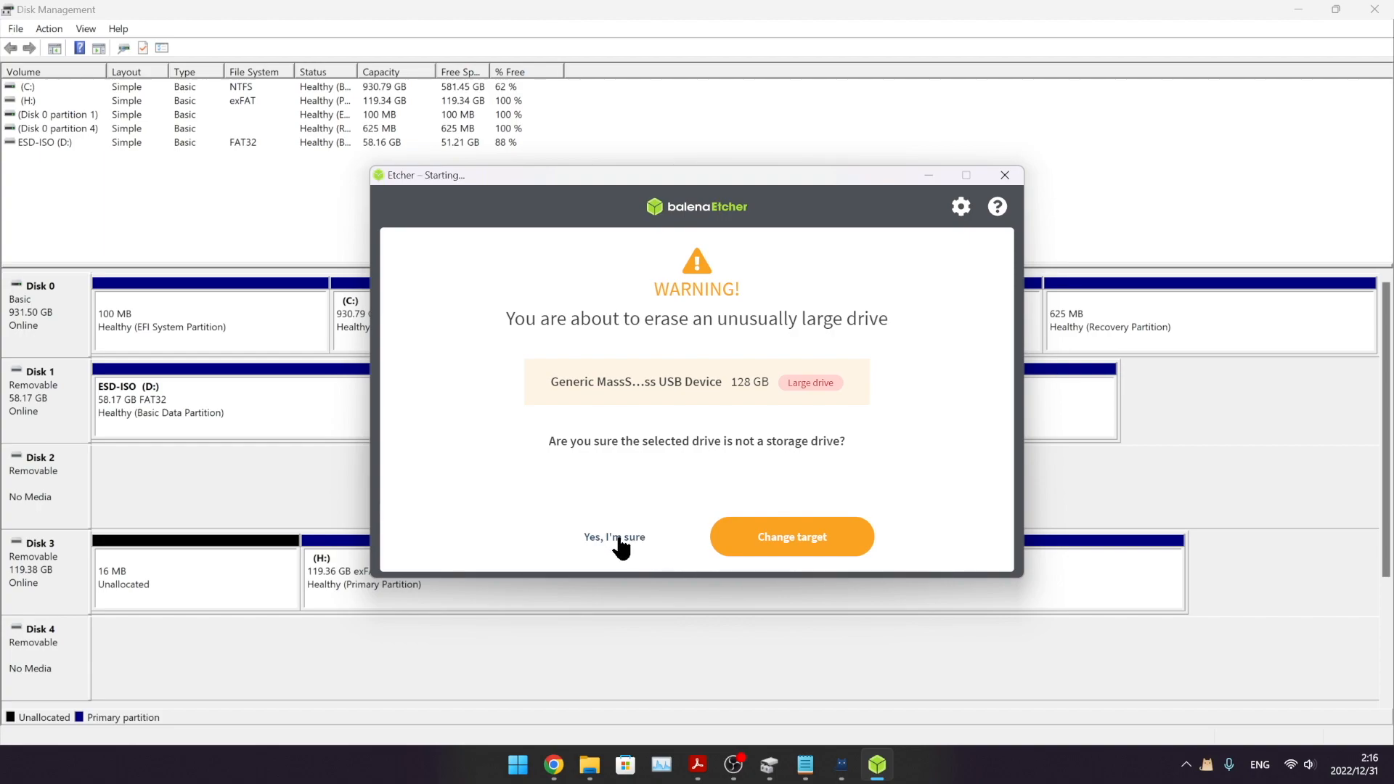
pyautogui.click(612, 537)
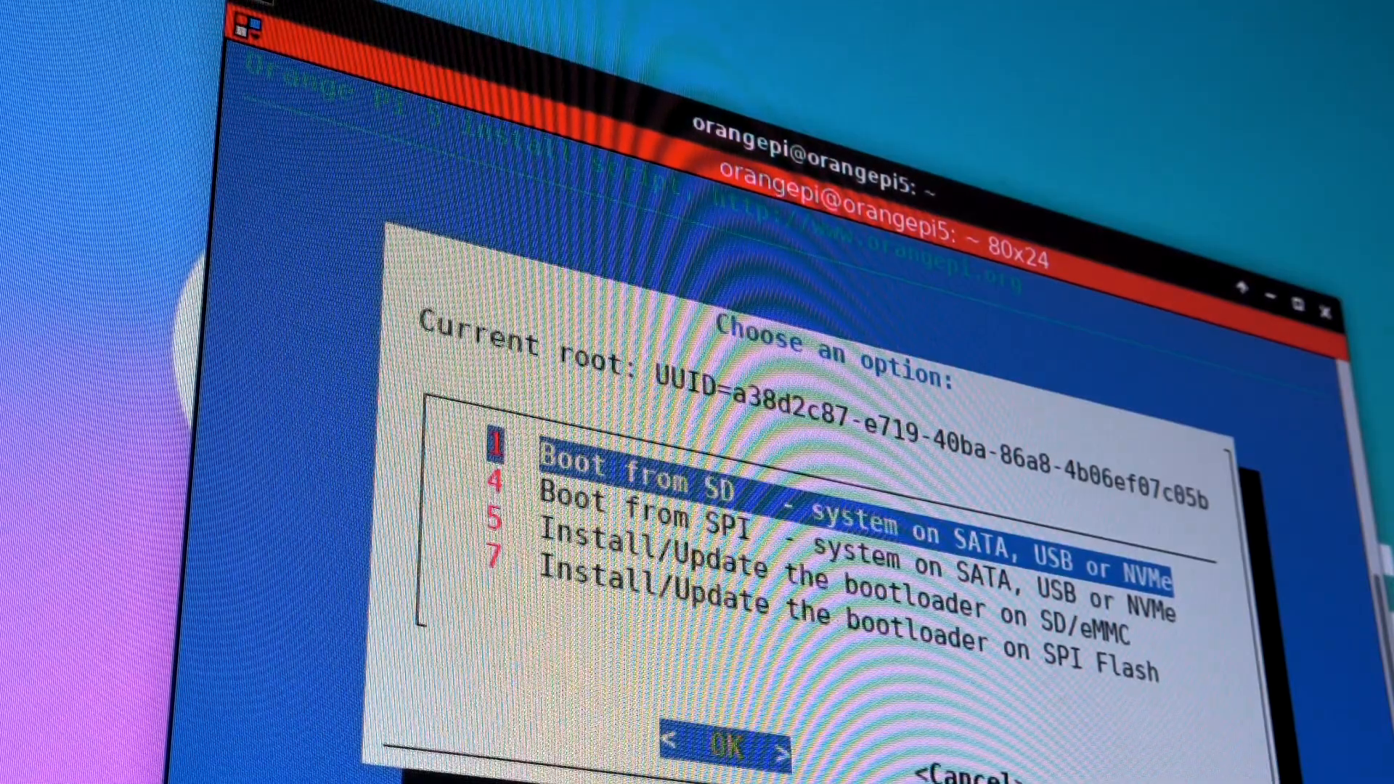
# Step: Choose option 7, Install/Update the bootloader on SPI Flash, and confirm
pyautogui.press('Down')
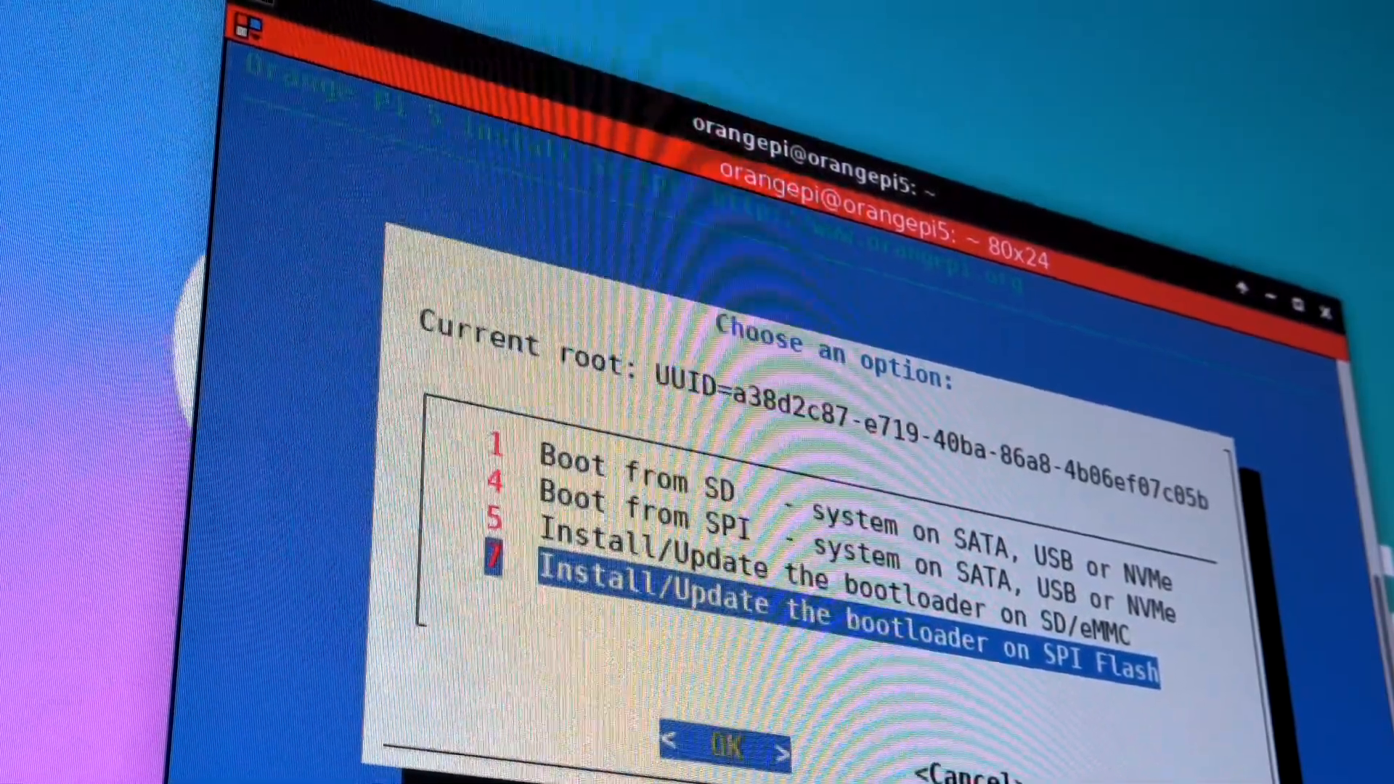
pyautogui.click(720, 740)
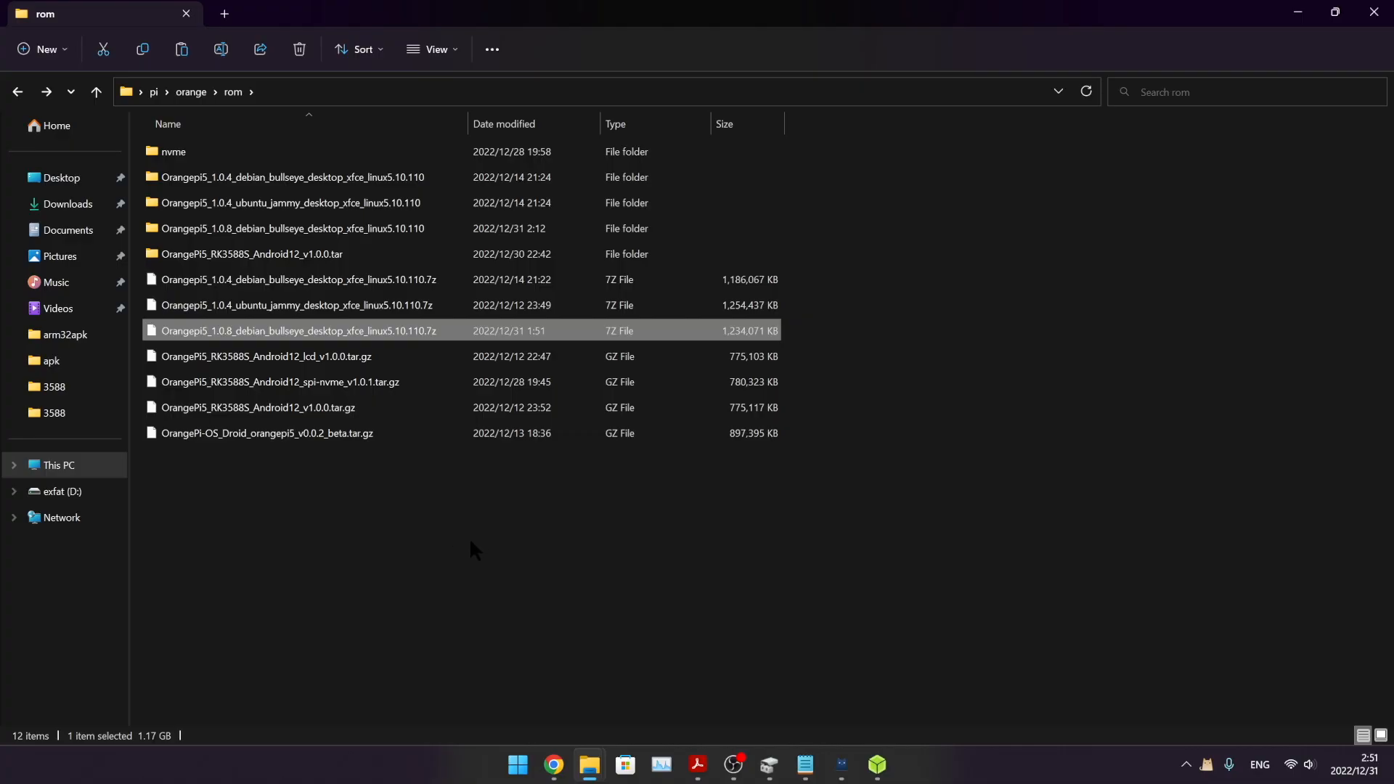
pyautogui.moveTo(244, 336)
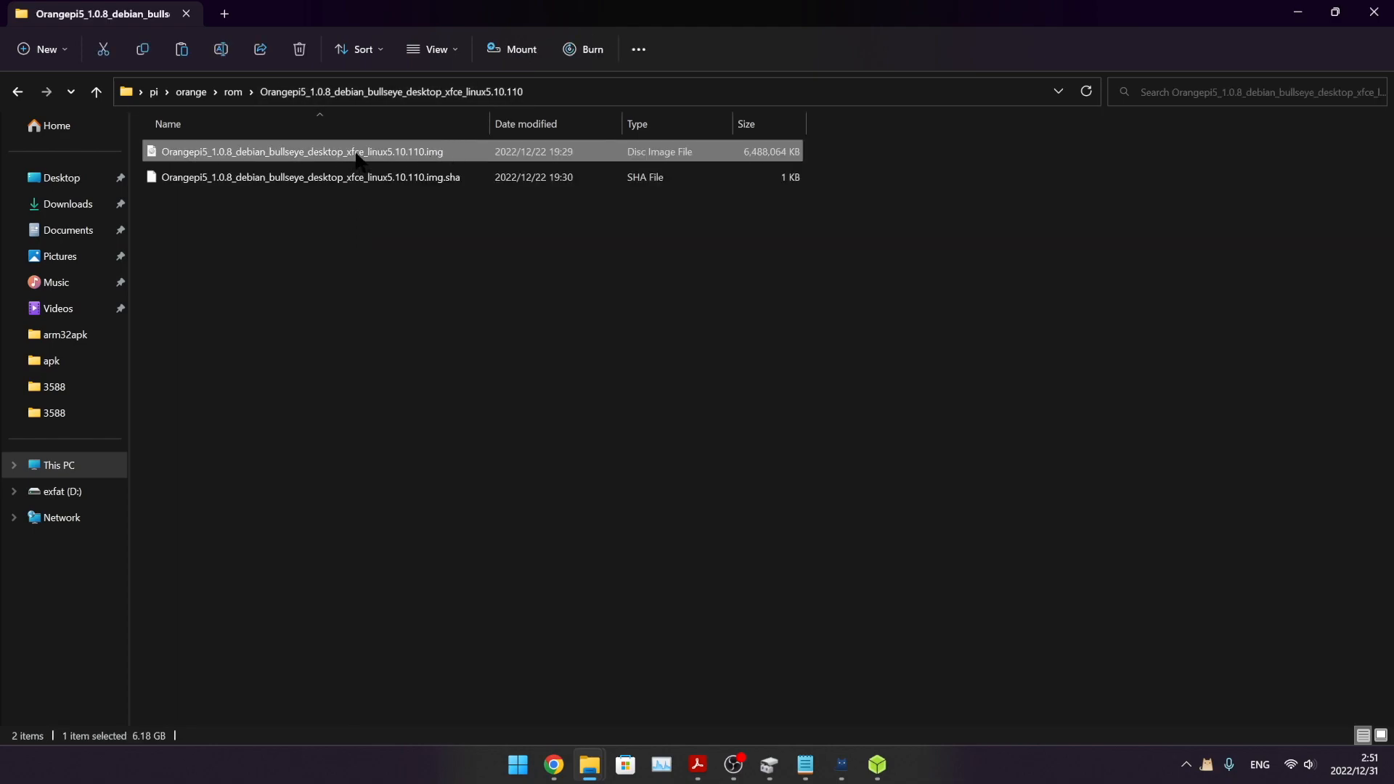
pyautogui.moveTo(624, 613)
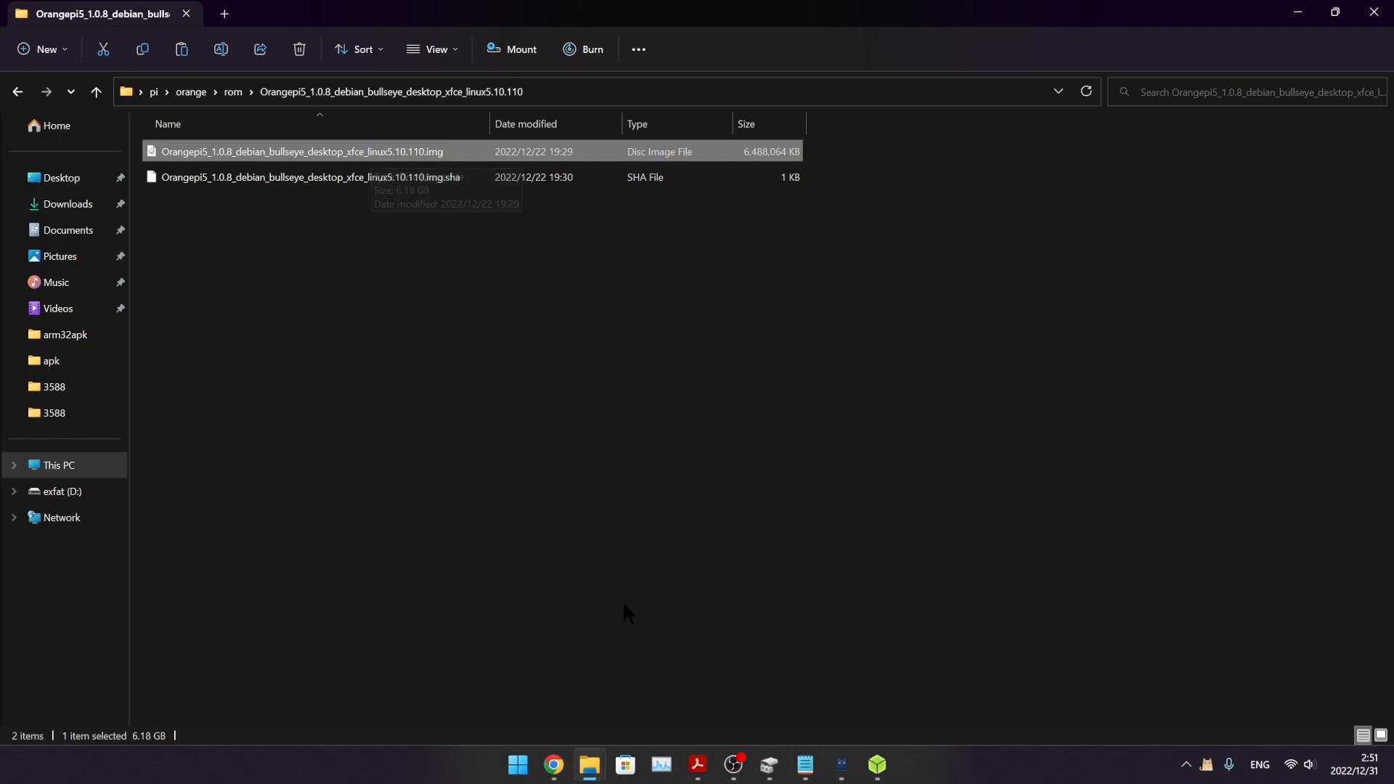
pyautogui.moveTo(376, 154)
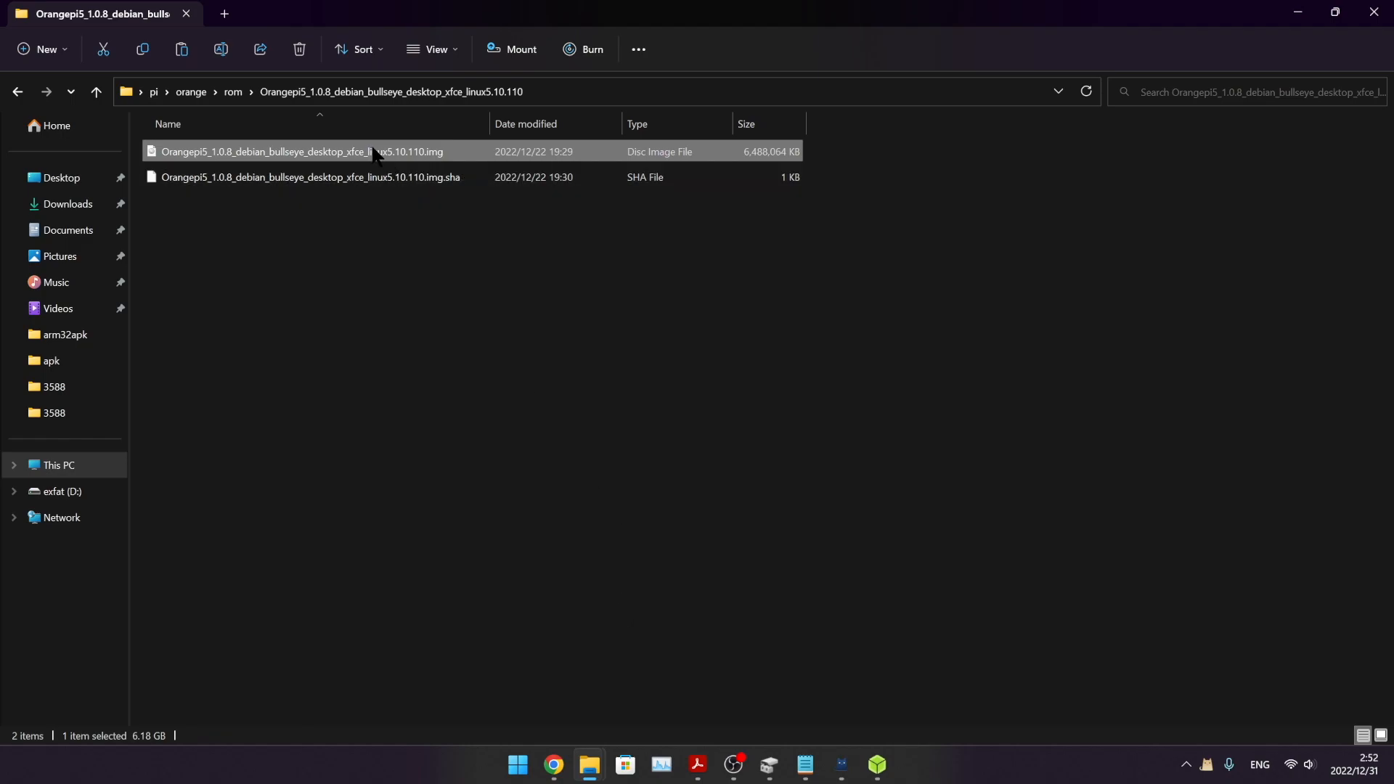
# Step: Format the exfat drive D: from This PC as NTFS with an empty volume label
pyautogui.click(58, 465)
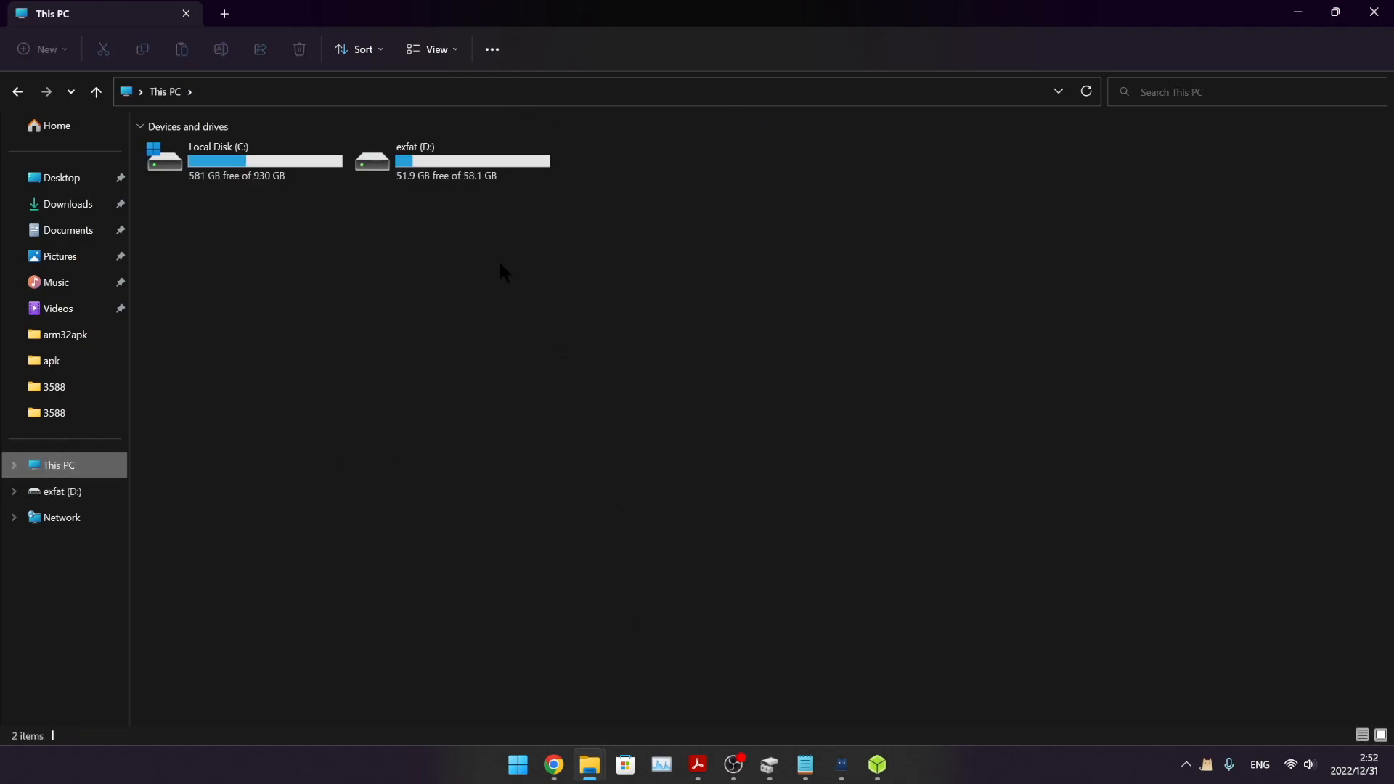
pyautogui.click(448, 161)
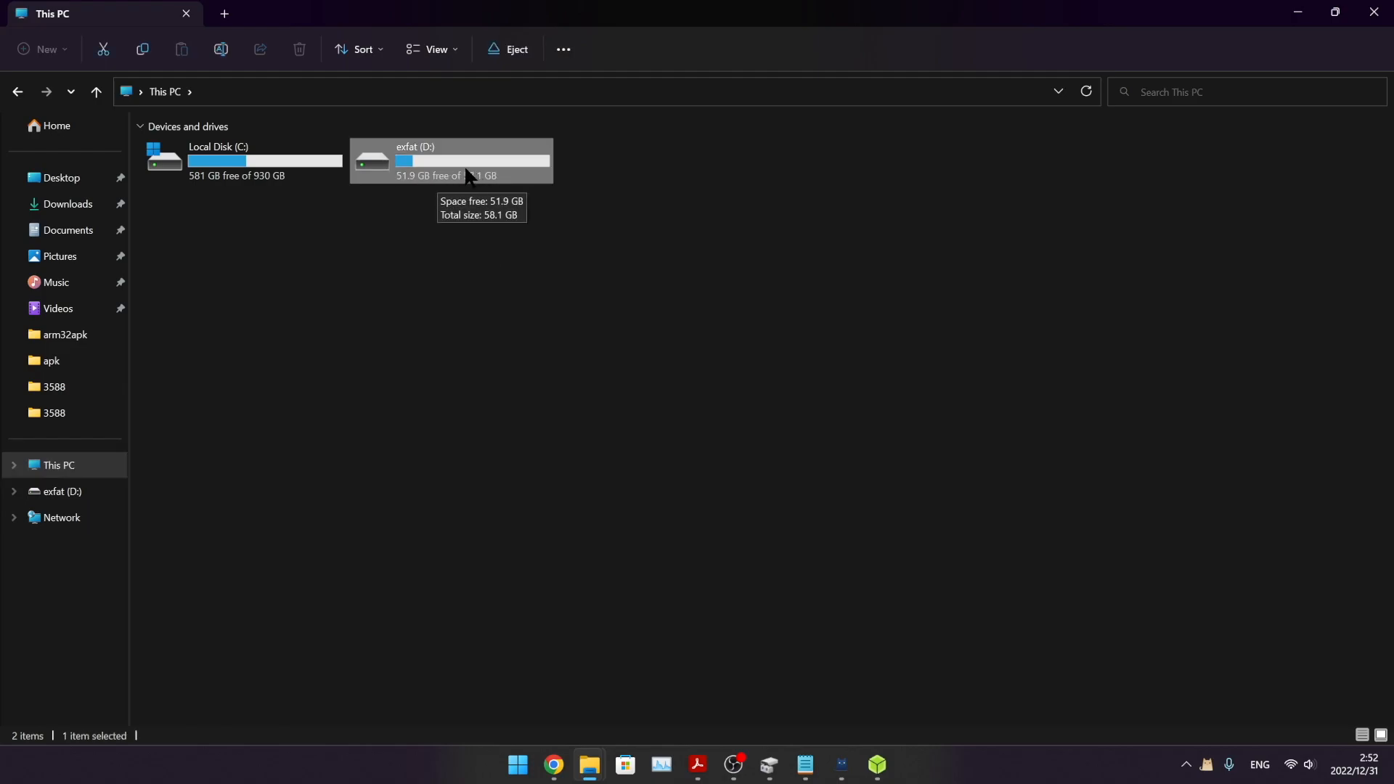
pyautogui.rightClick(470, 165)
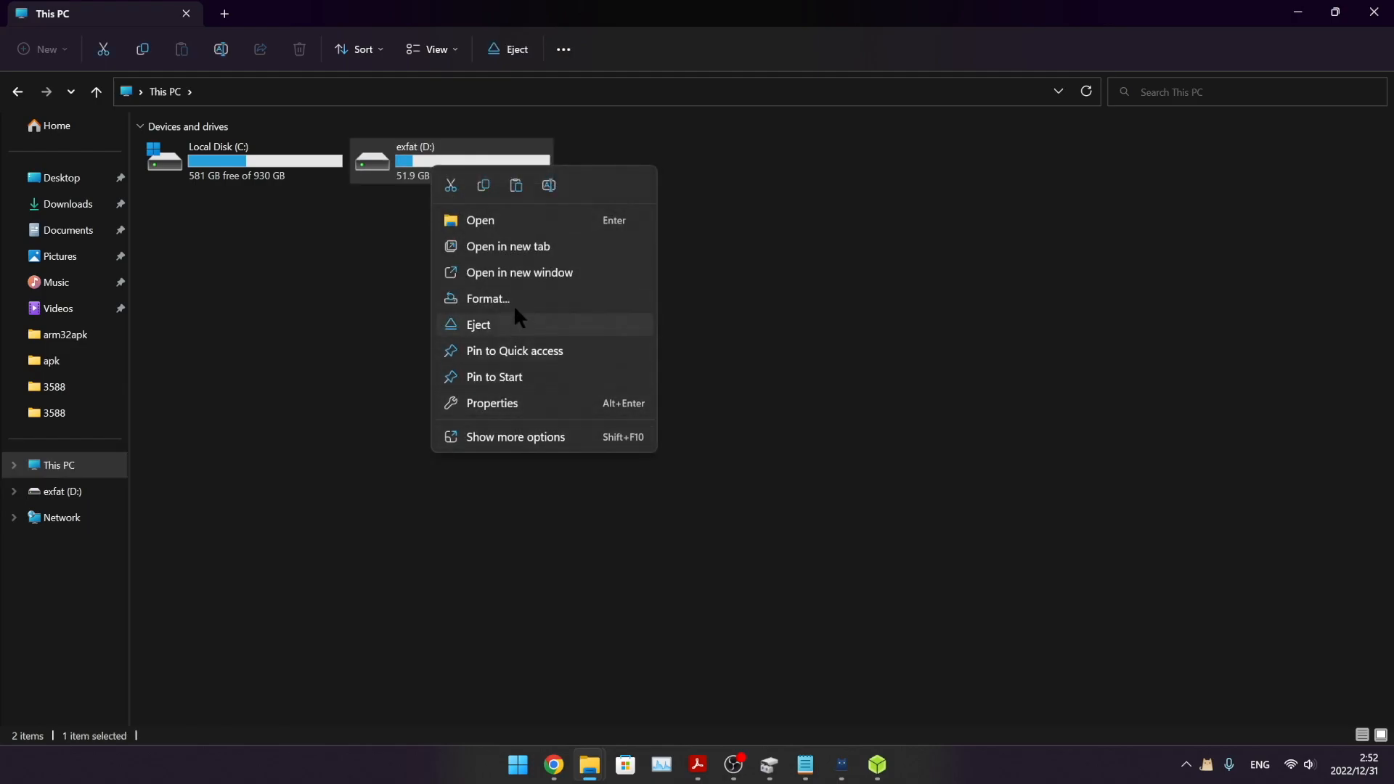
pyautogui.click(488, 298)
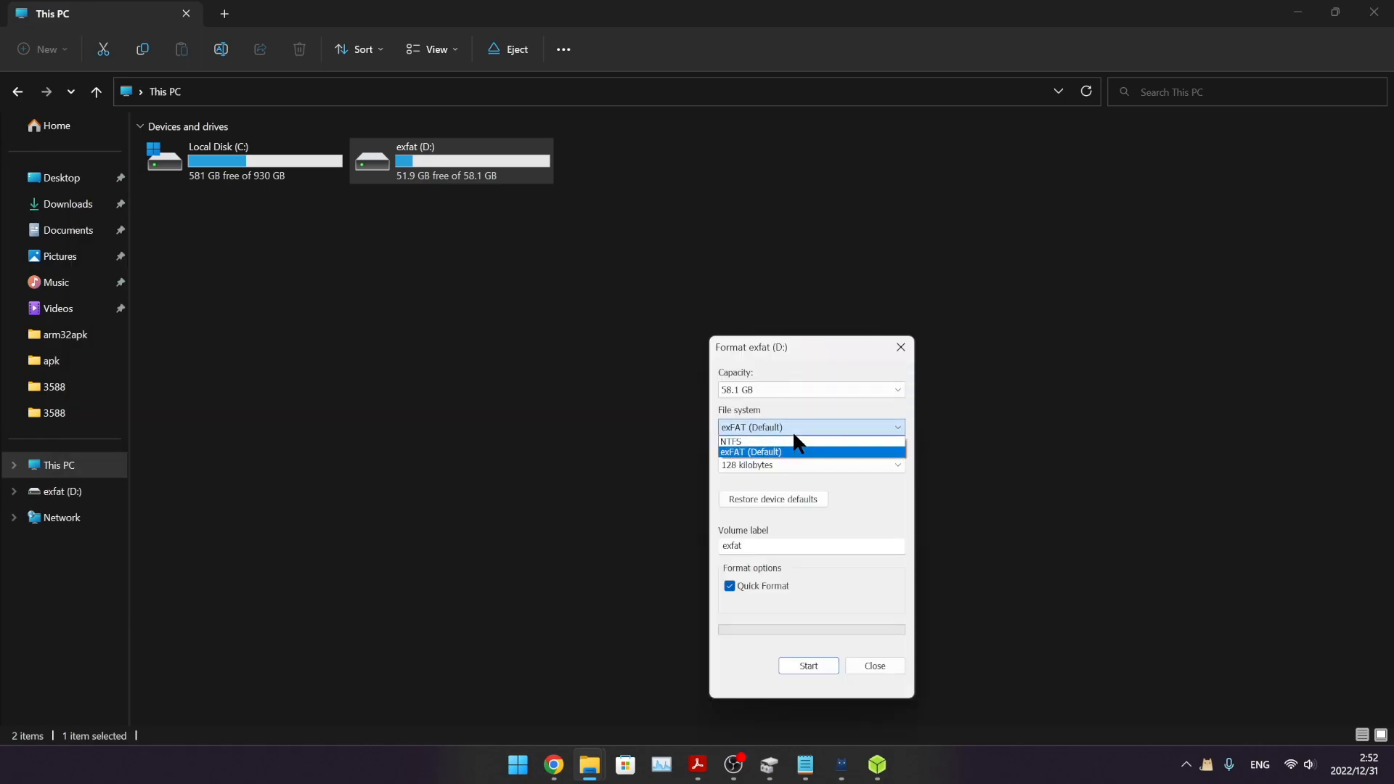
pyautogui.click(730, 441)
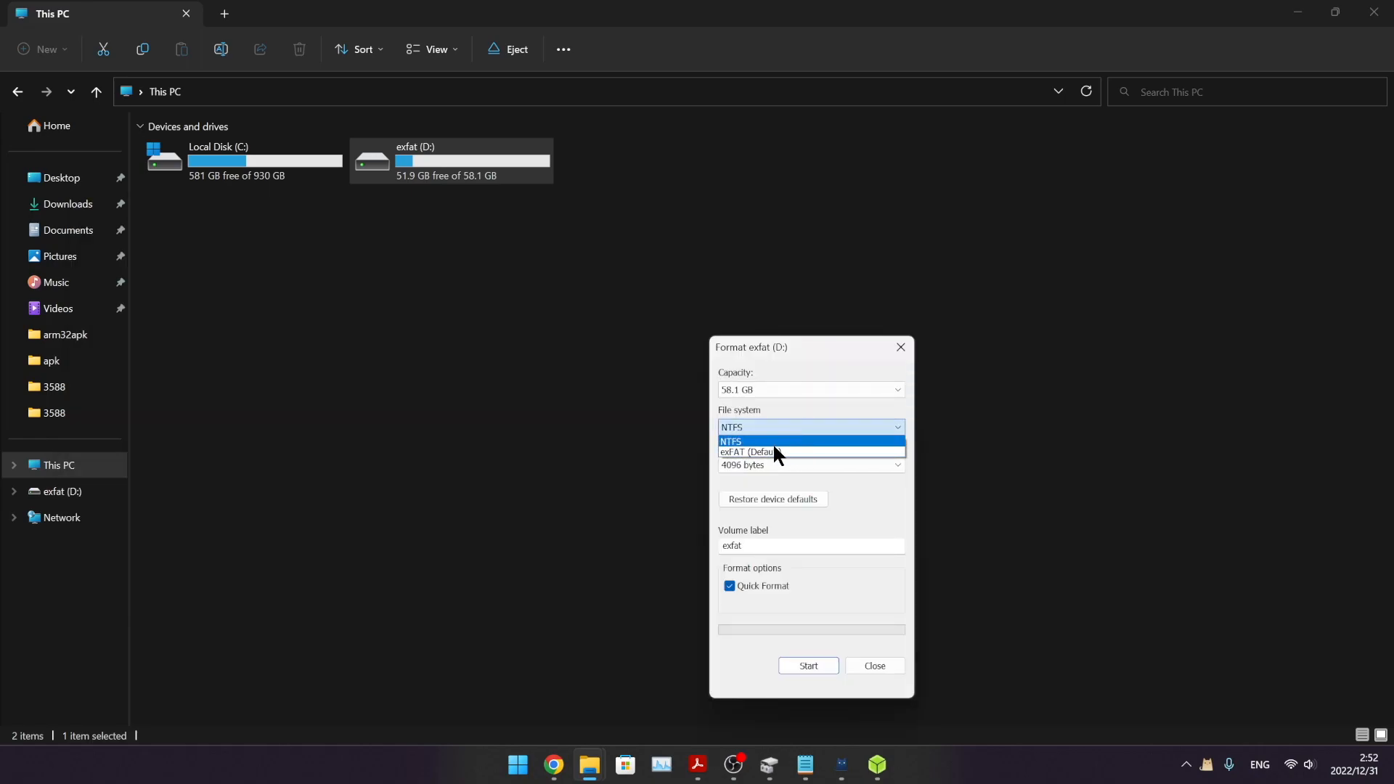
pyautogui.click(730, 441)
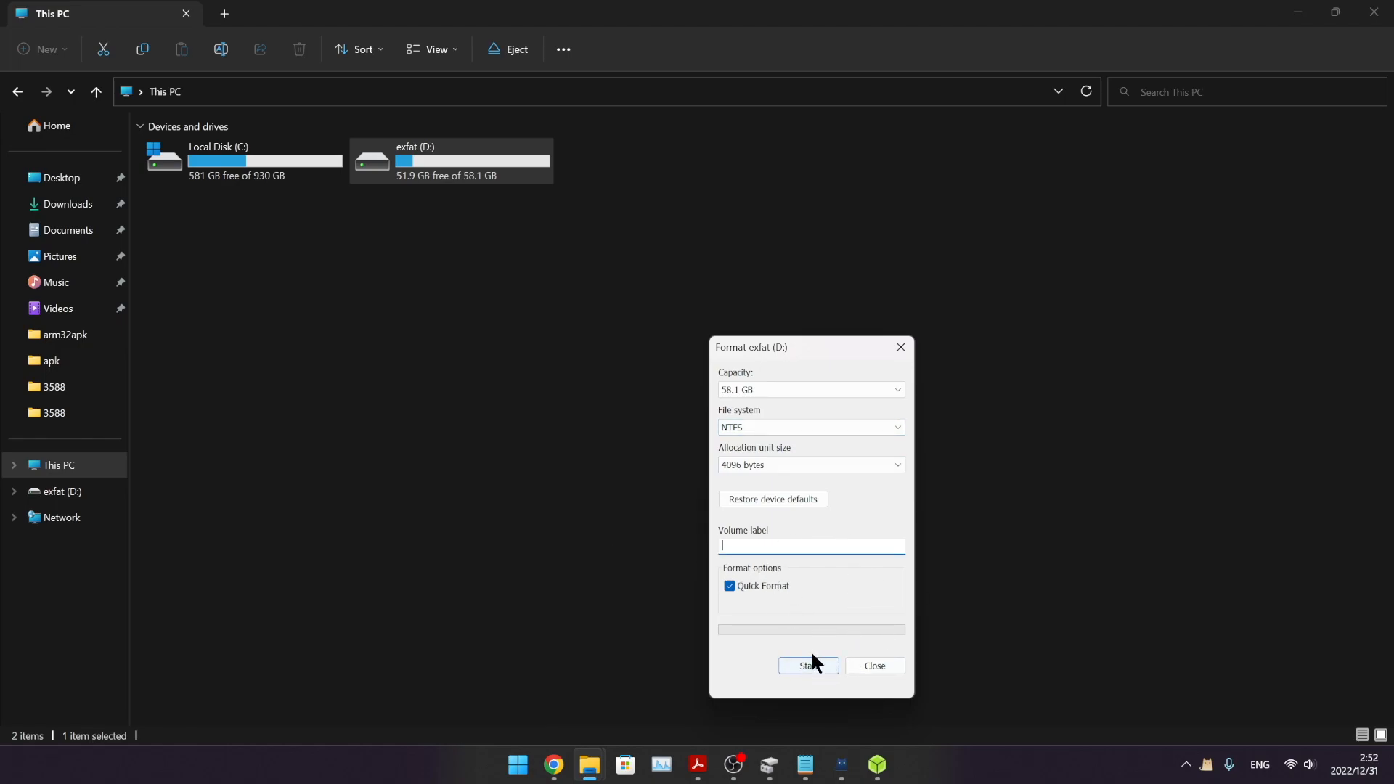
pyautogui.click(807, 665)
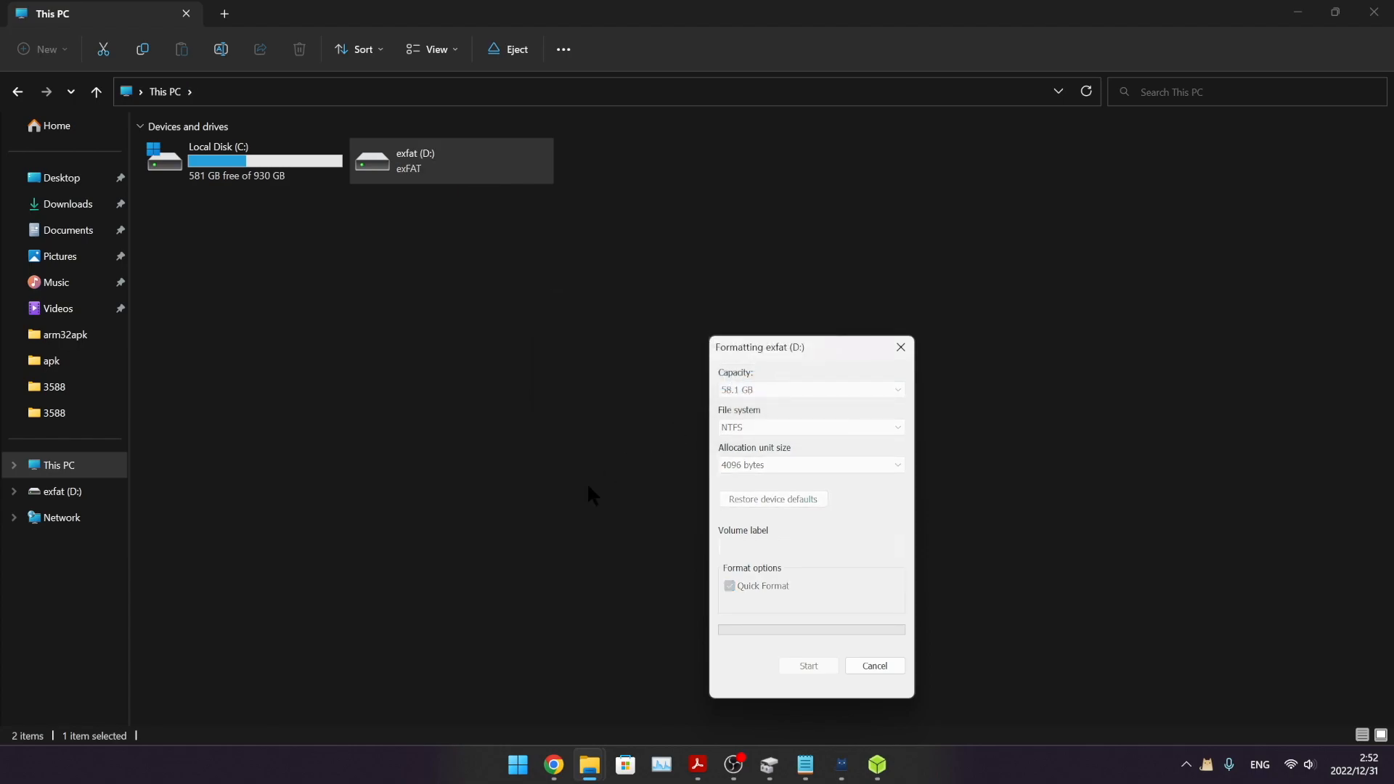
pyautogui.moveTo(609, 537)
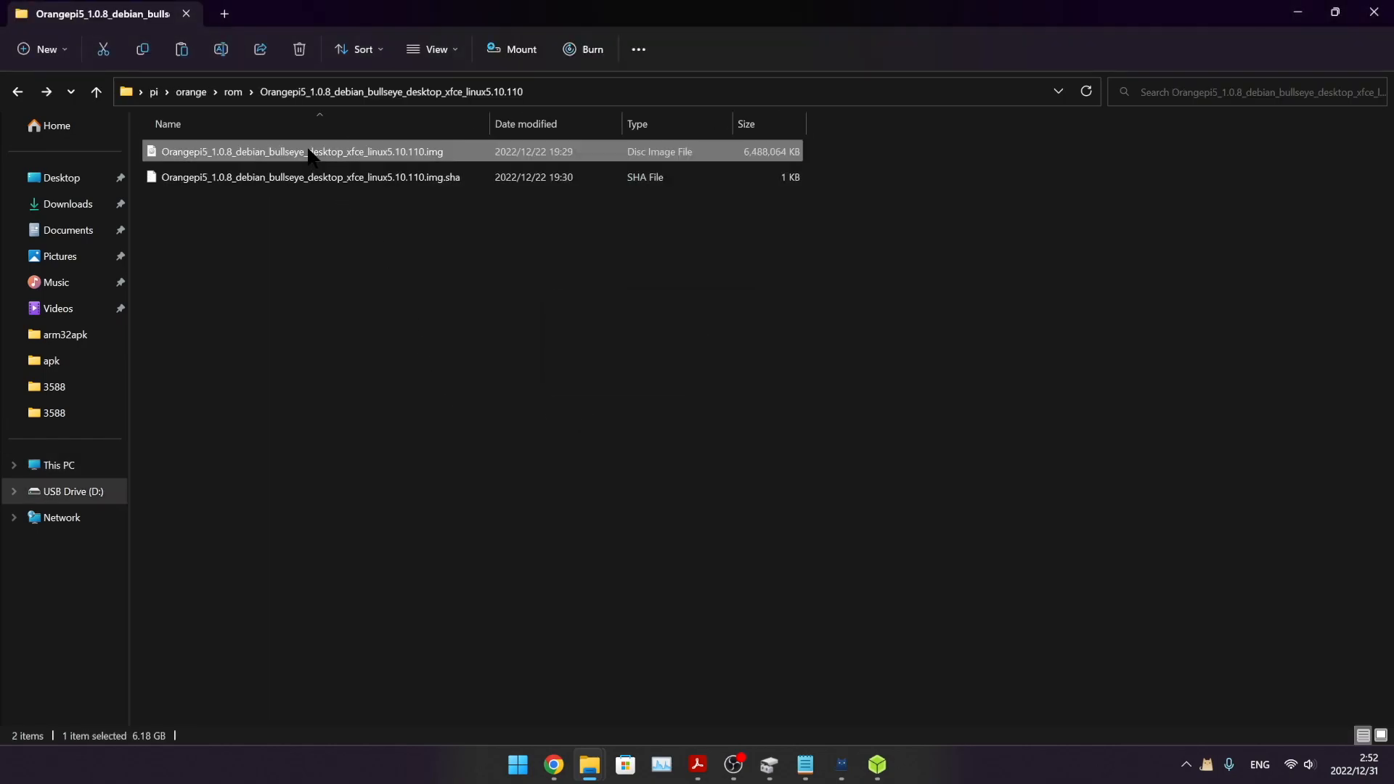
# Step: Copy the Orangepi5 Debian bullseye .img onto the empty USB Drive (D:)
pyautogui.rightClick(310, 151)
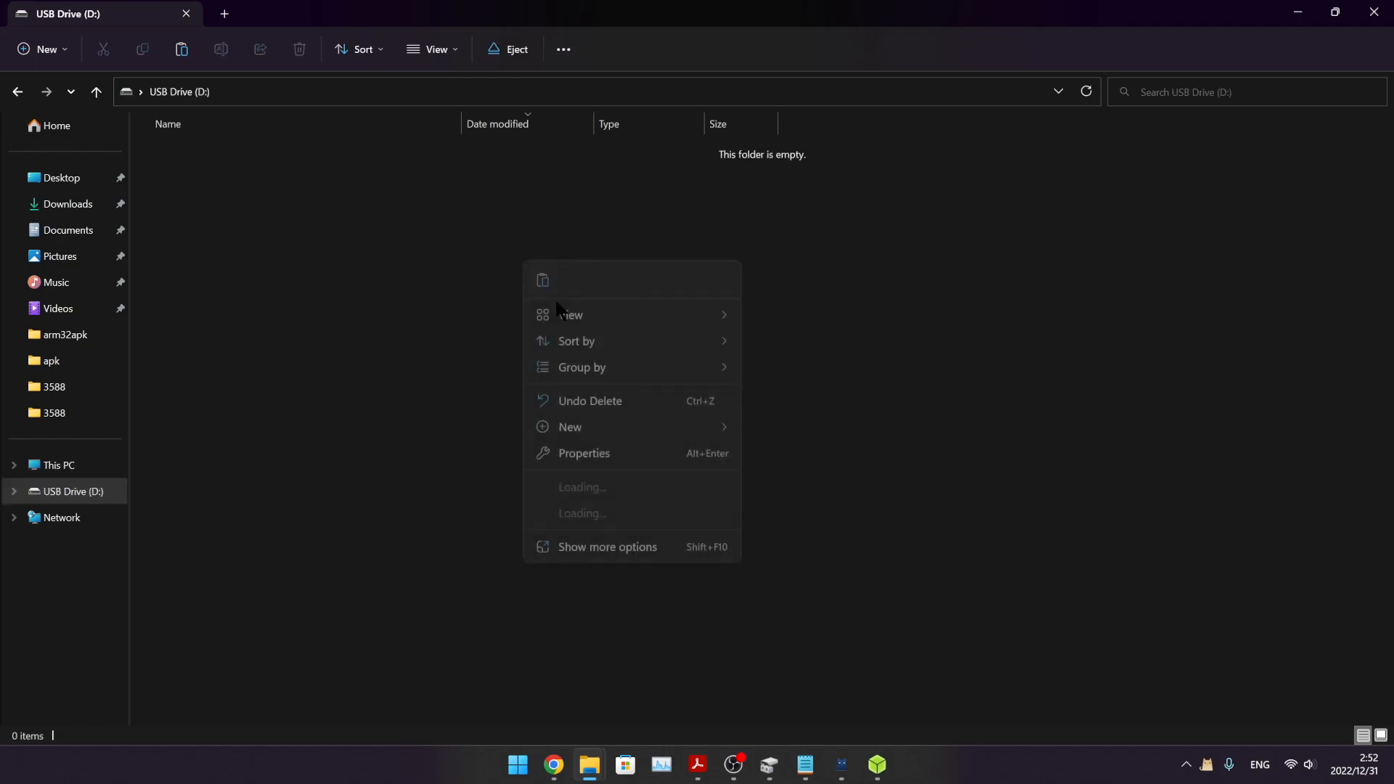
pyautogui.click(541, 280)
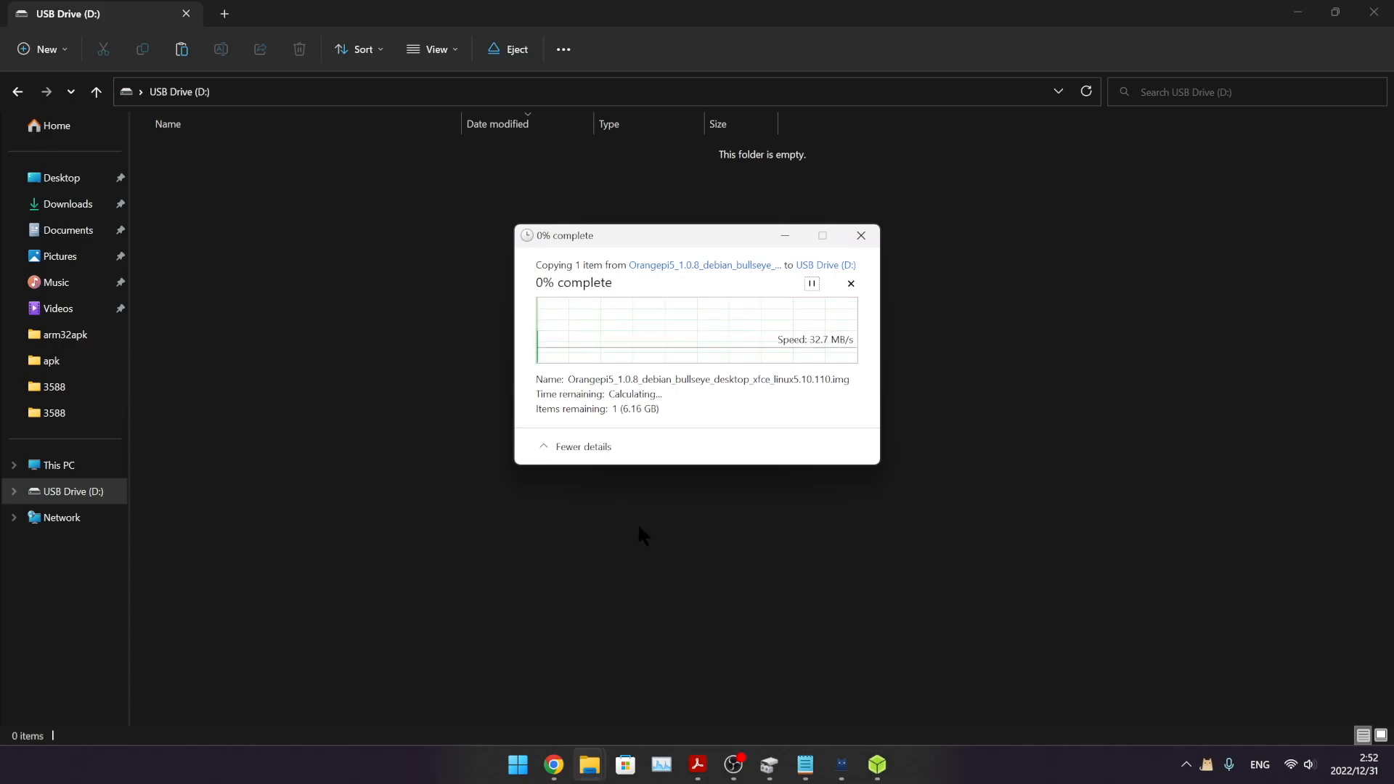
pyautogui.moveTo(802, 646)
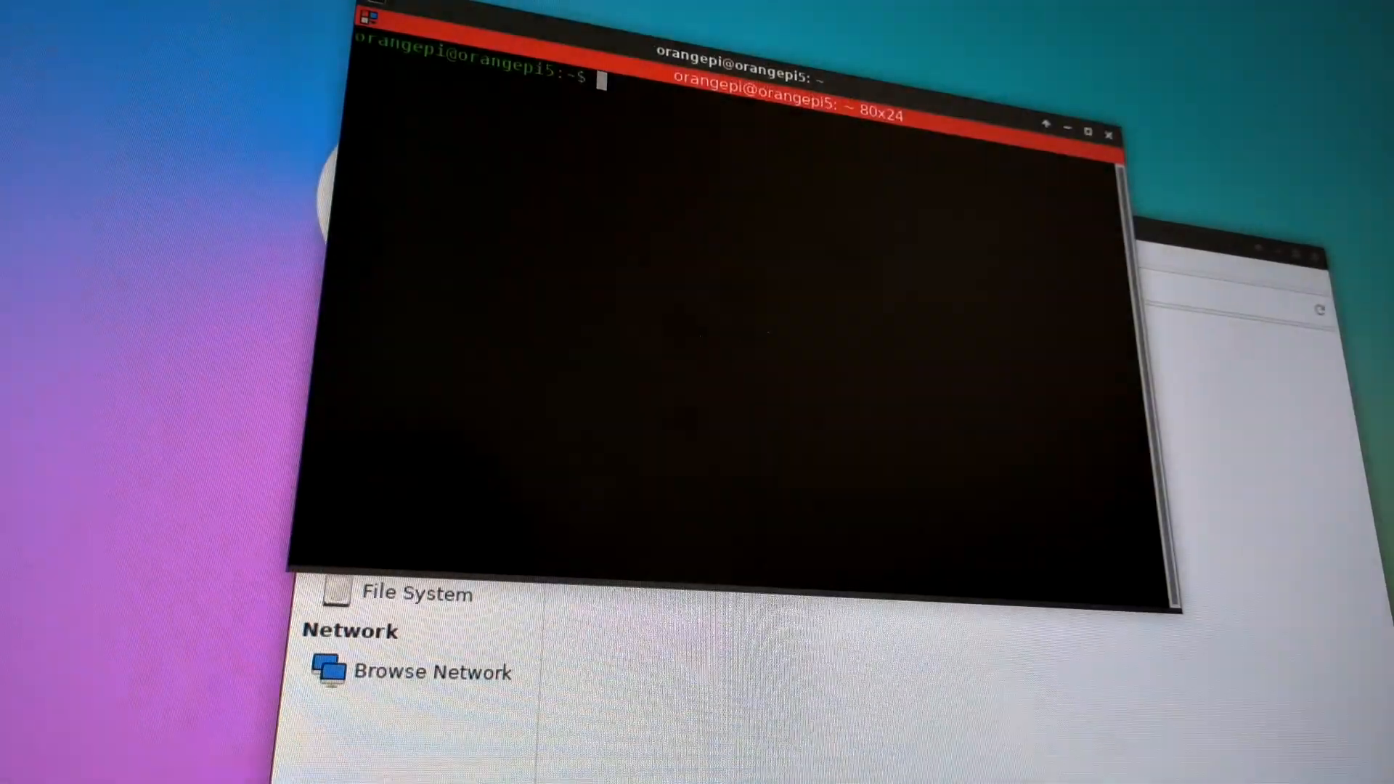
# Step: Change to ~/Desktop and list it to see the Orangepi5 Debian image file
pyautogui.write('cd')
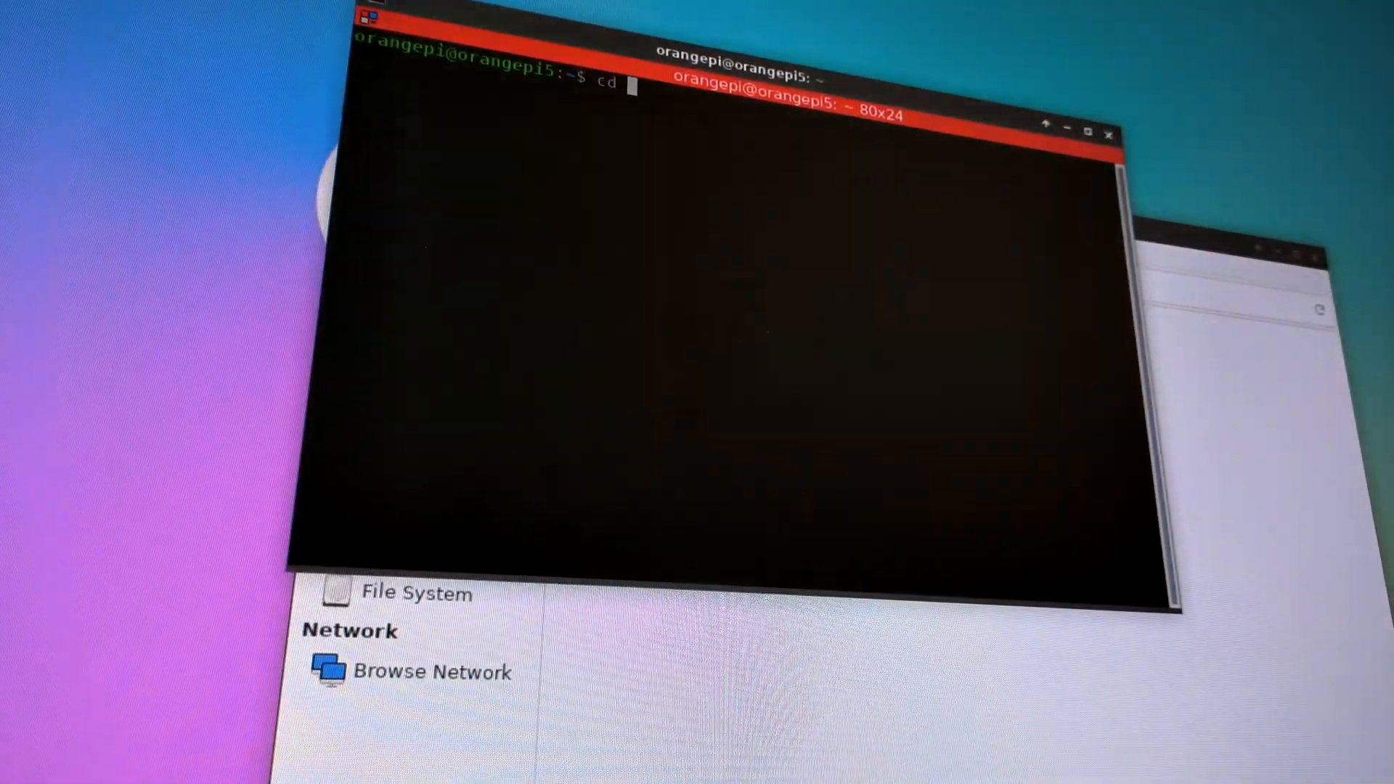
pyautogui.write('Desktop/')
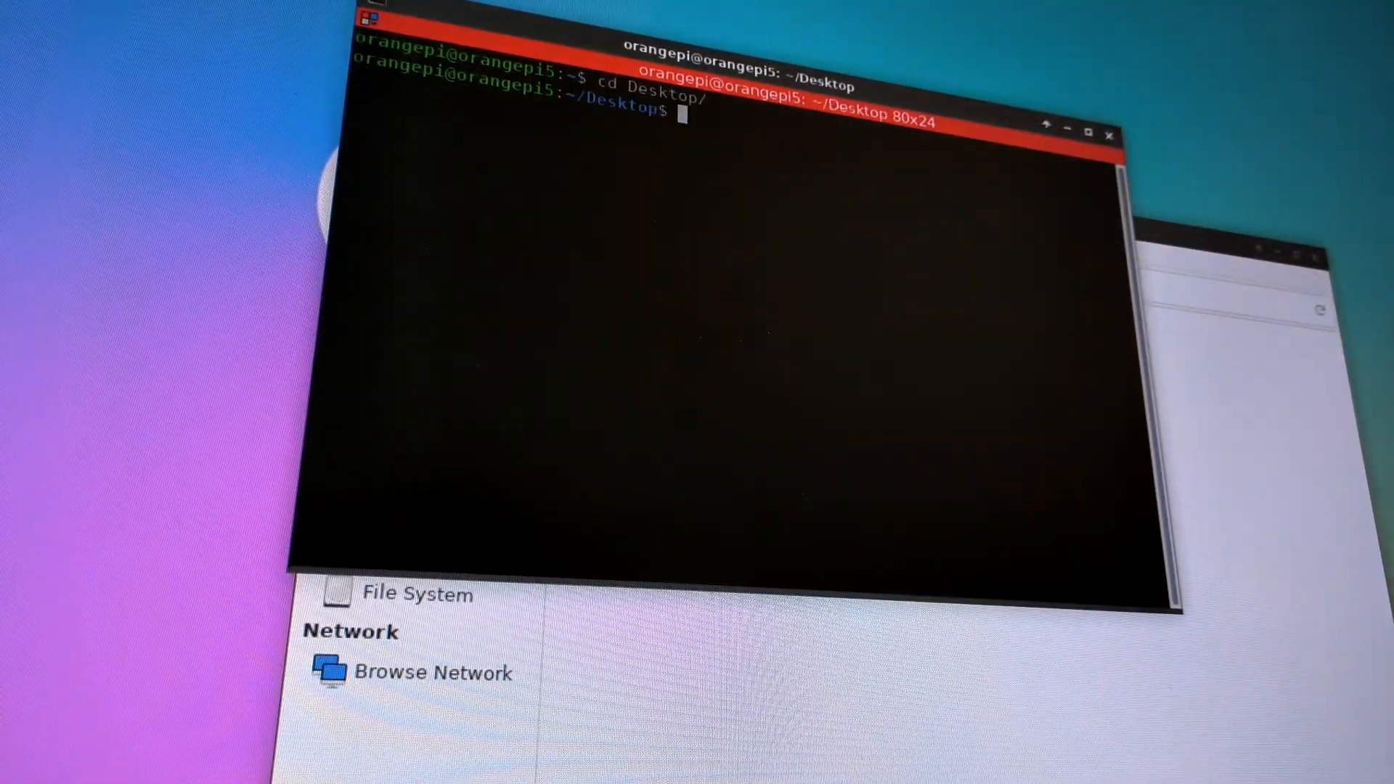
pyautogui.write('ls')
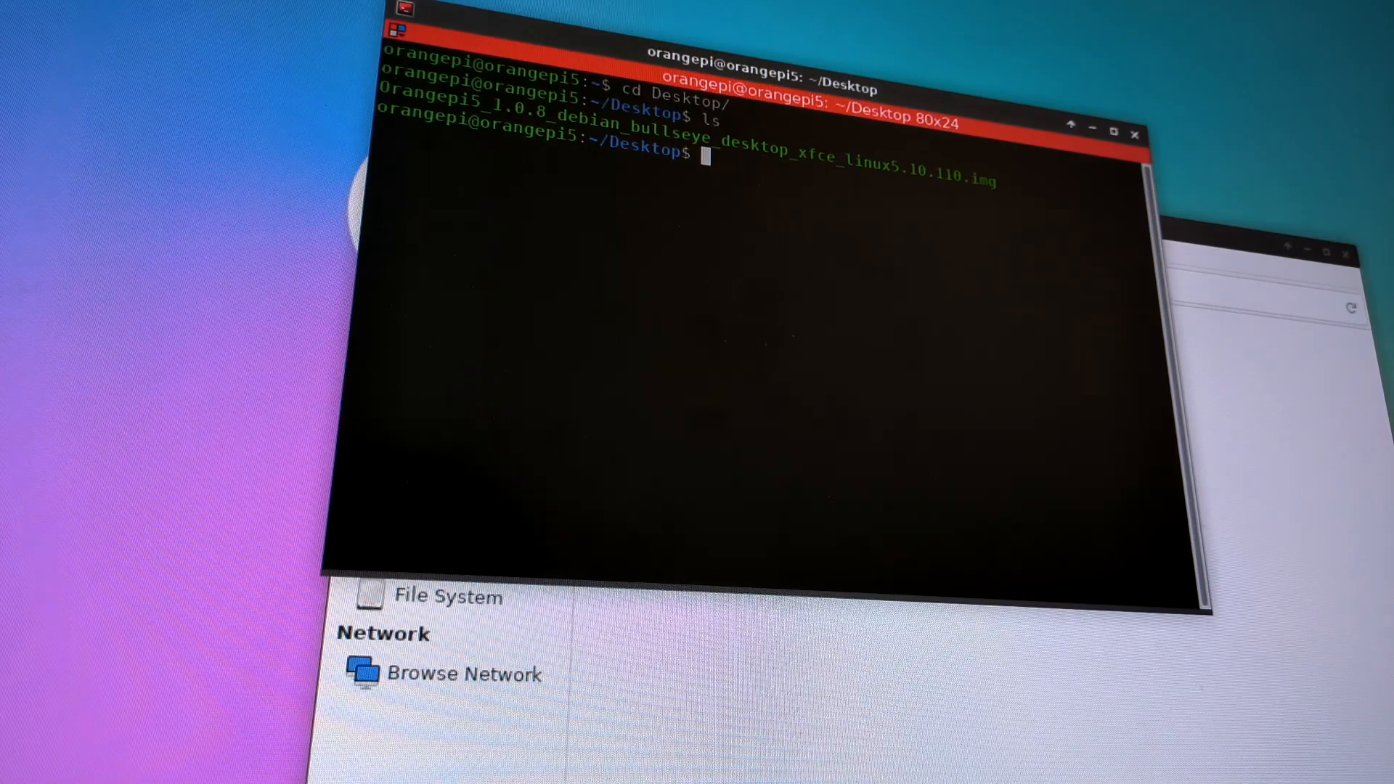
# Step: Run sudo fdisk -l | grep "nvme0n1" to confirm the 13.41 GiB NVMe disk
pyautogui.write('sudo f')
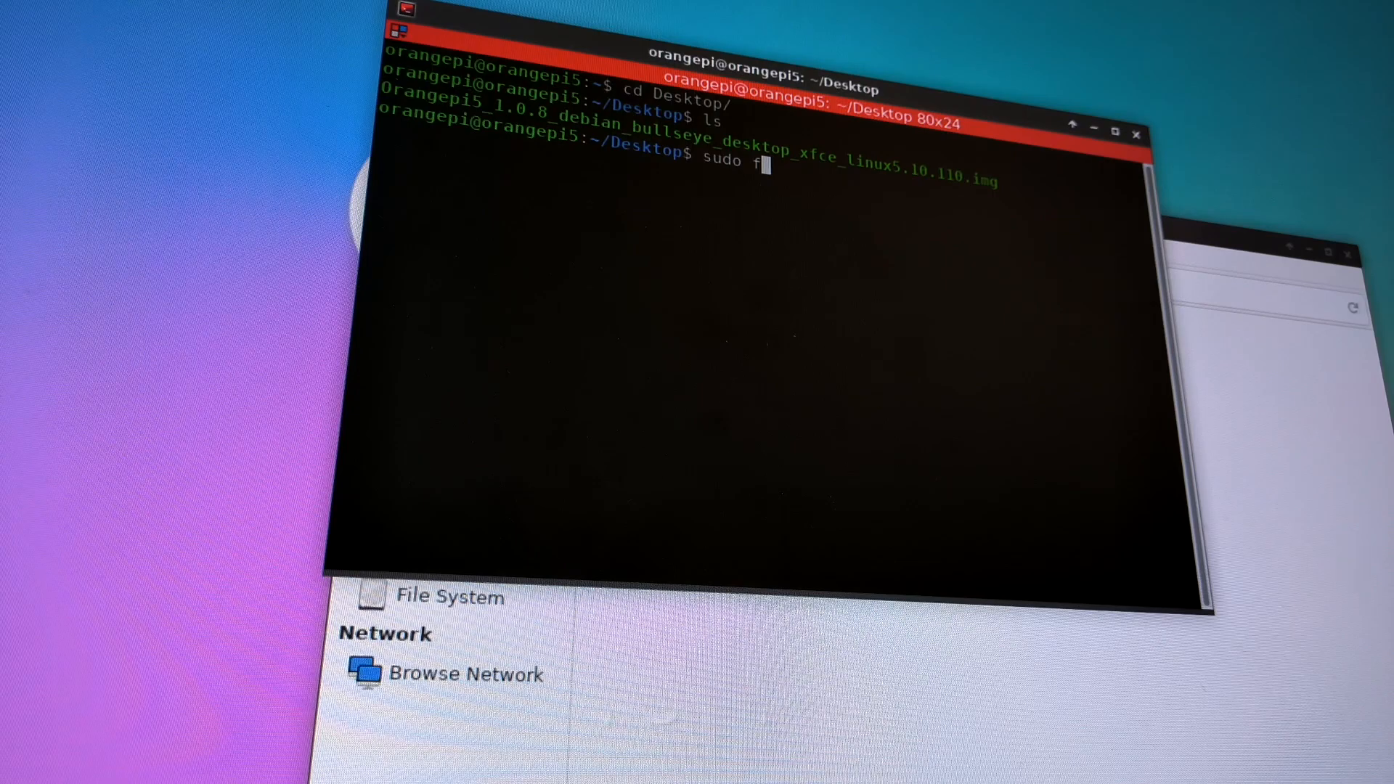
pyautogui.write('disk')
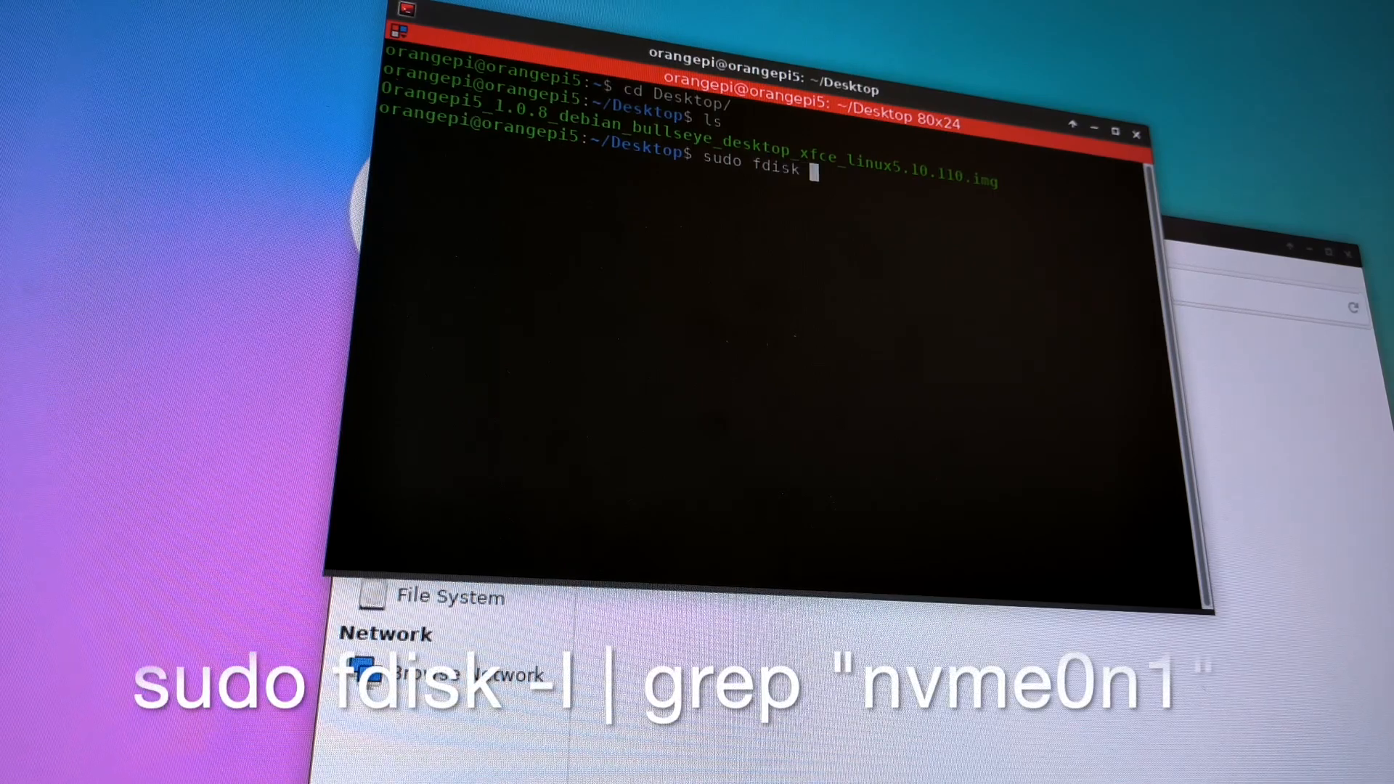
pyautogui.write('-l | g')
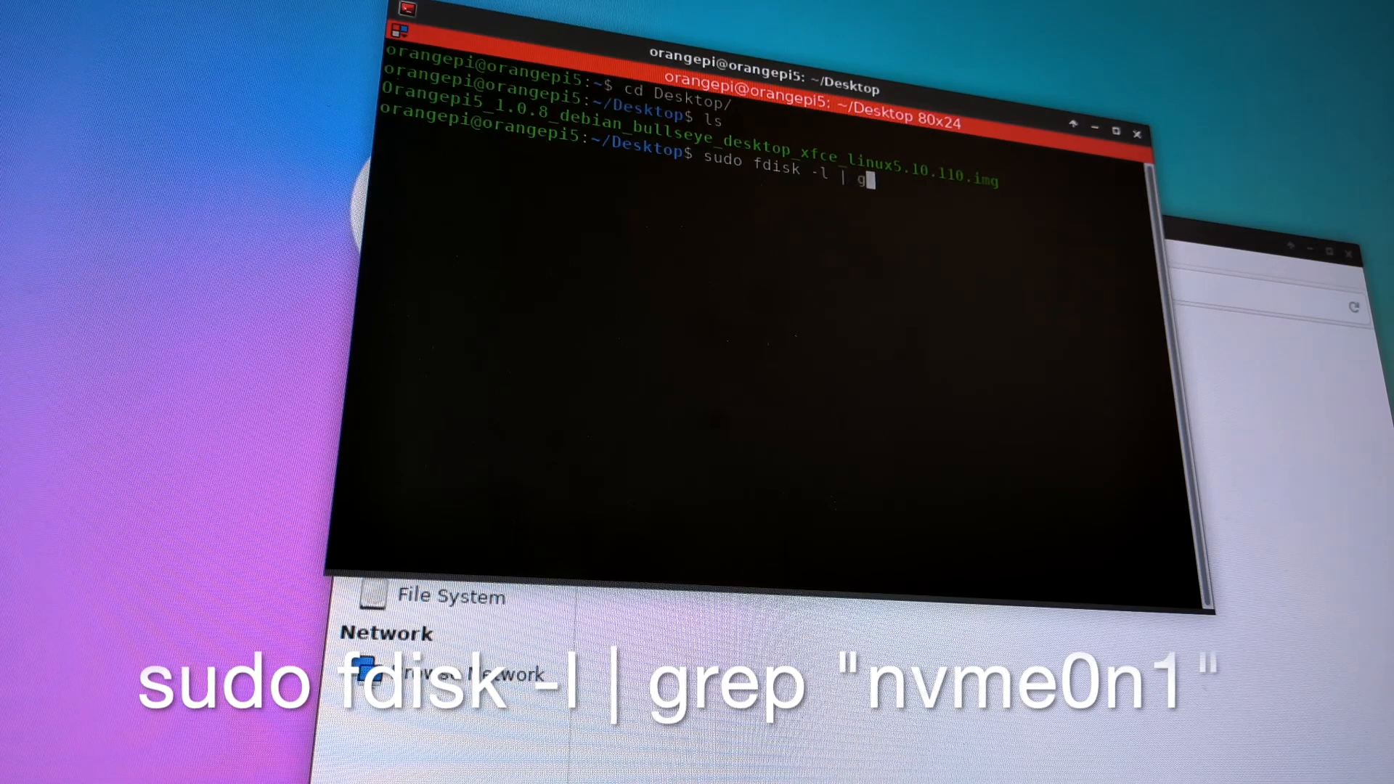
pyautogui.write('rep')
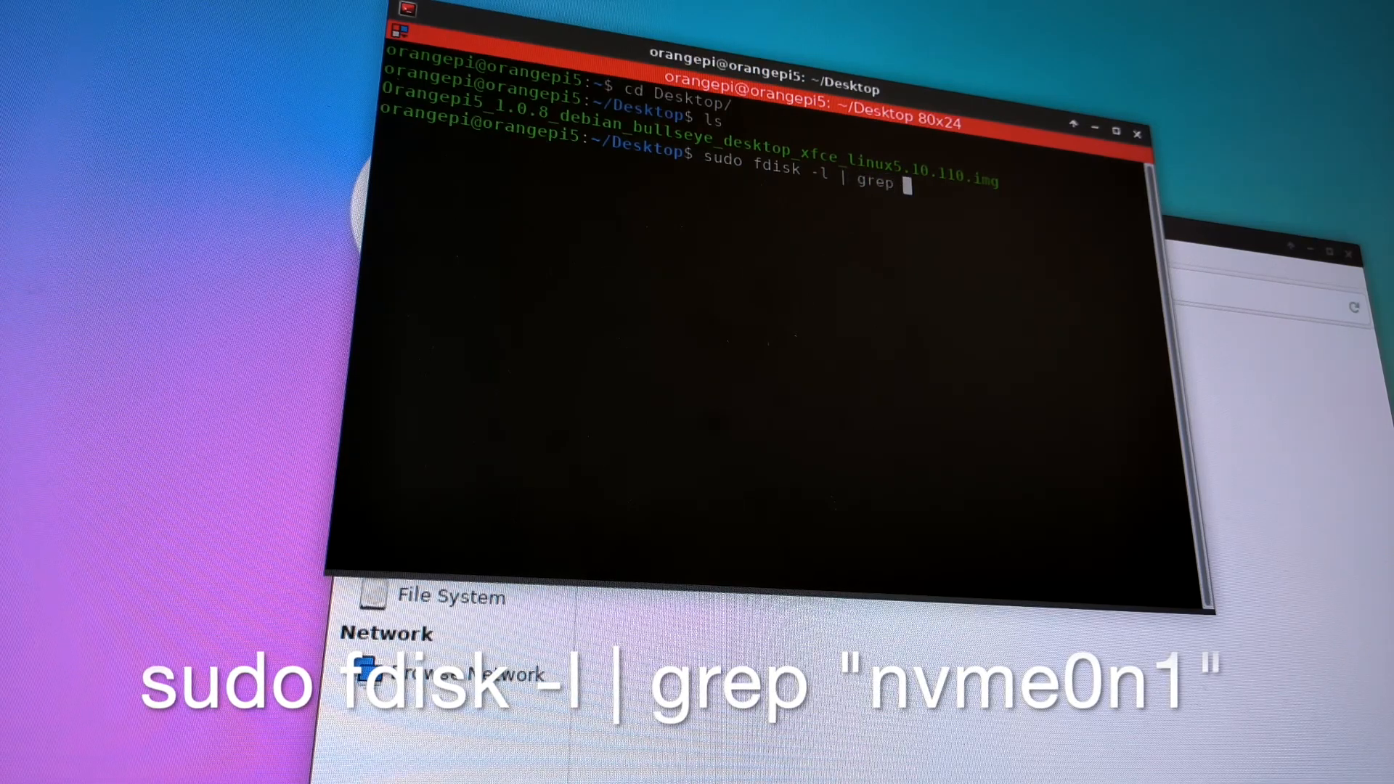
pyautogui.write('"nvme')
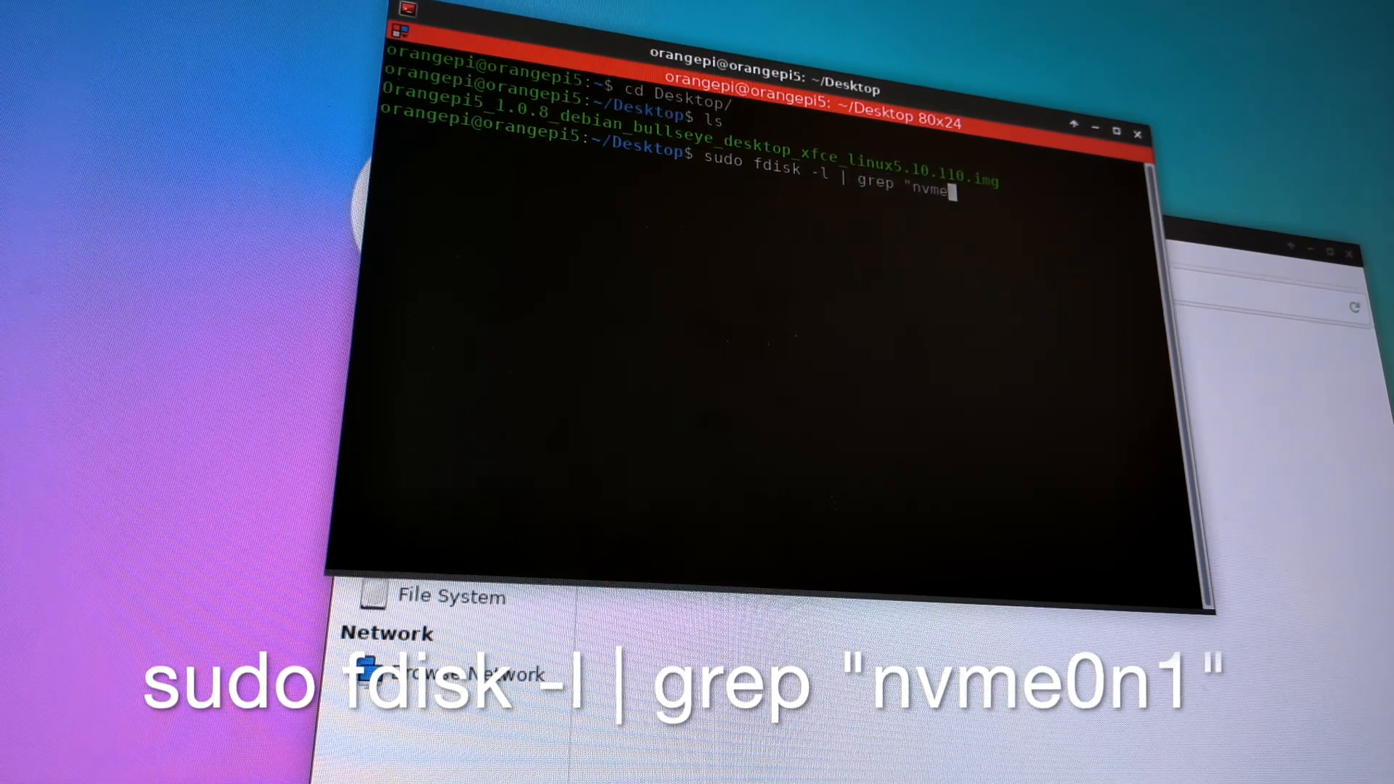
pyautogui.write('0n1')
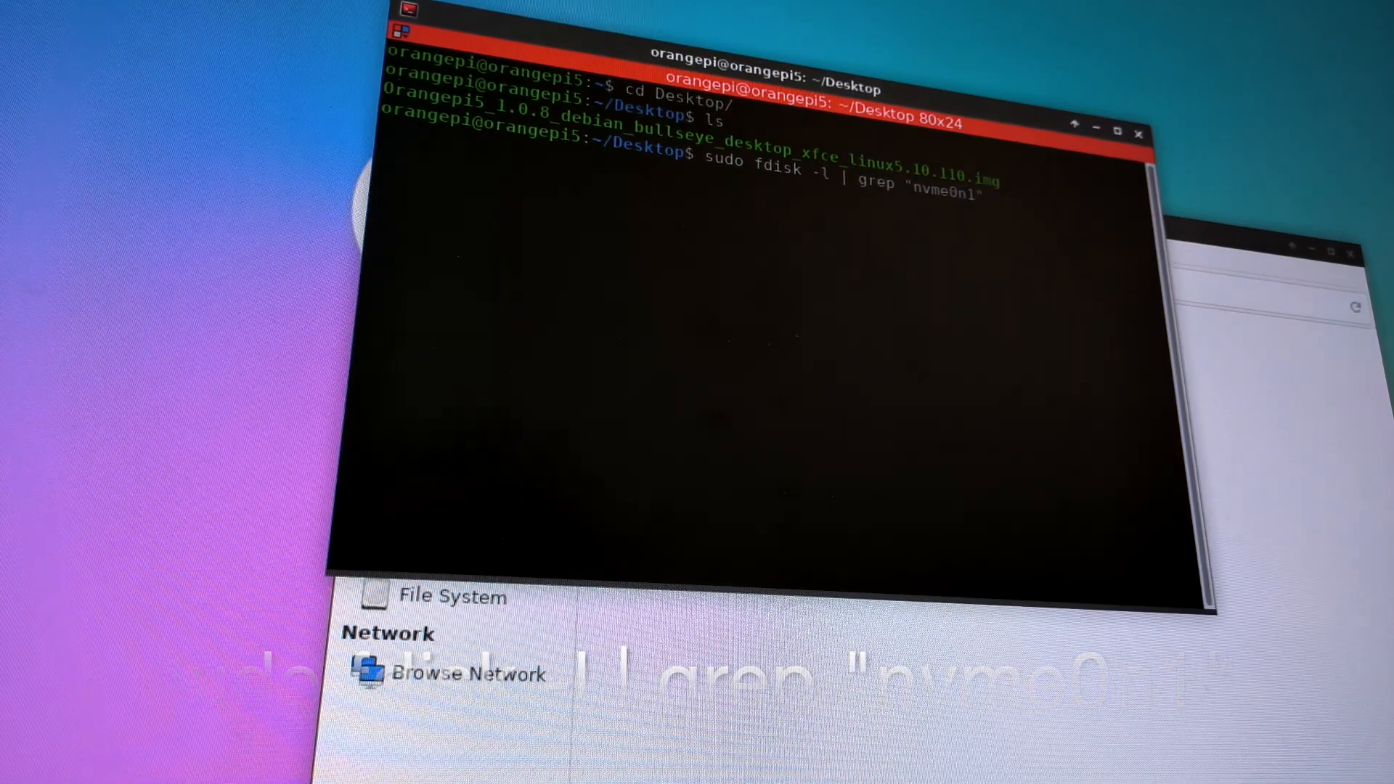
pyautogui.press('Return')
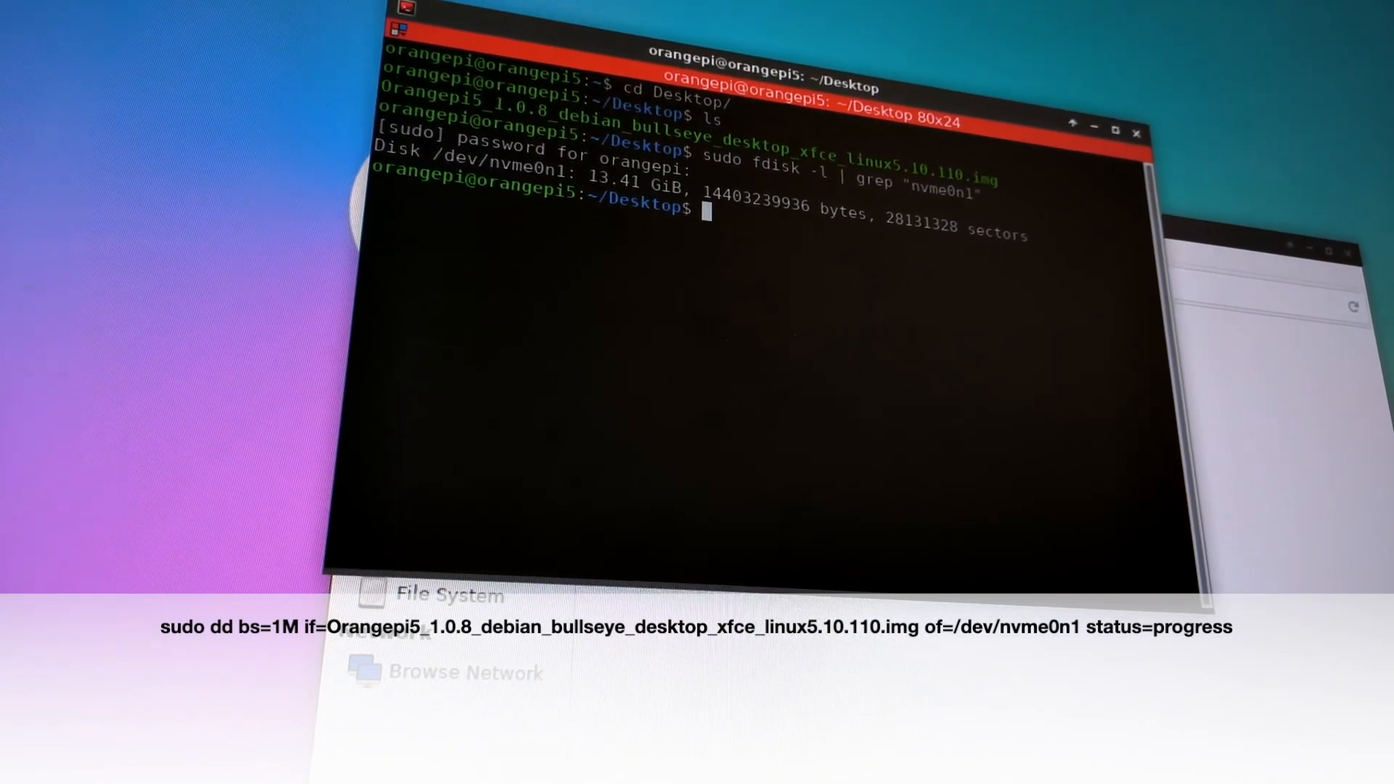
# Step: Launch sudo dd writing the Orangepi5 1.0.8 Debian bullseye image to /dev/nvme0n1 with status=progress
pyautogui.write('sudo')
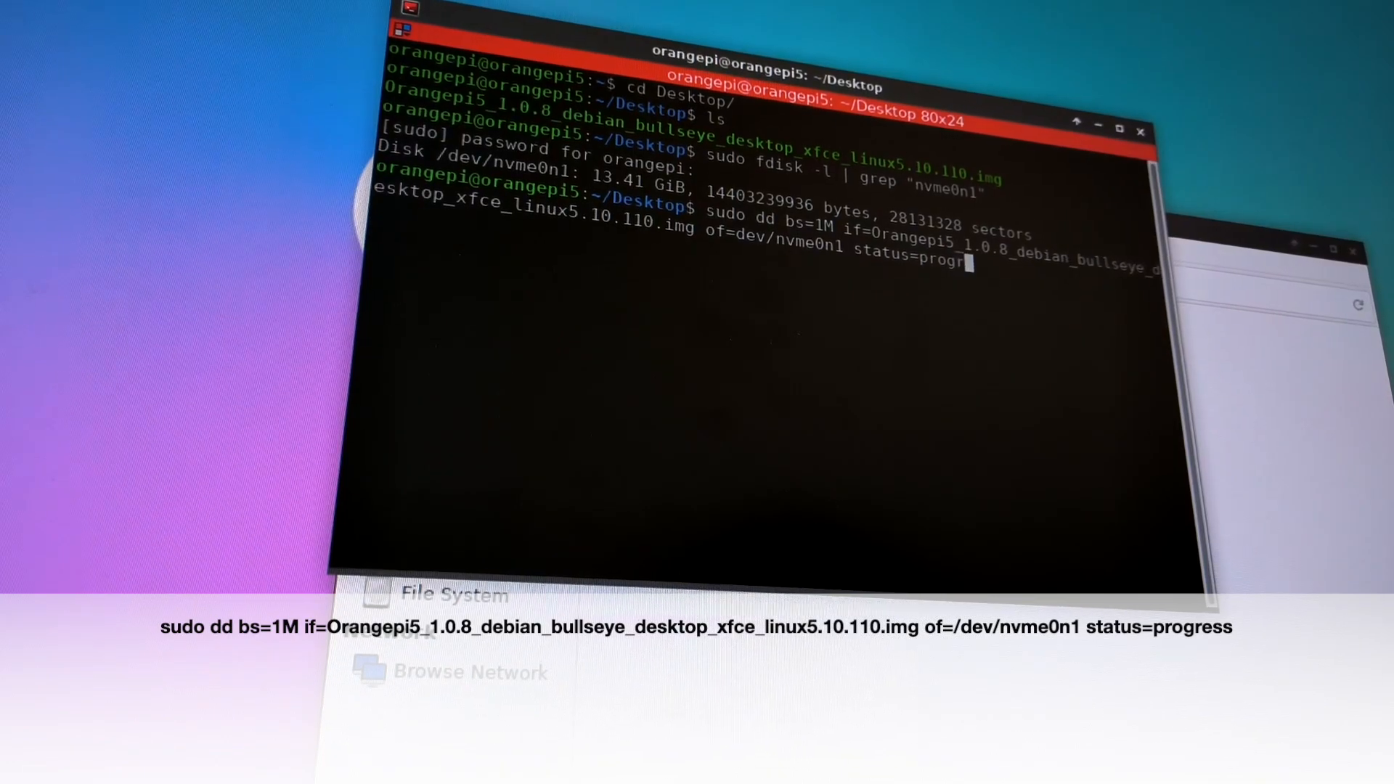
pyautogui.write('ess')
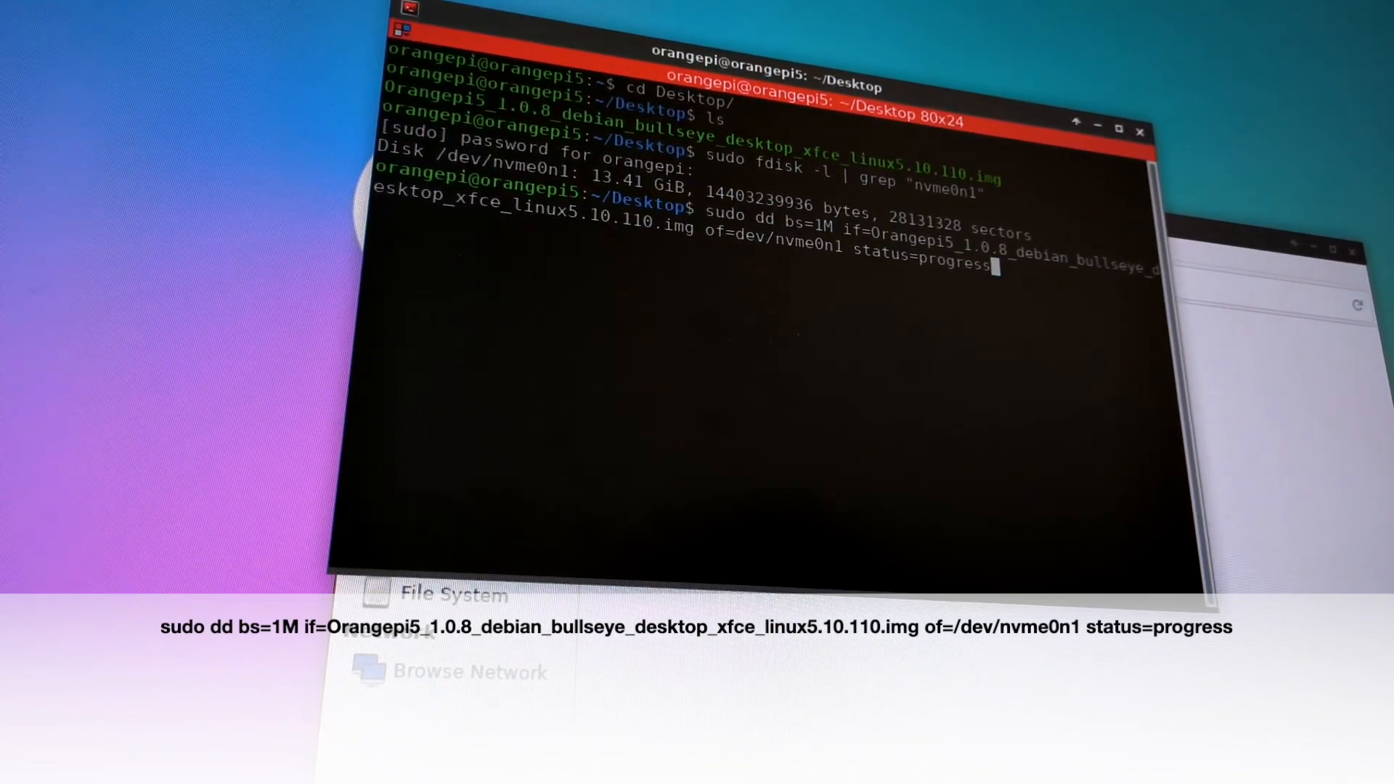
pyautogui.press('Return')
pyautogui.write('cd /usr/share')
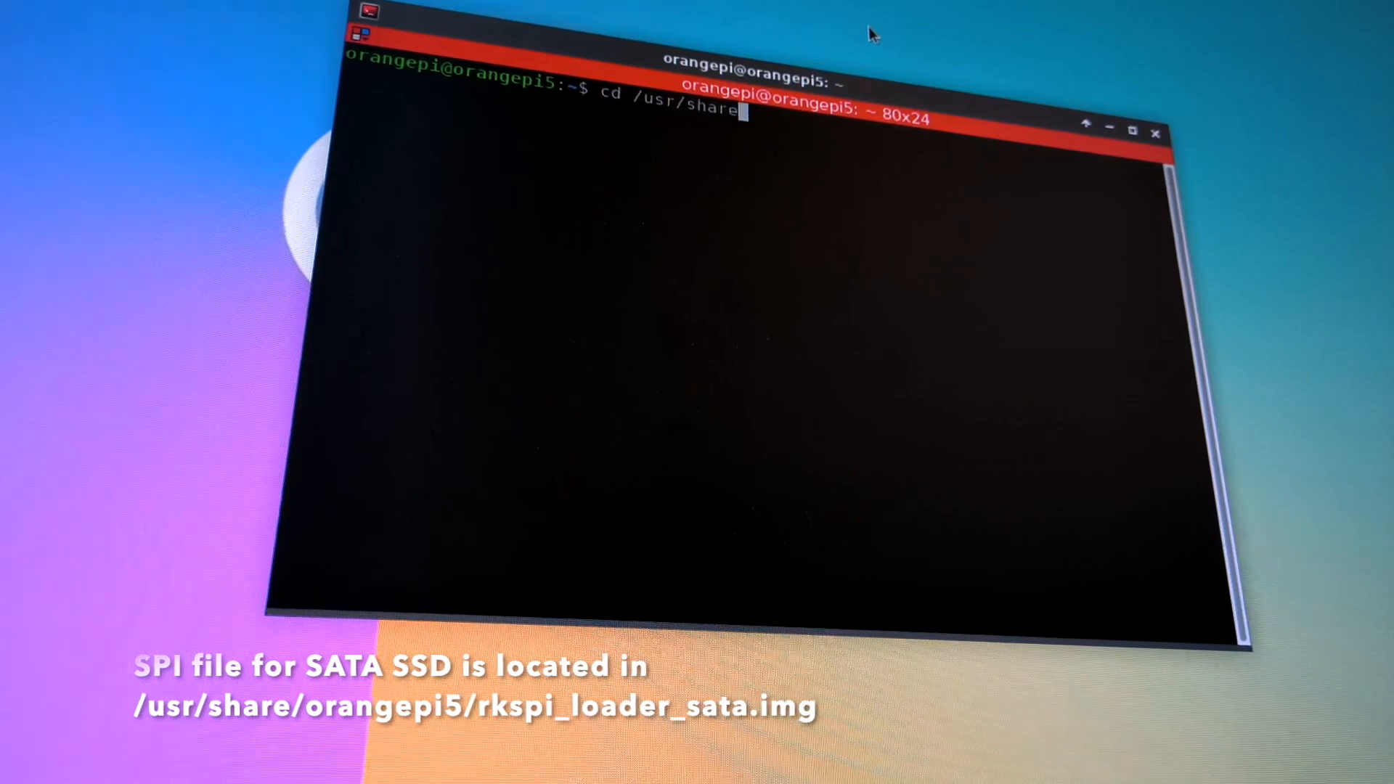
# Step: From /usr/share/orangepi5, enter sudo dd if=rkspi_loader_sata.img of=/dev/mtdblock0 at the prompt
pyautogui.write('/orangepi')
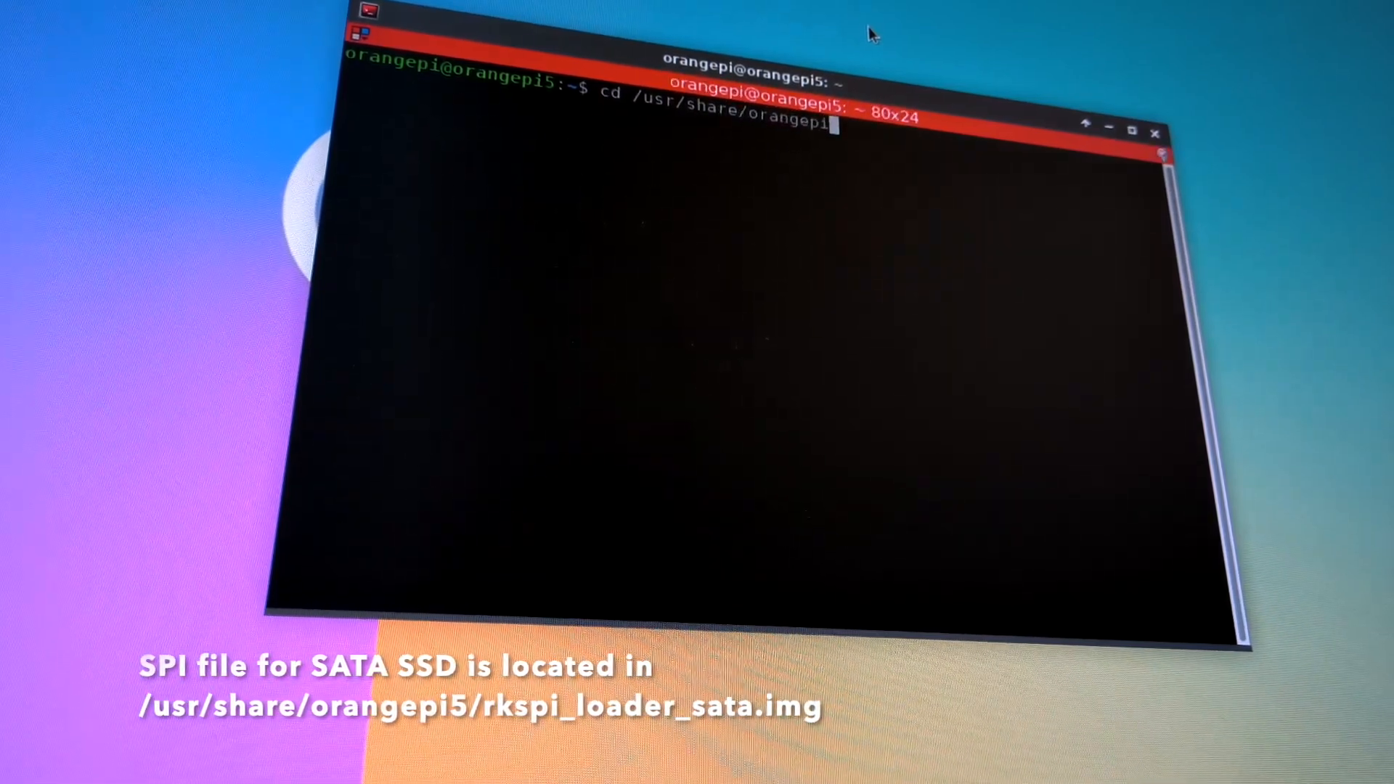
pyautogui.write('5')
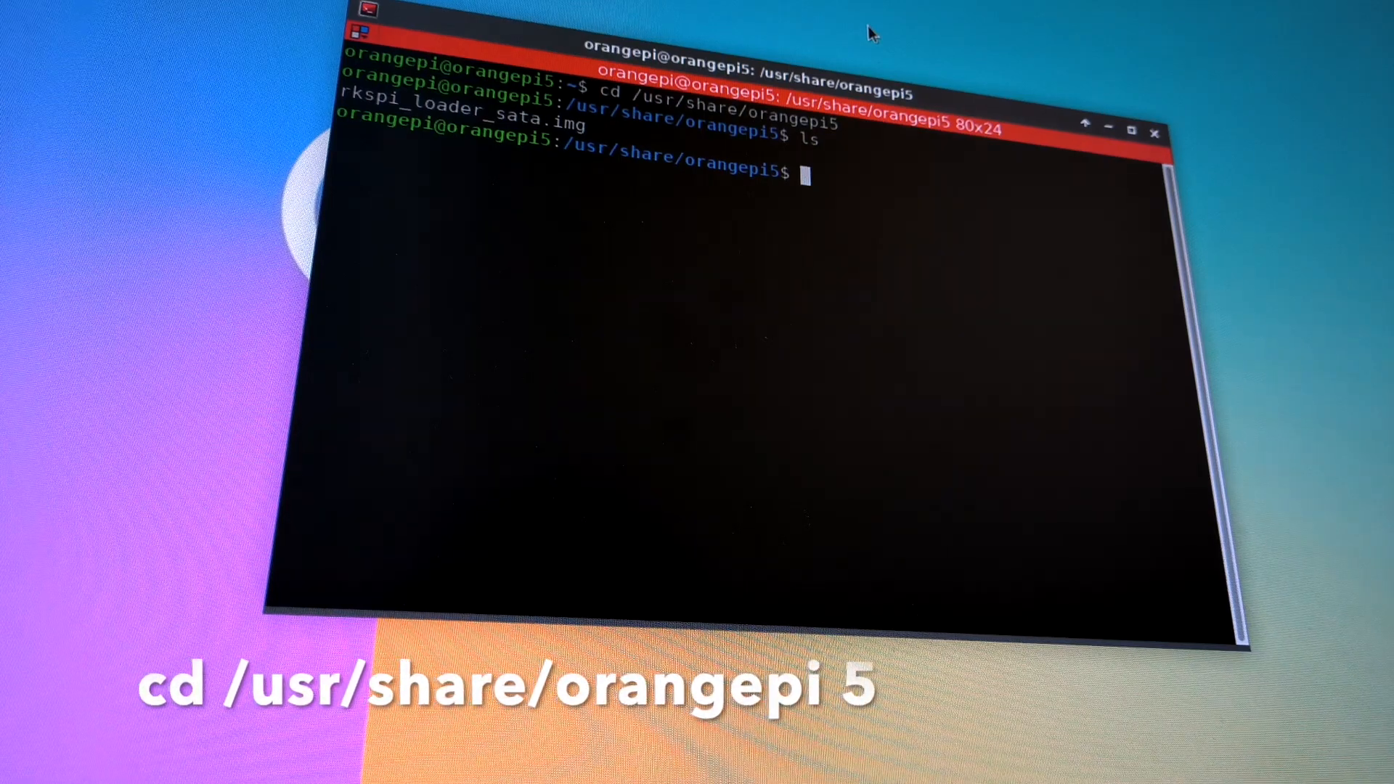
pyautogui.write('sudo')
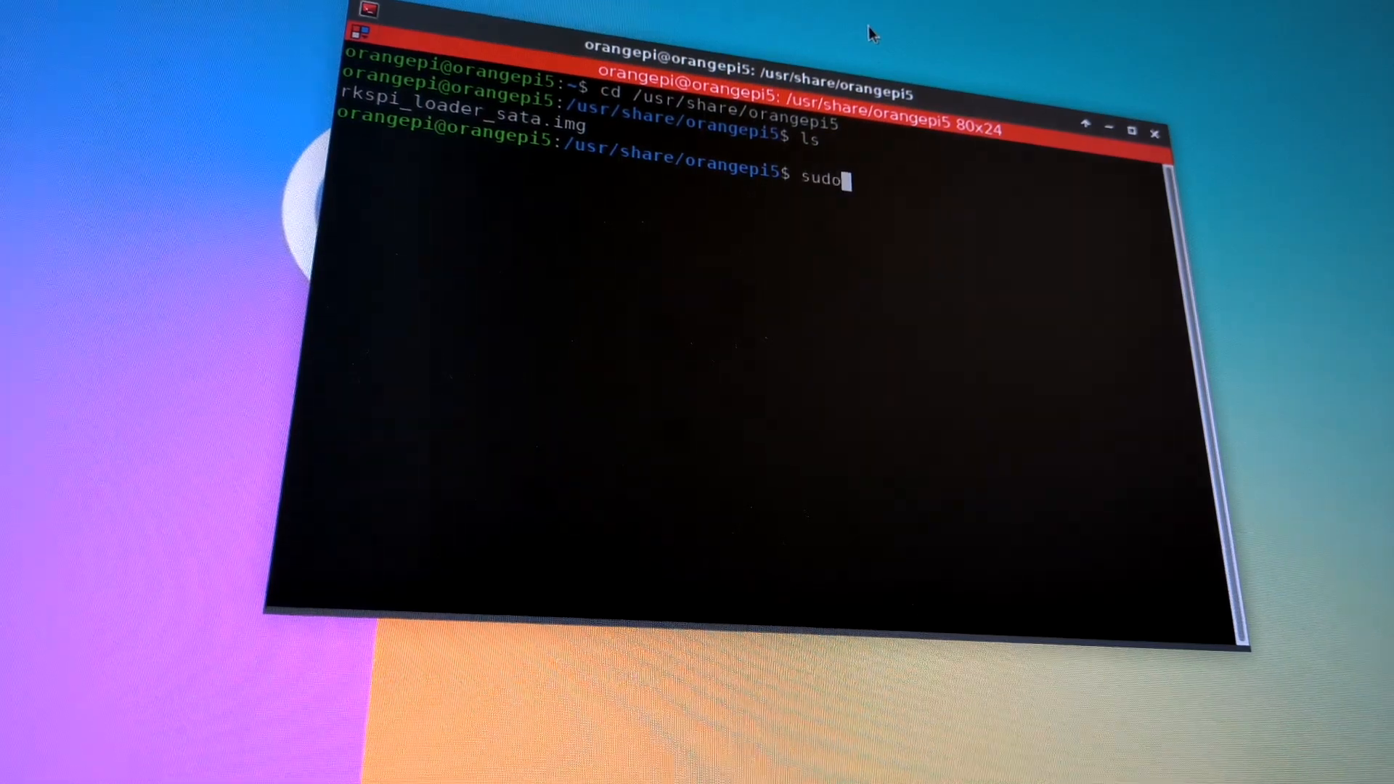
pyautogui.write('dd')
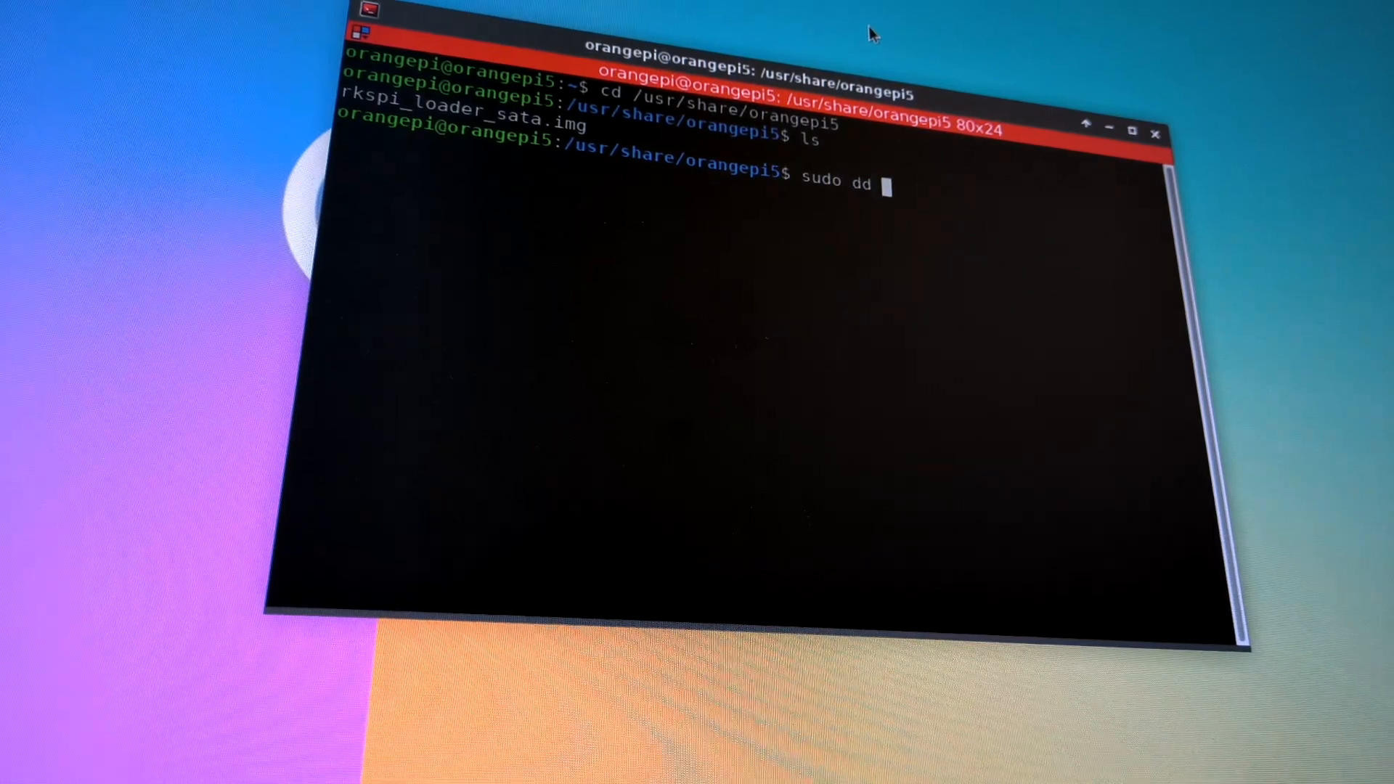
pyautogui.write('if=r')
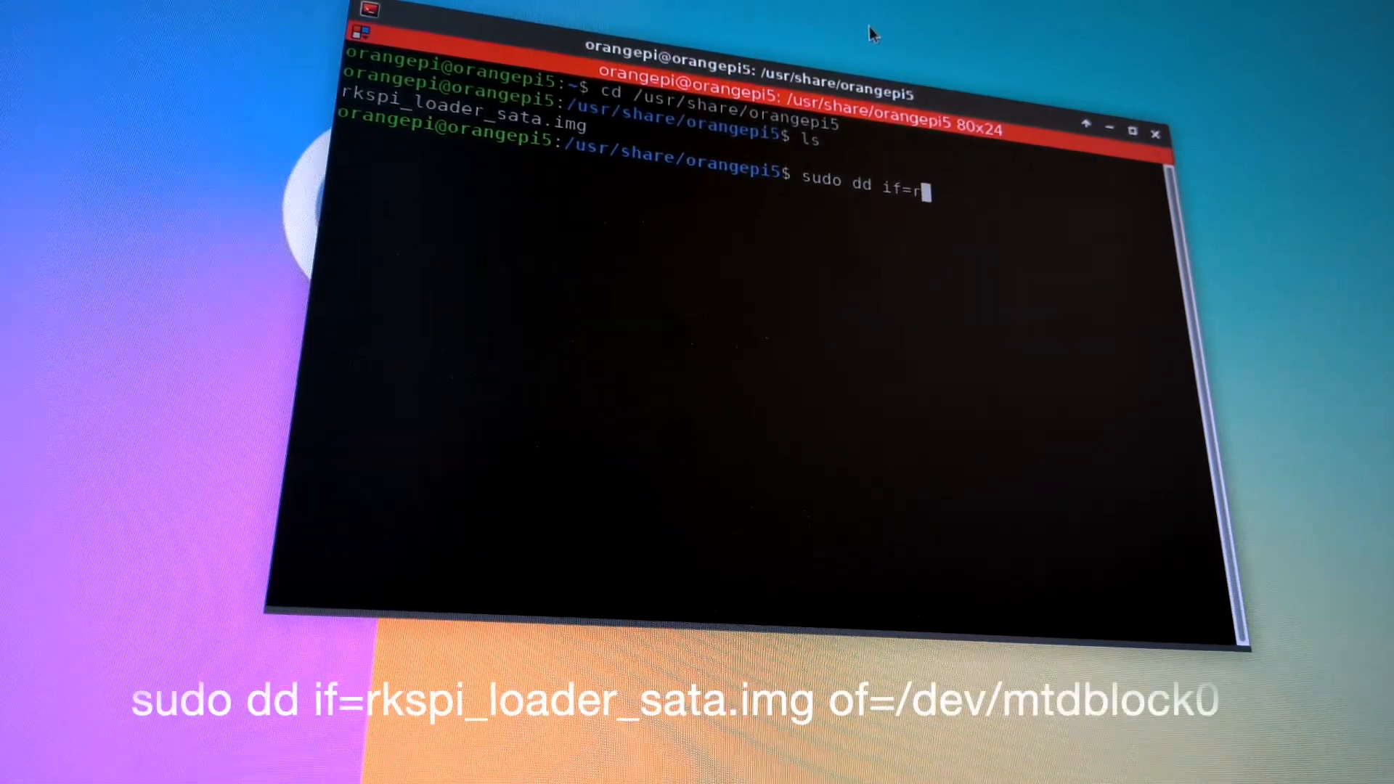
pyautogui.write('kspi_loader_sata.img of=/dev/mtdblock0')
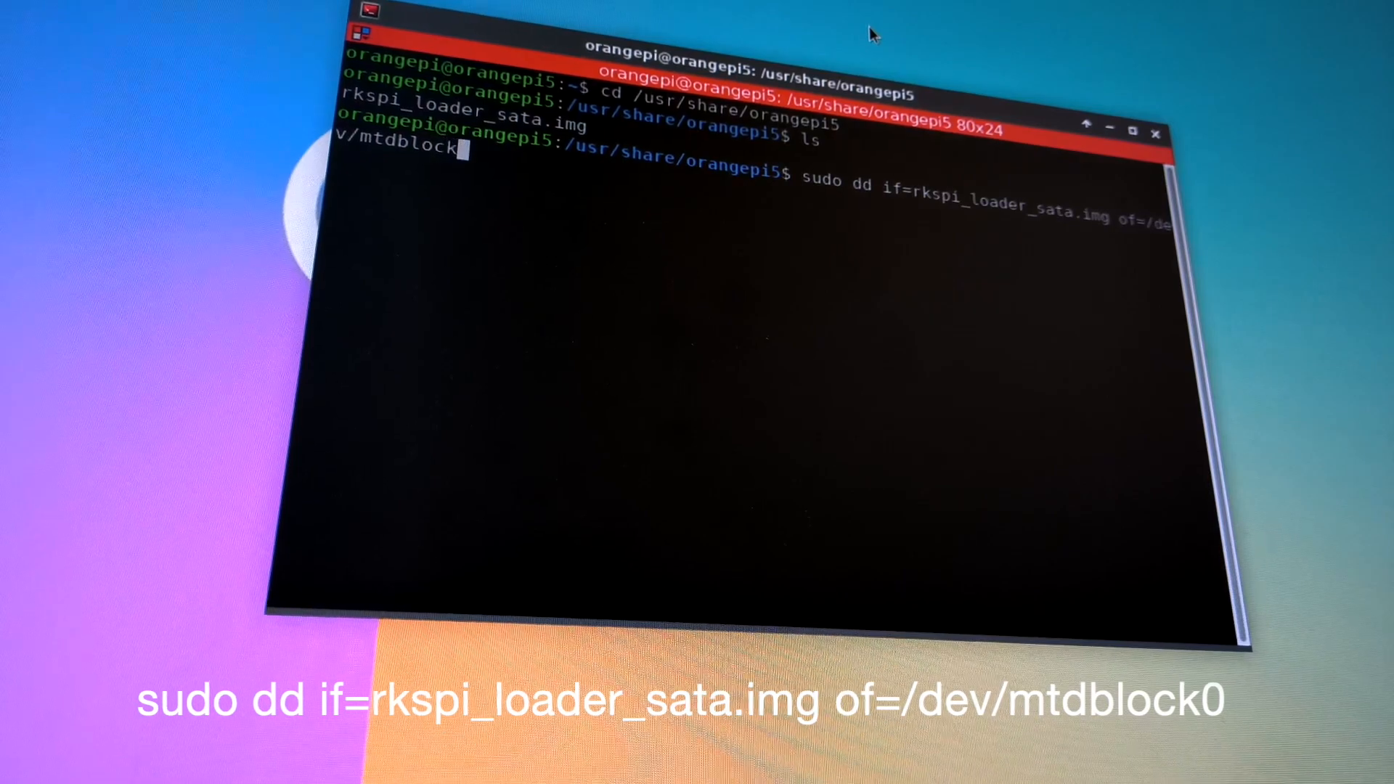
pyautogui.write('0')
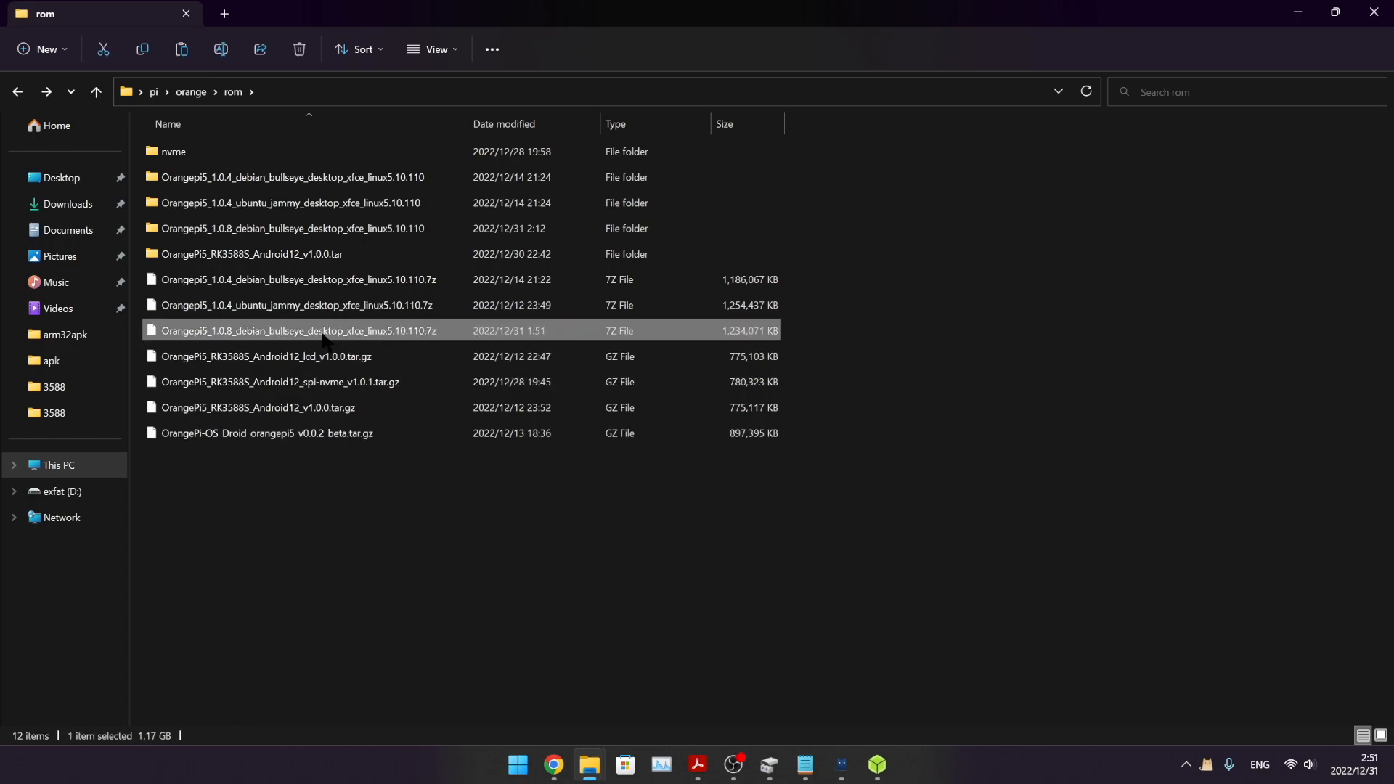
pyautogui.moveTo(410, 333)
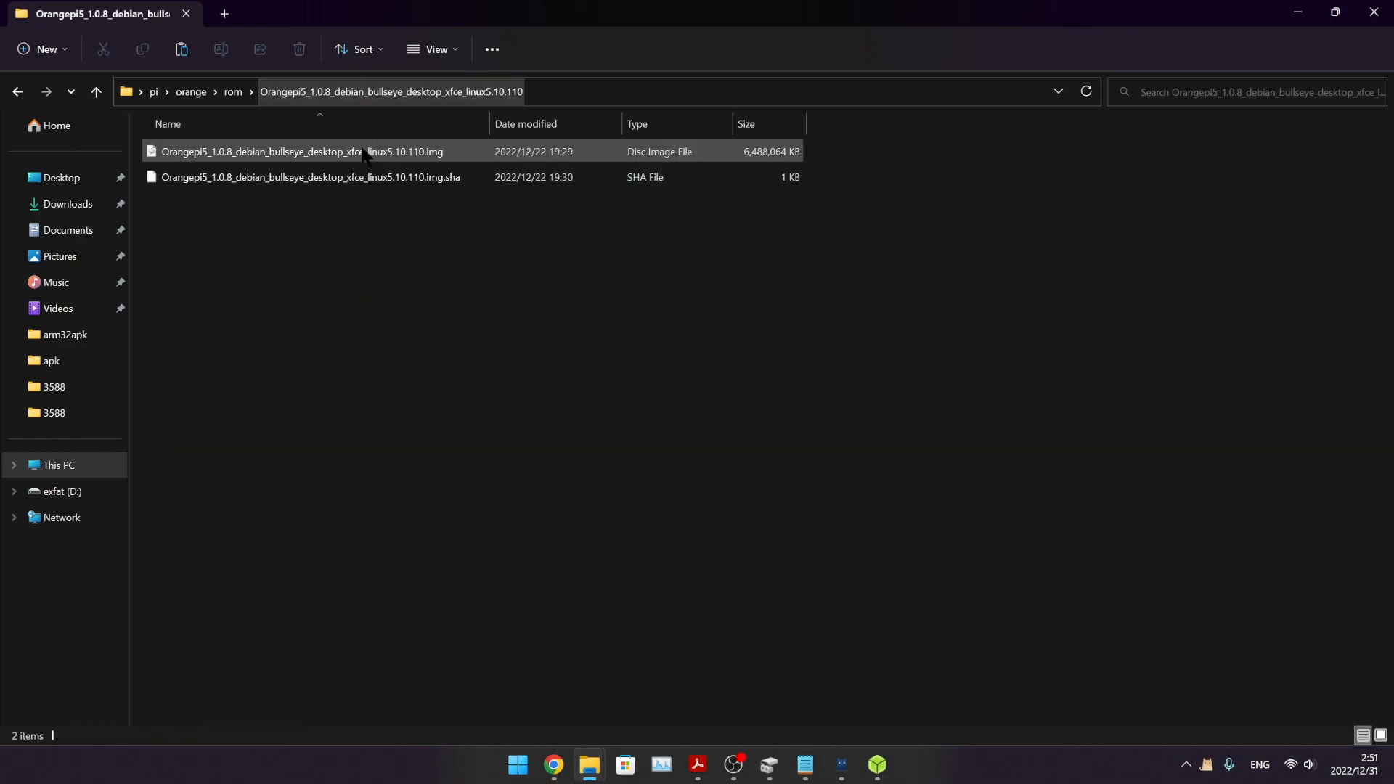
# Step: Select the exFAT D: drive in This PC and bring up its Format settings
pyautogui.click(302, 151)
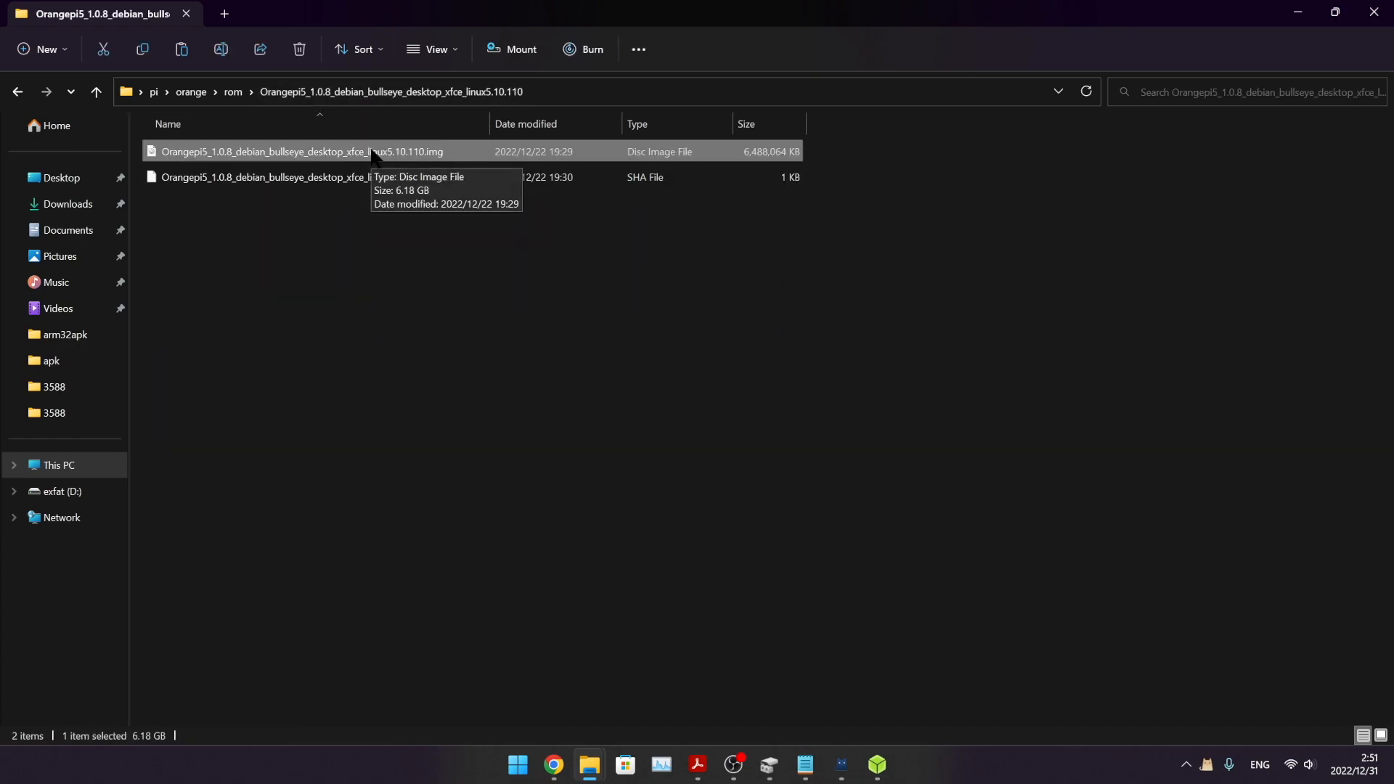
pyautogui.moveTo(596, 610)
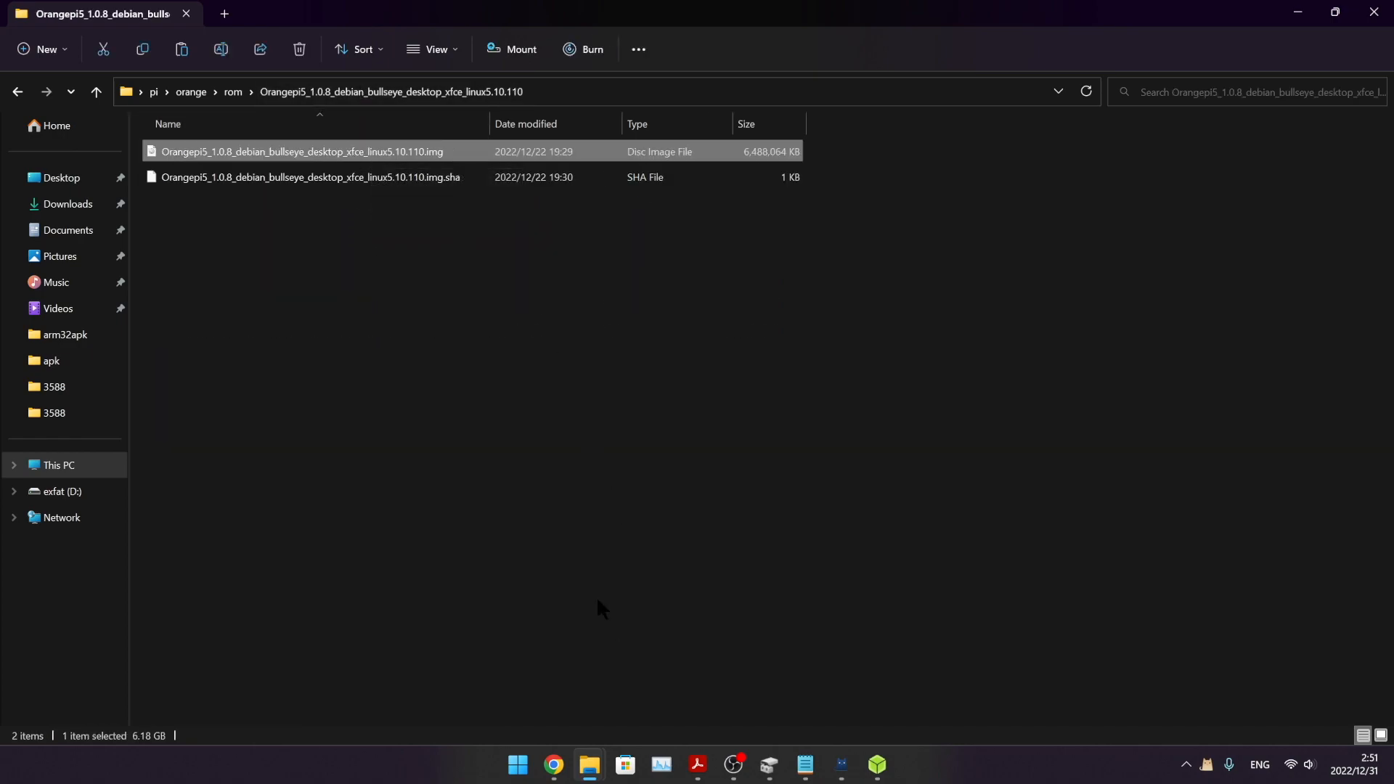
pyautogui.click(58, 490)
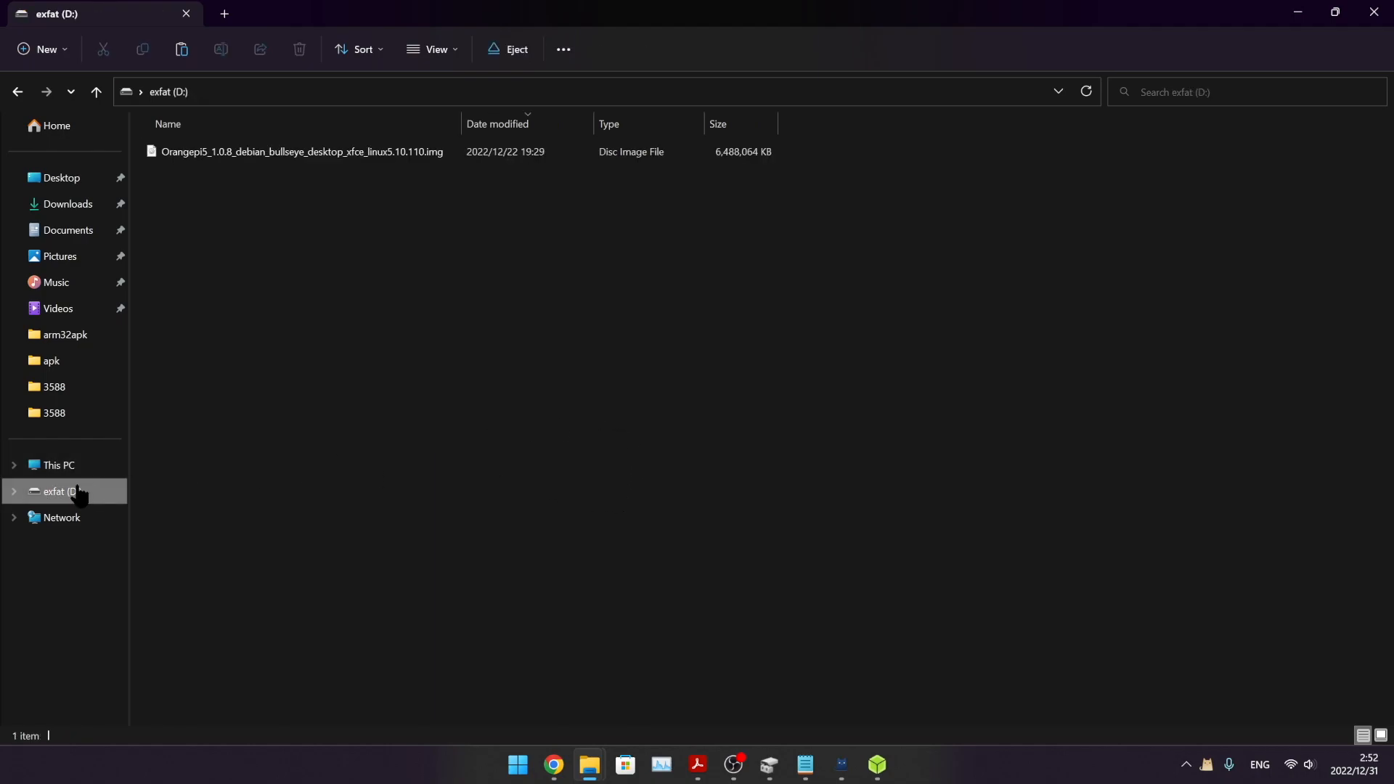
pyautogui.click(58, 465)
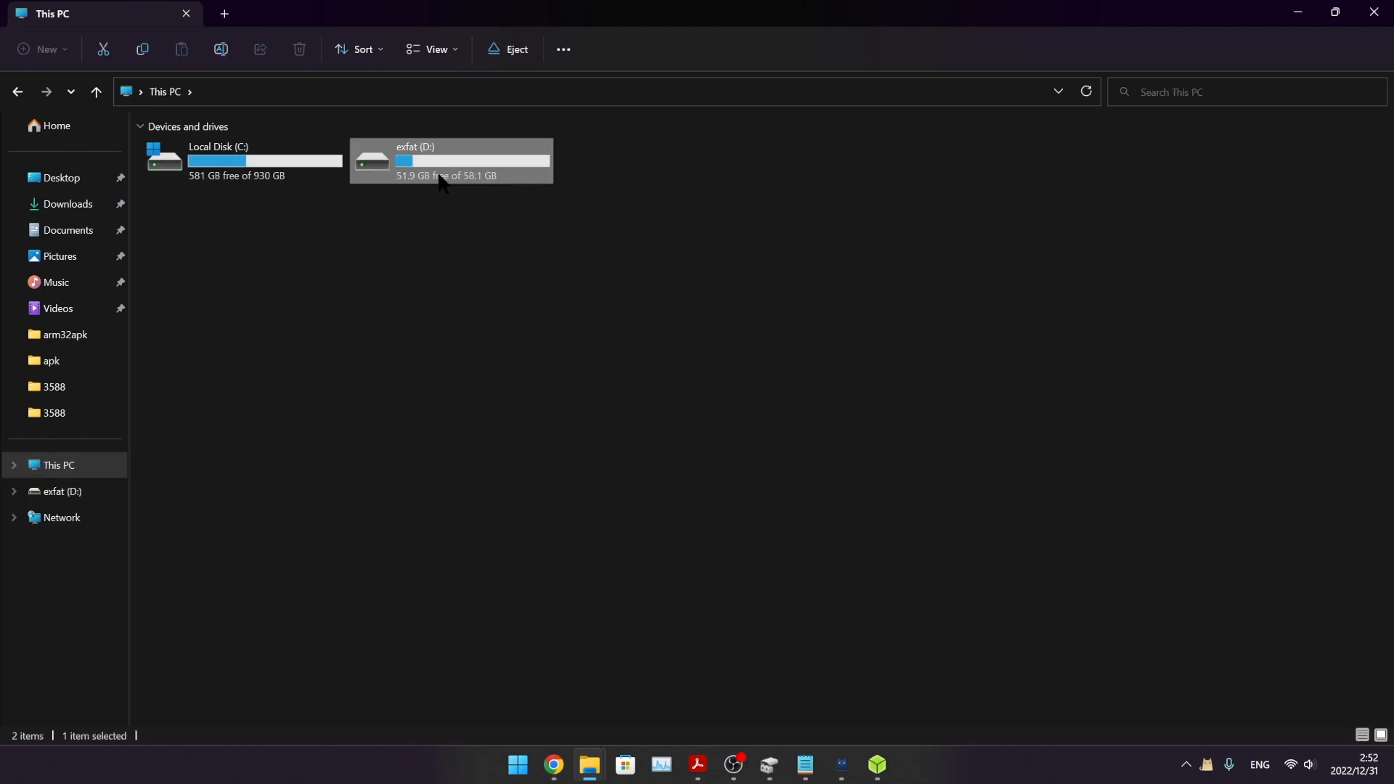
pyautogui.rightClick(437, 183)
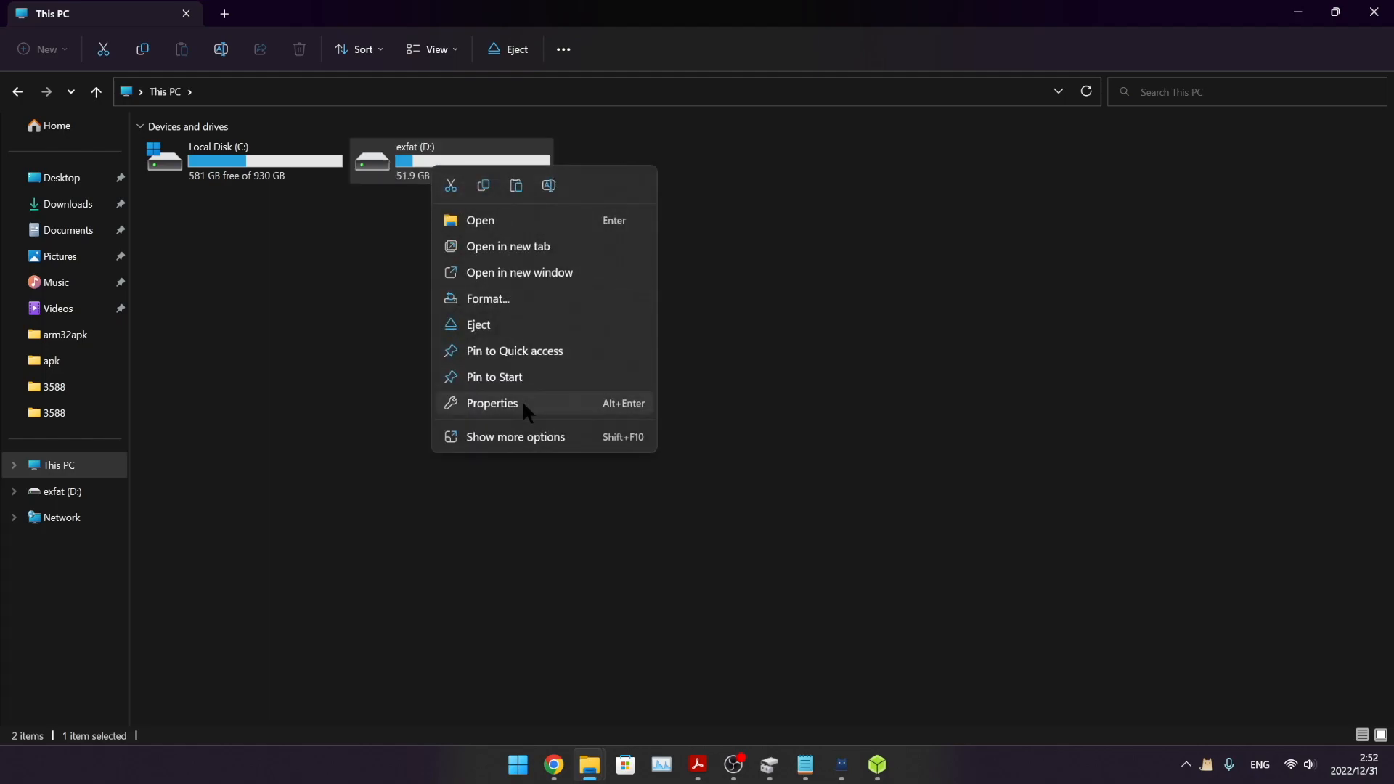
pyautogui.click(487, 298)
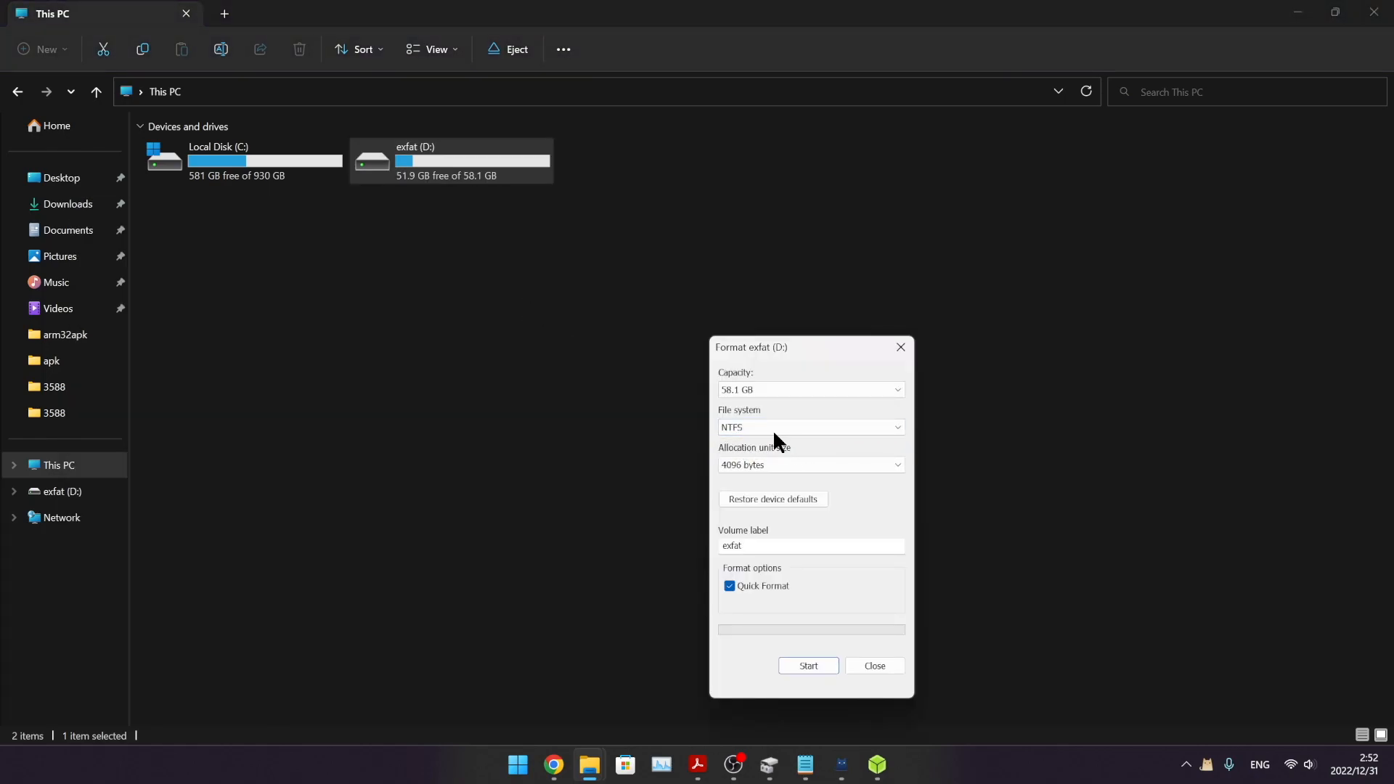
# Step: Quick-format D: as NTFS with a blank label, confirming the erase and completion messages
pyautogui.click(808, 426)
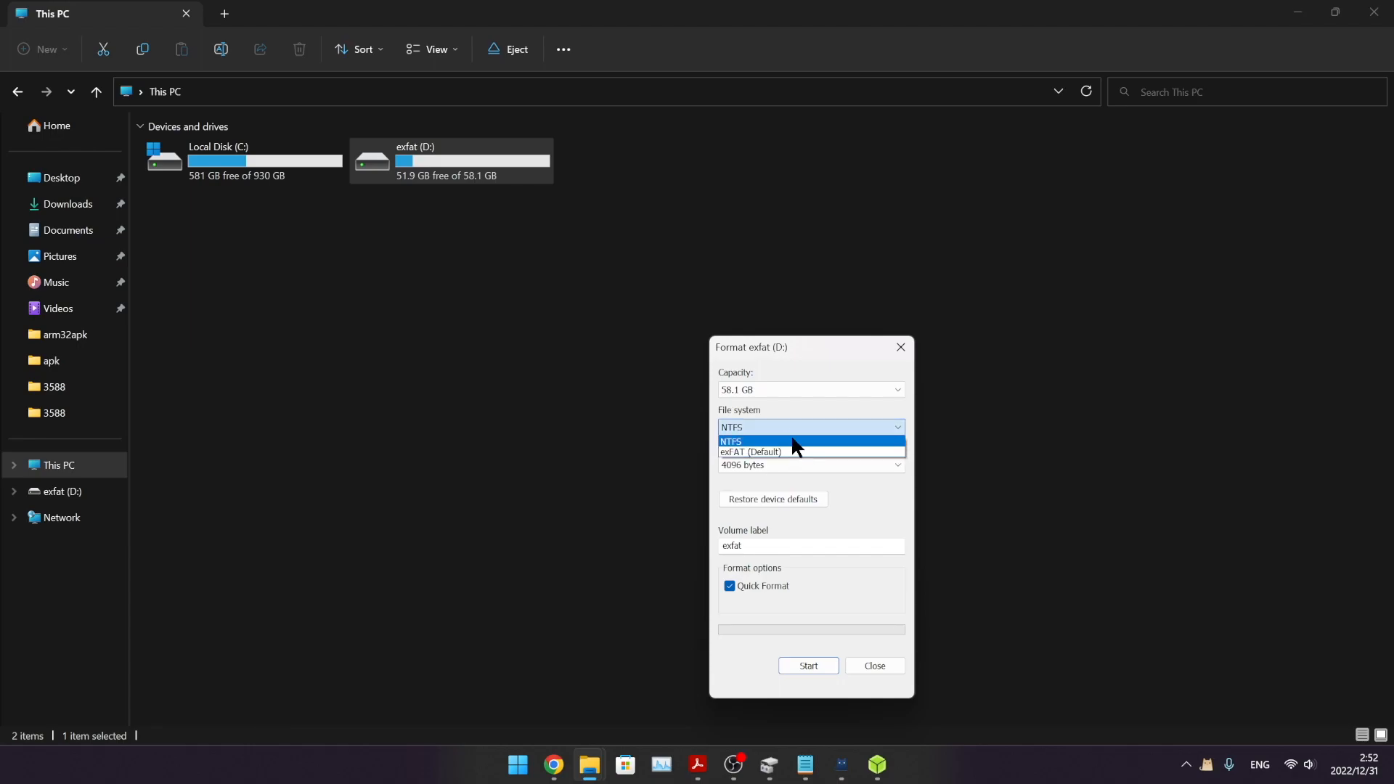
pyautogui.click(730, 442)
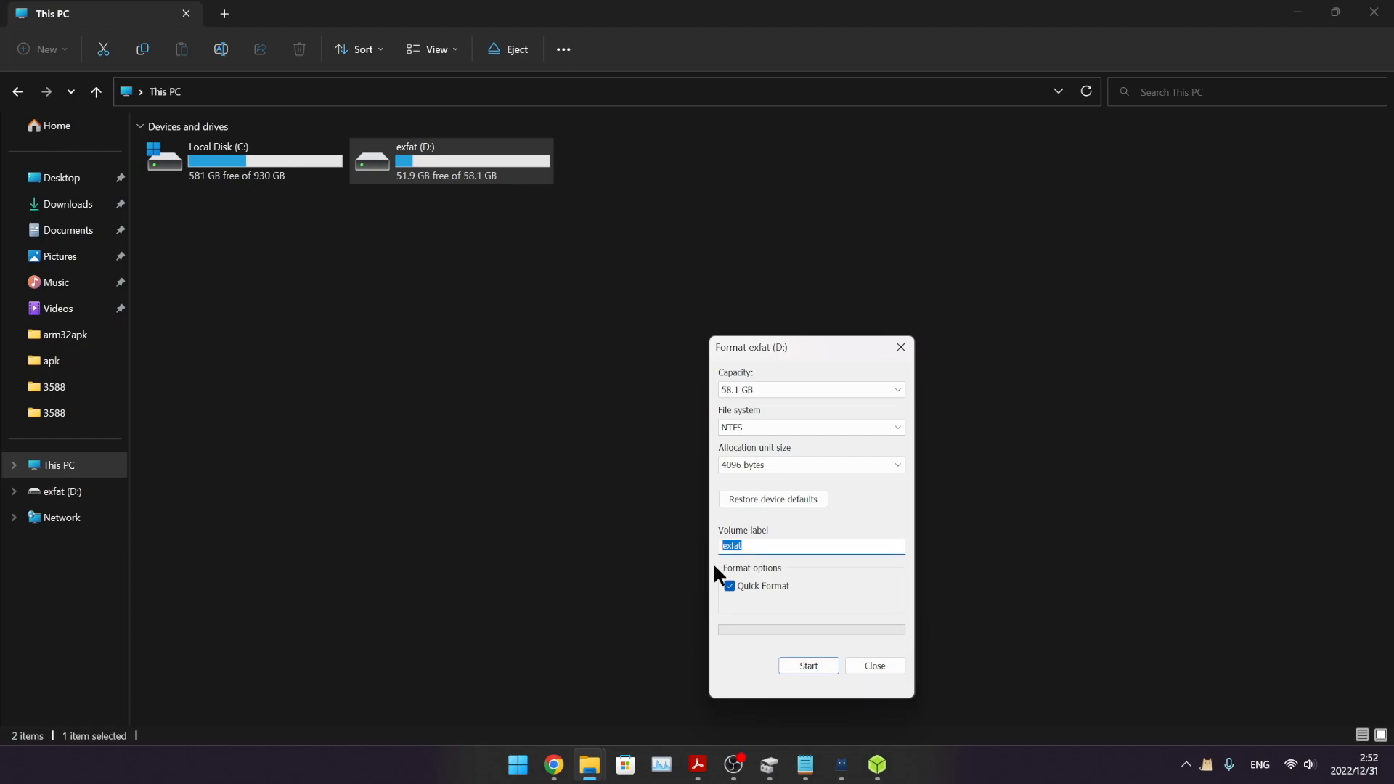
pyautogui.click(807, 665)
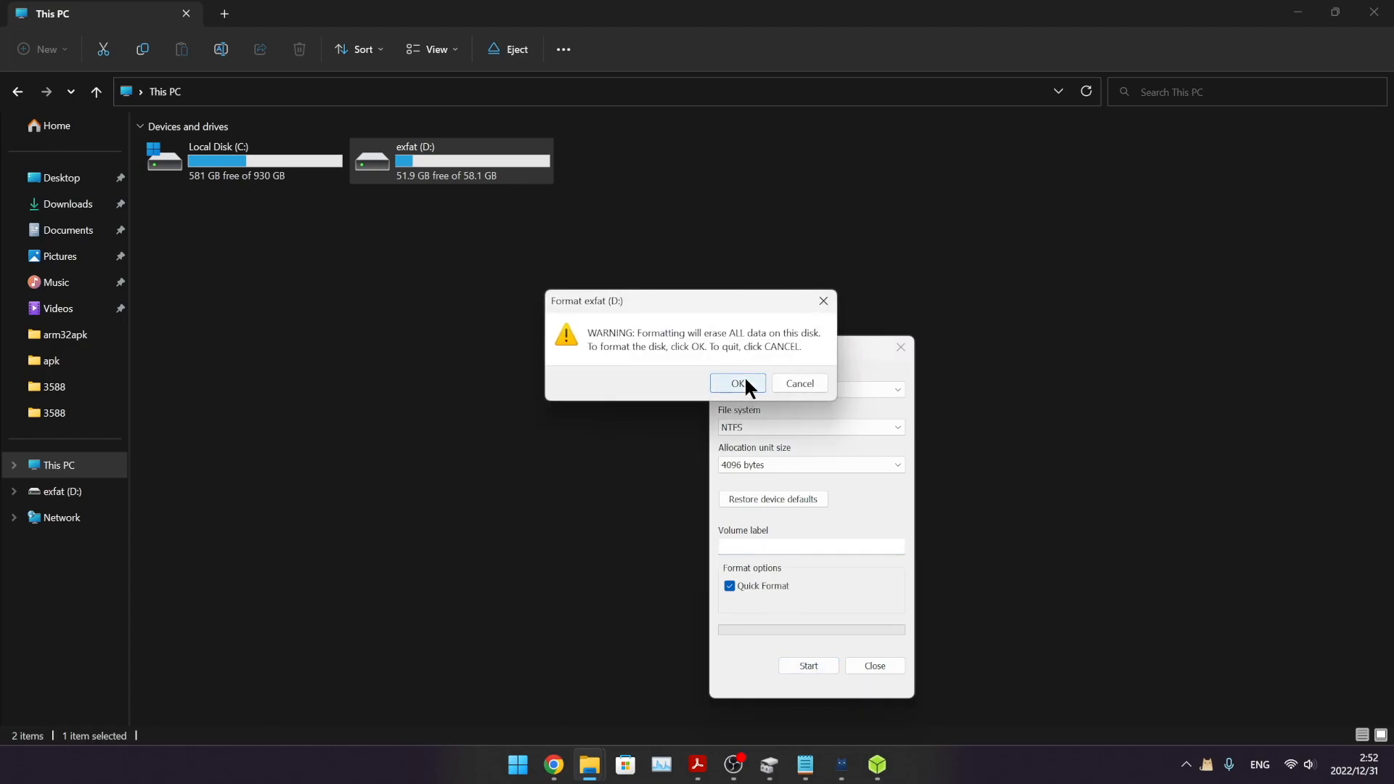
pyautogui.click(736, 383)
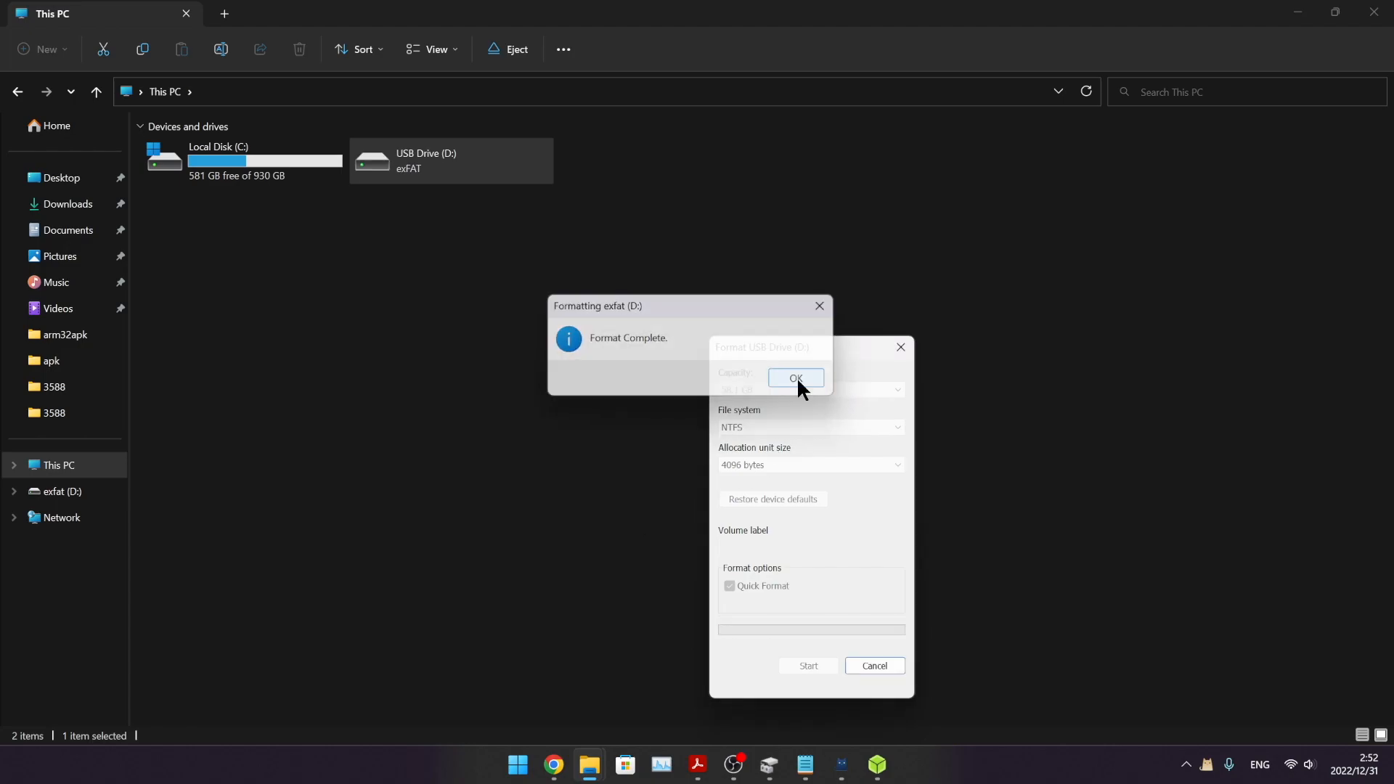
pyautogui.click(795, 377)
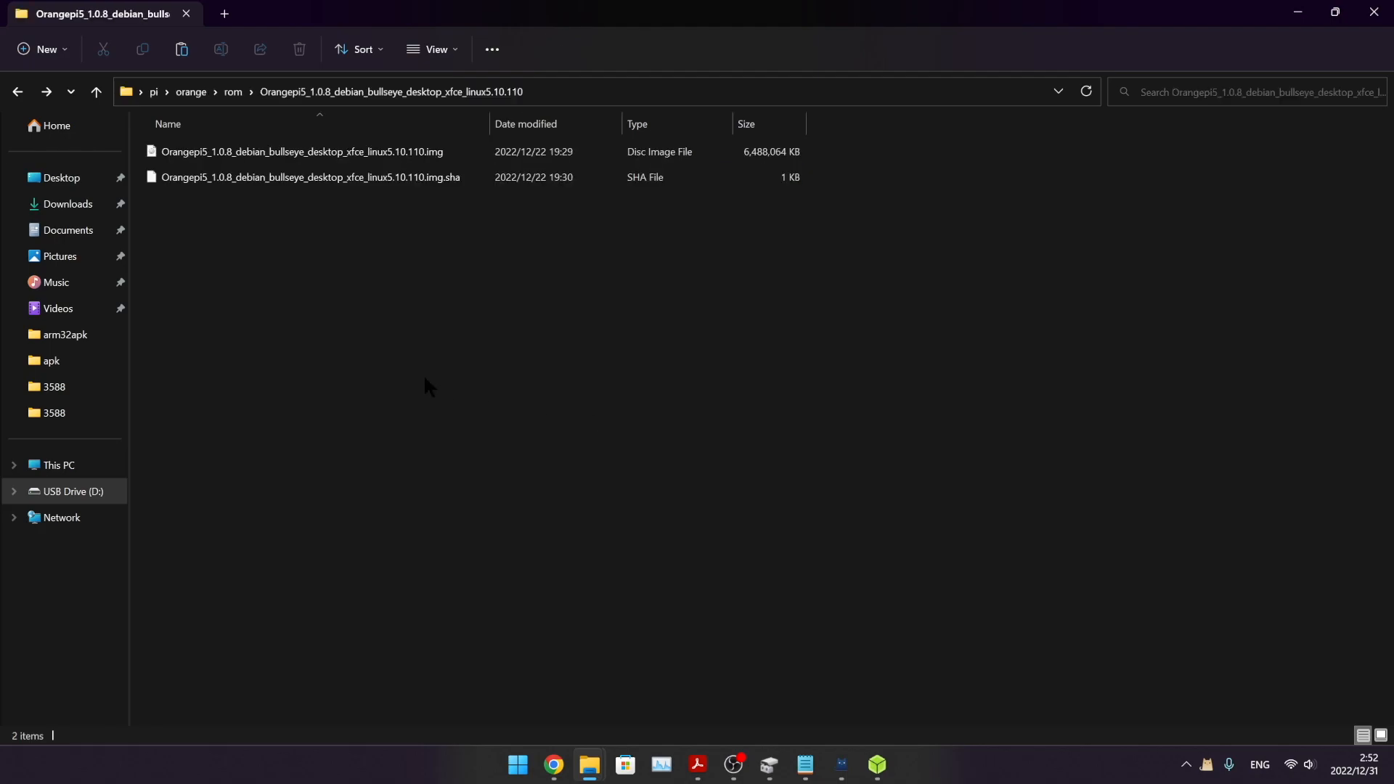
# Step: Bring up the context actions for the Orangepi5 1.0.8 Debian .img file and choose an option
pyautogui.rightClick(302, 151)
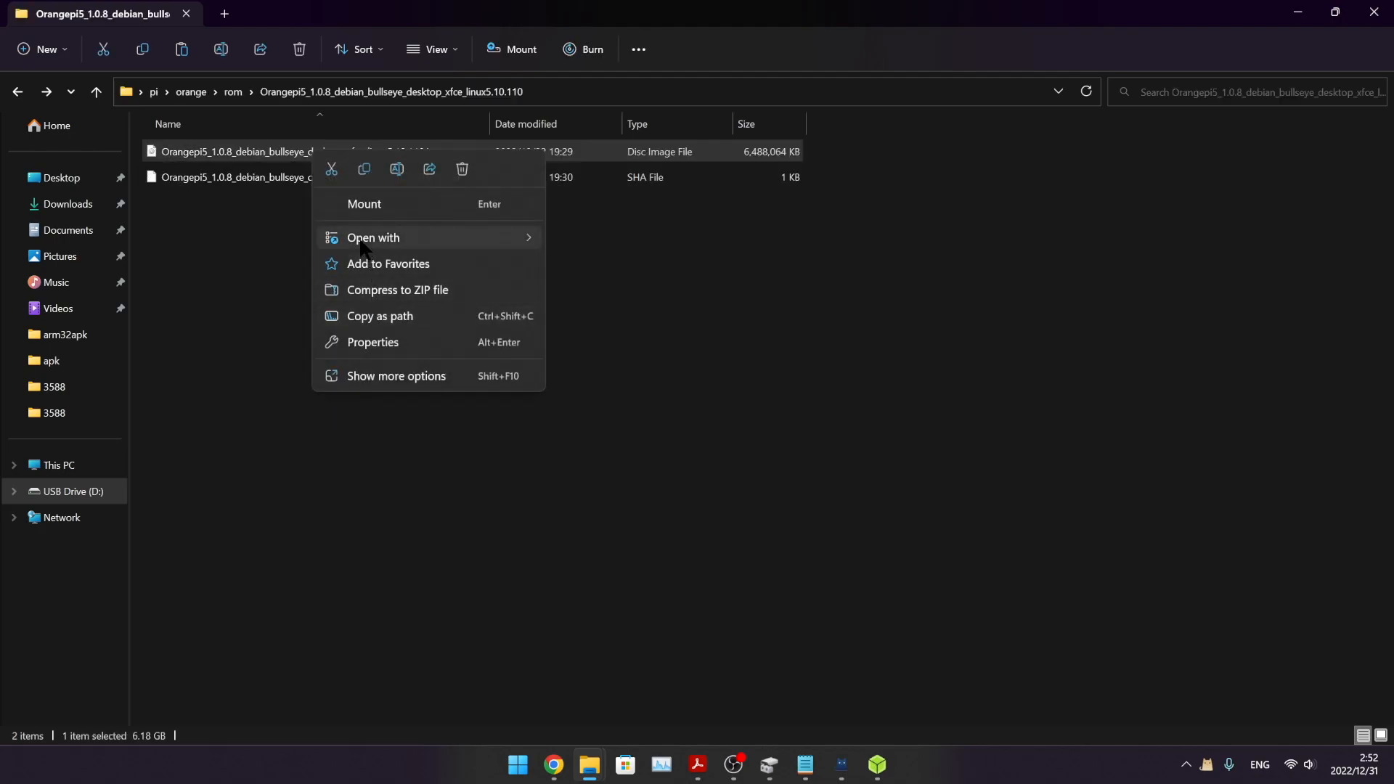
pyautogui.click(72, 492)
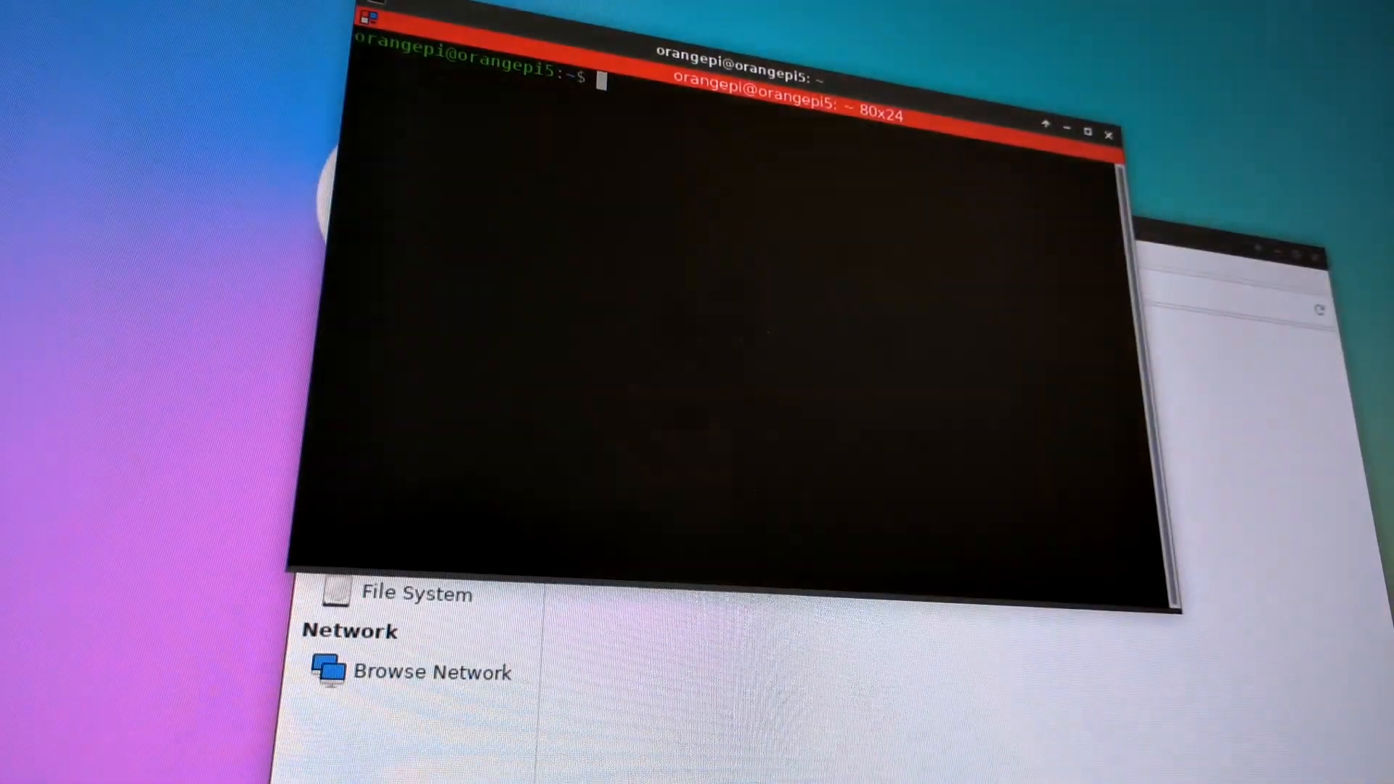
# Step: From Desktop, run sudo dd bs=1M of the Debian image to nvme0n1, which fails with 'No such file or directory', and retype it
pyautogui.write('cd Desktop/')
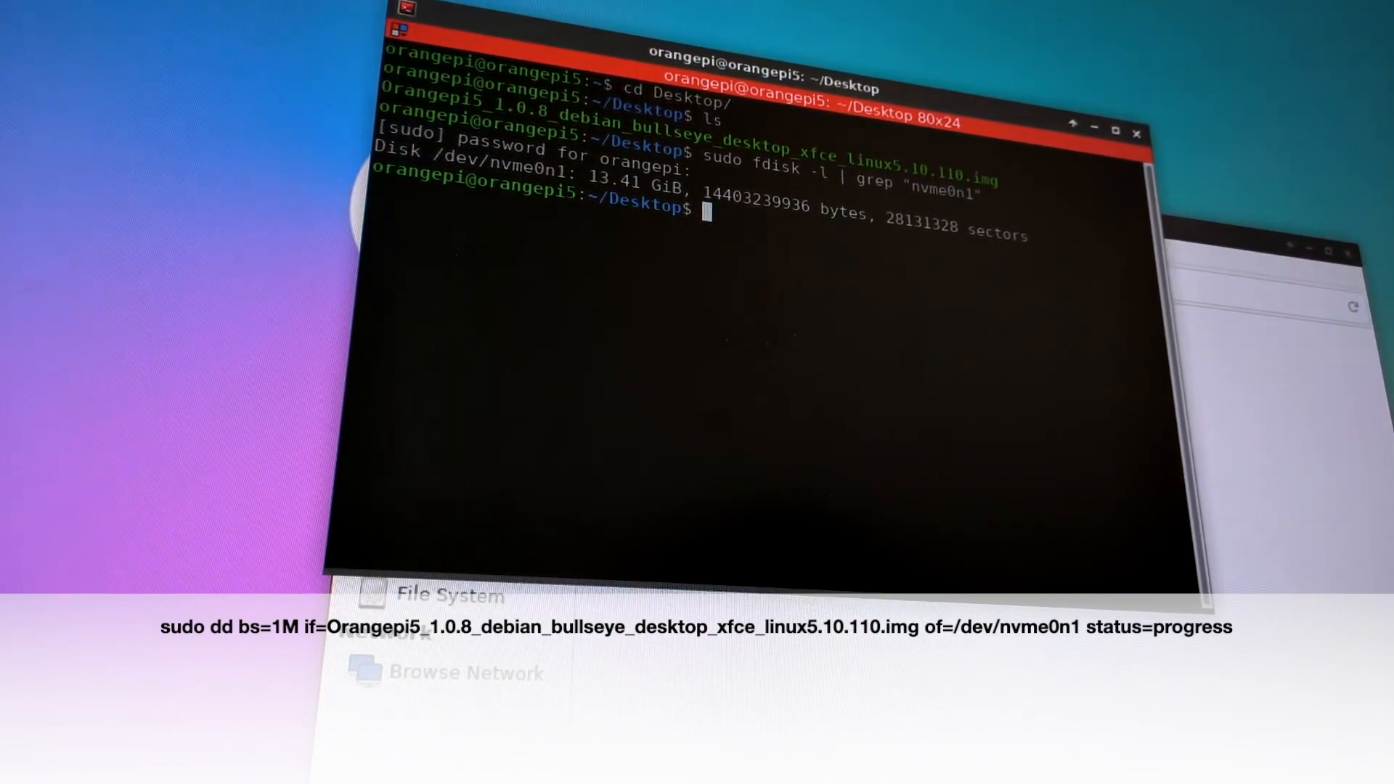
pyautogui.write('sudo dd')
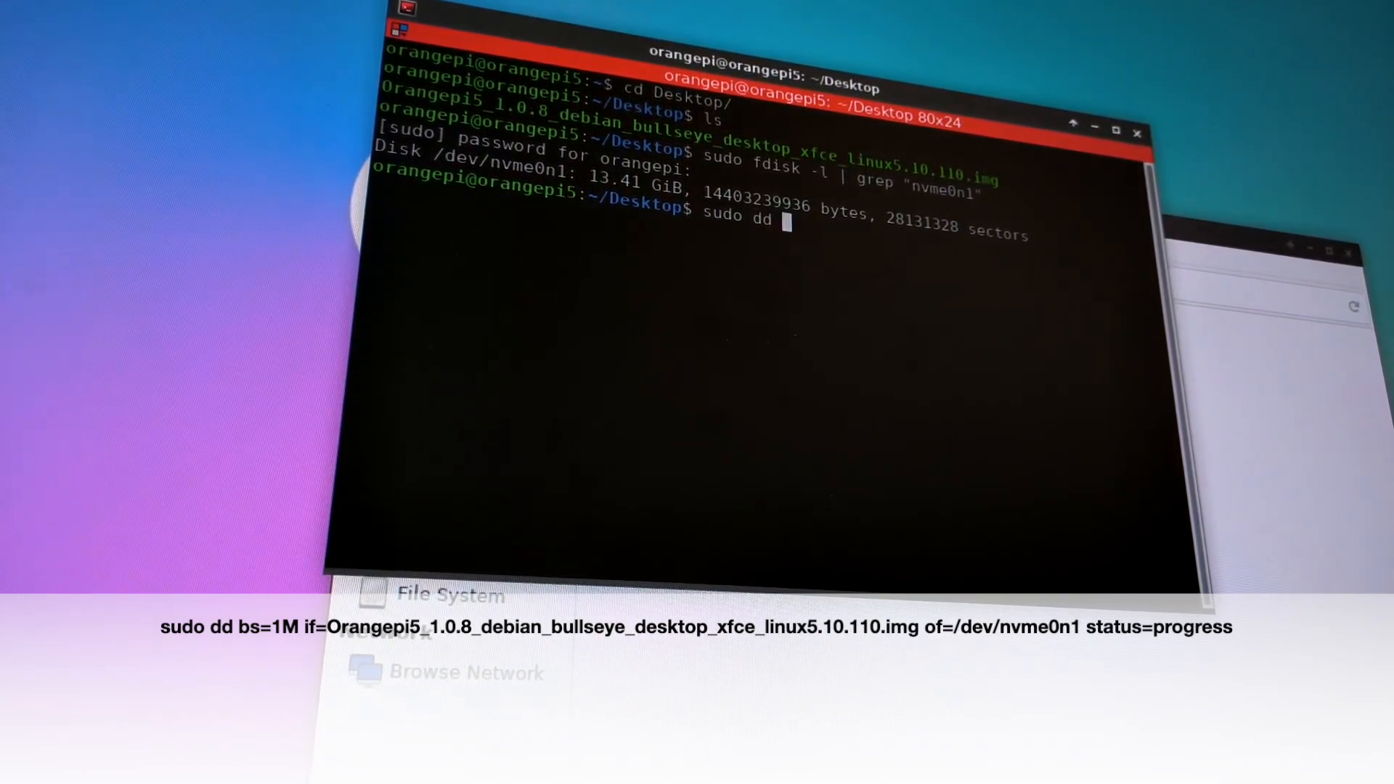
pyautogui.write('bs=1M if=Orangepi5_1.0.8_debian_bullseye_desktop_xfce_linux5.10.110.img of=/dev/nvme0n1 status=progress')
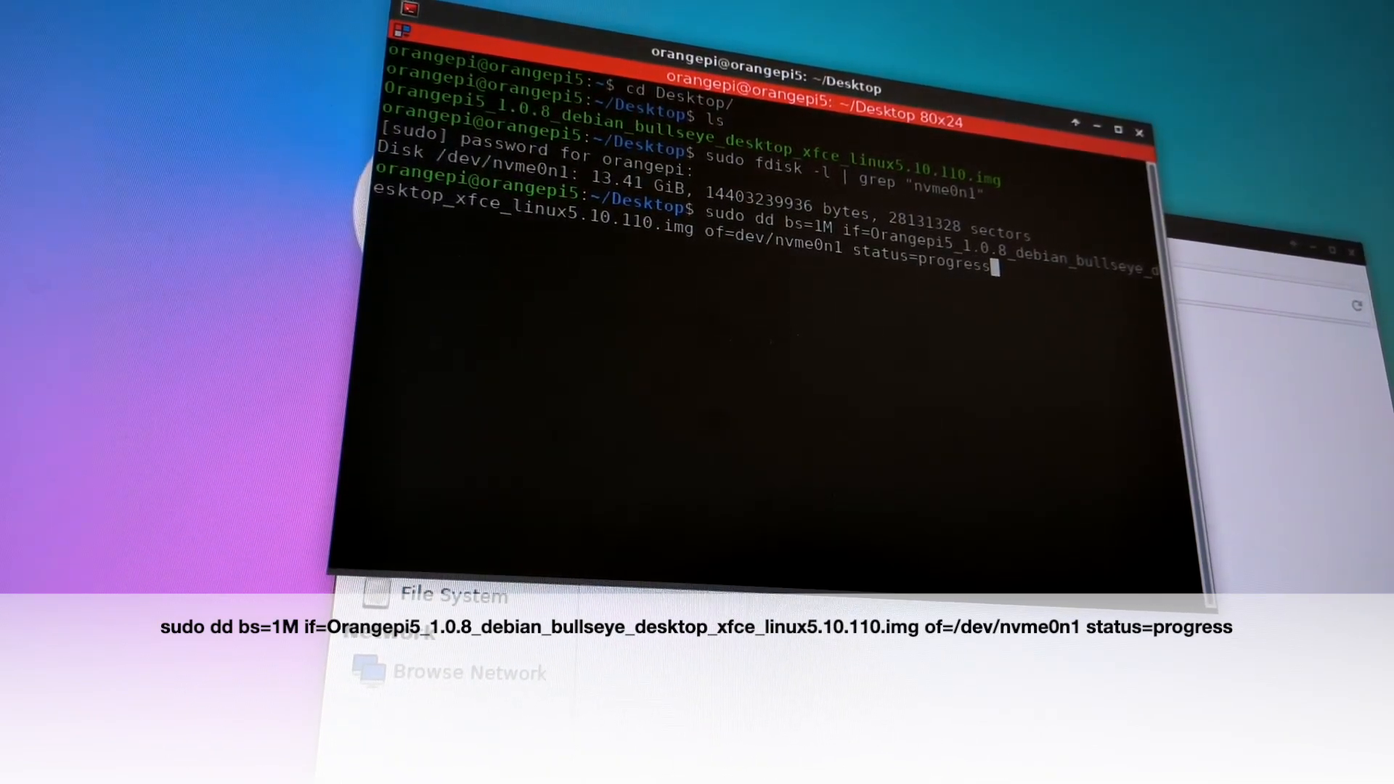
pyautogui.press('Return')
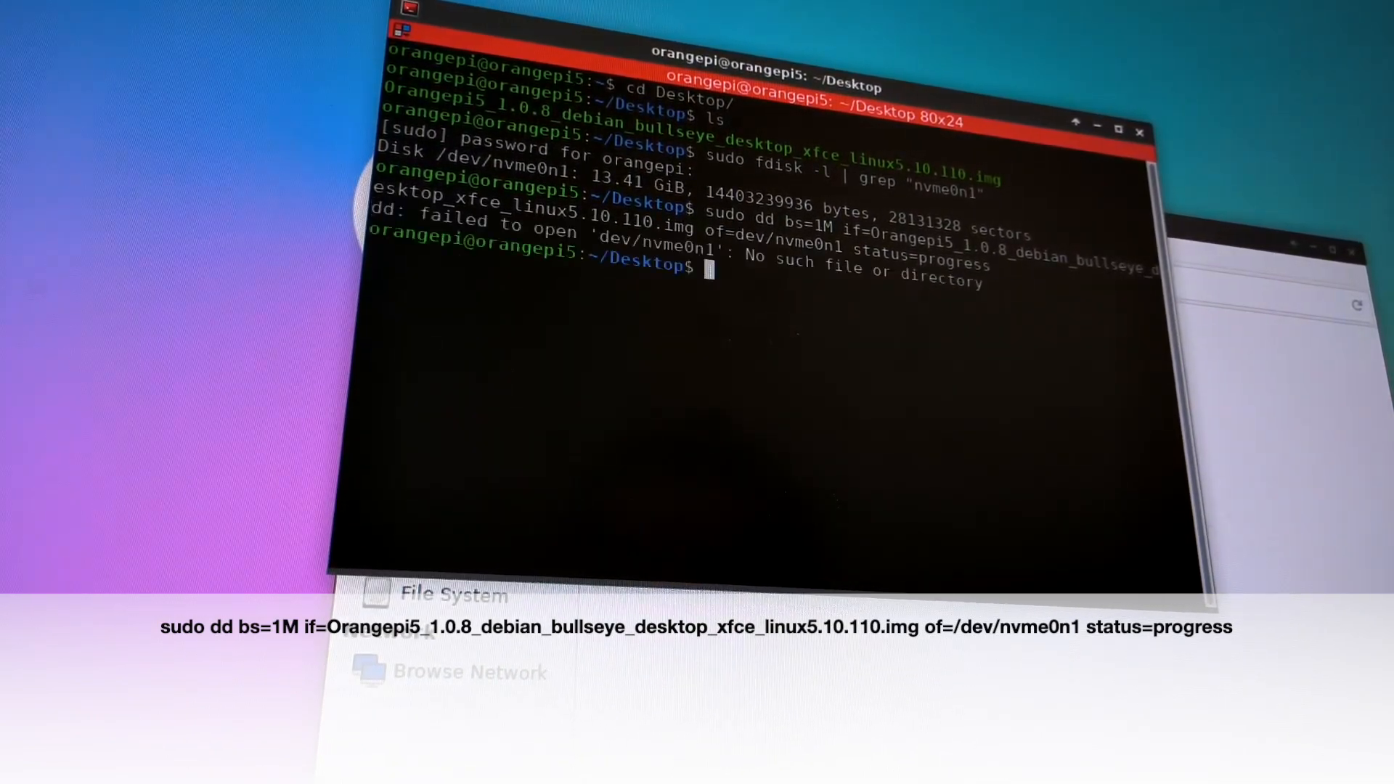
pyautogui.write('sudo dd bs=1M if=Orangepi5_1.0.8_debian_bullseye_desktop_xfce_linux5.10.110.img of=/dev/nvme0n1 status=progress')
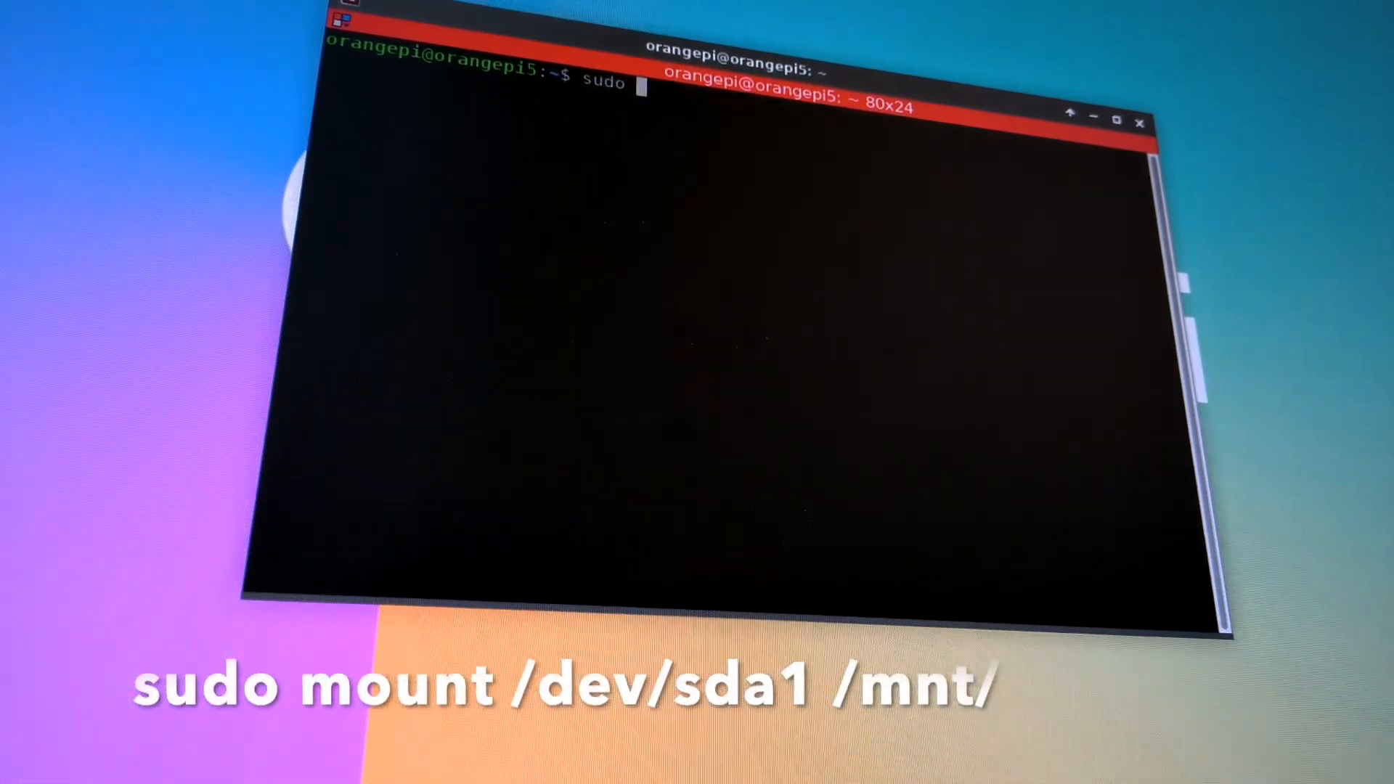
# Step: Mount /dev/sda1 at /mnt, add overlays=ssd-sata to /mnt/orangepiEnv.txt in nano and save it
pyautogui.write('mount')
pyautogui.write('overlays=ssd-sata')
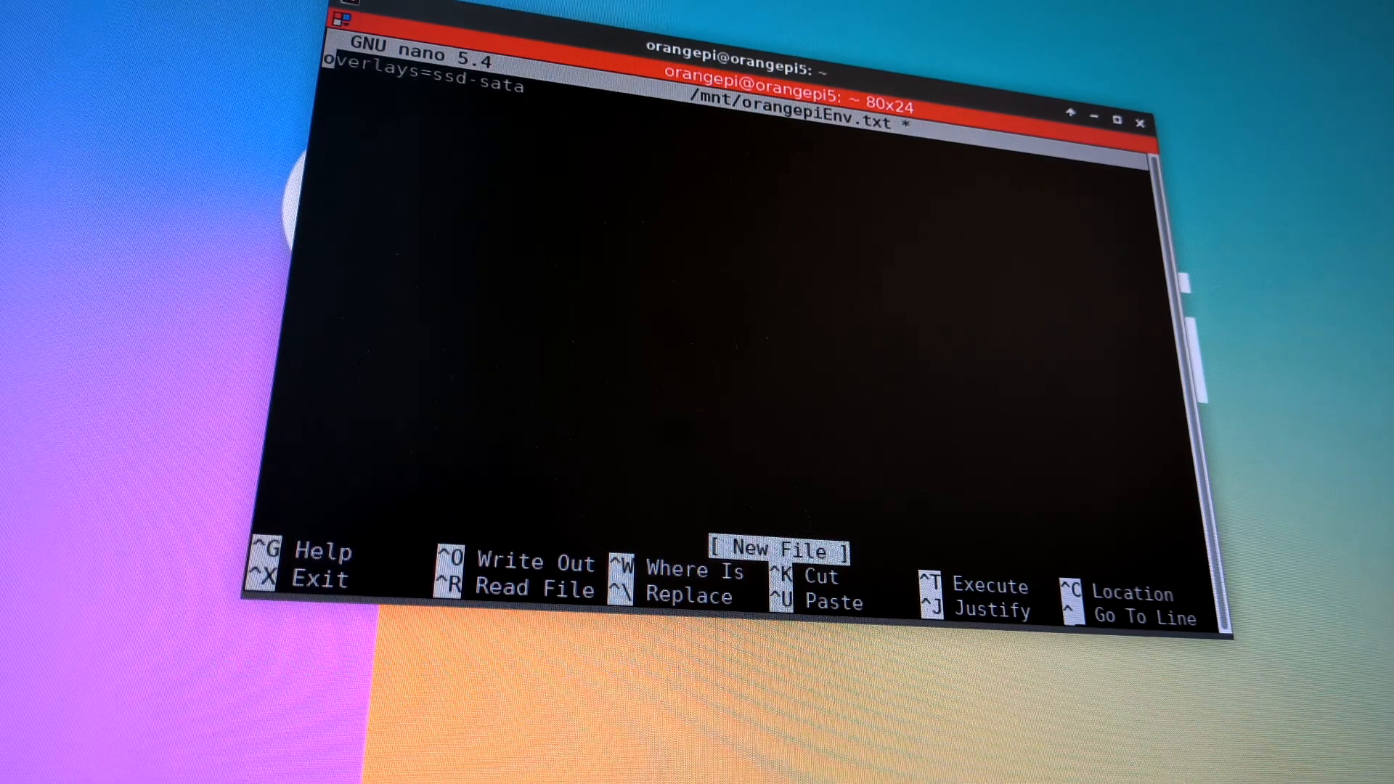
pyautogui.press('ctrl+x')
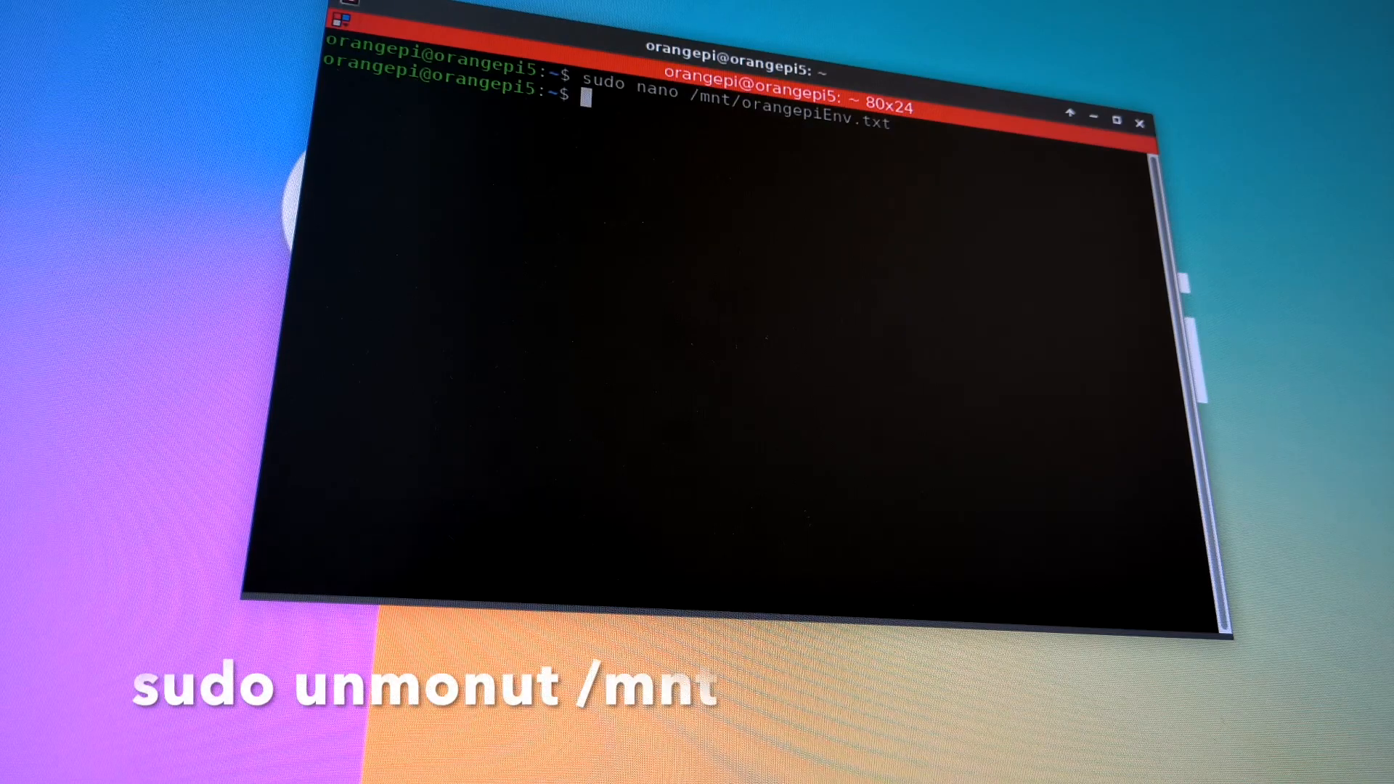
# Step: Enter sudo unmount /mnt/ to release the mounted boot partition
pyautogui.write('sudo')
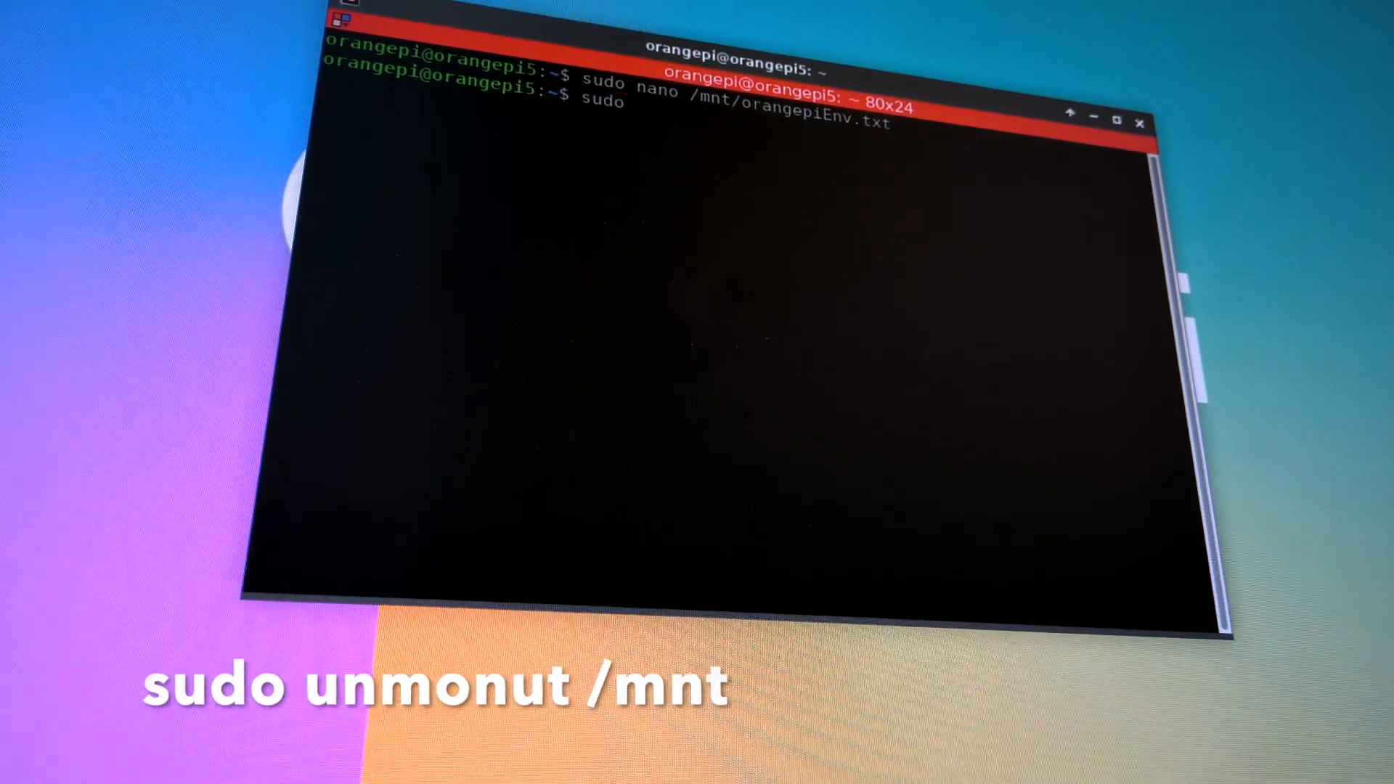
pyautogui.write('unmount')
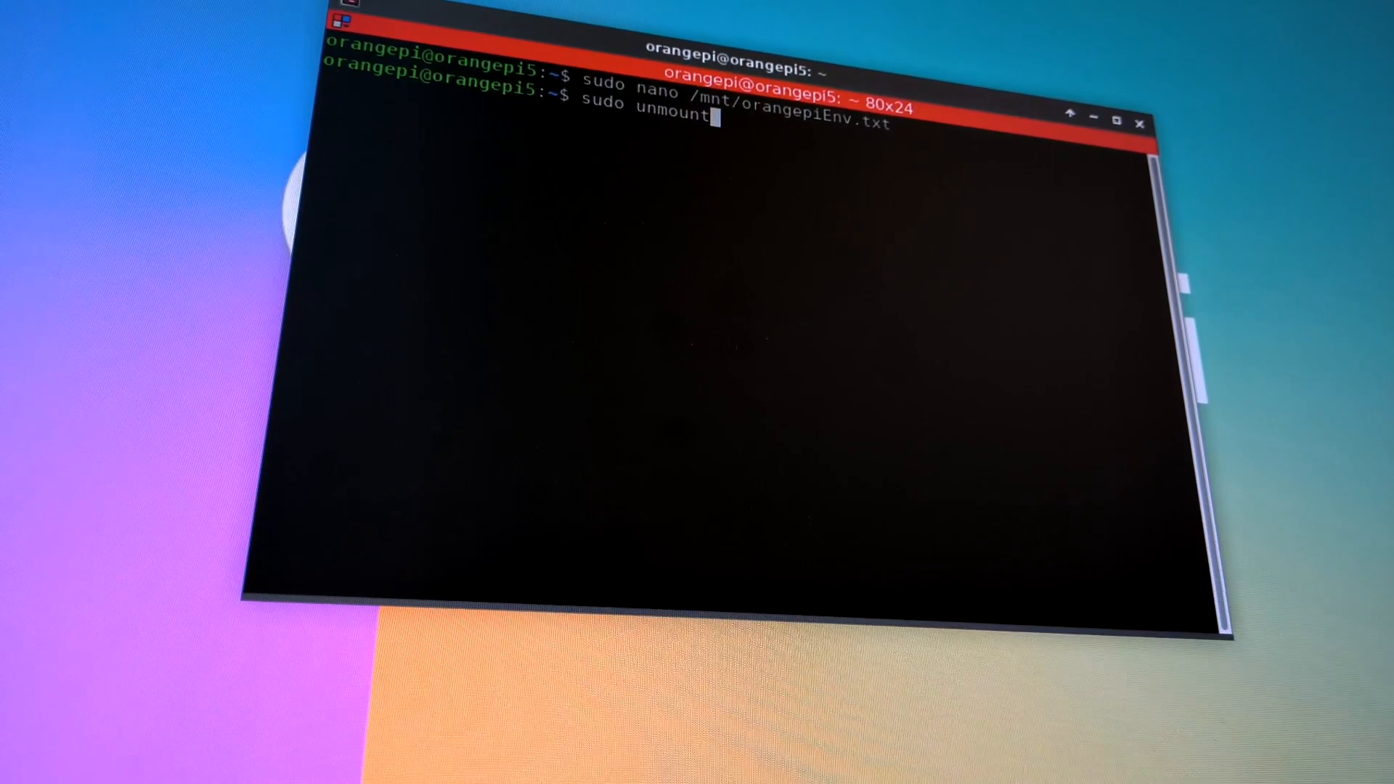
pyautogui.write('/mnt')
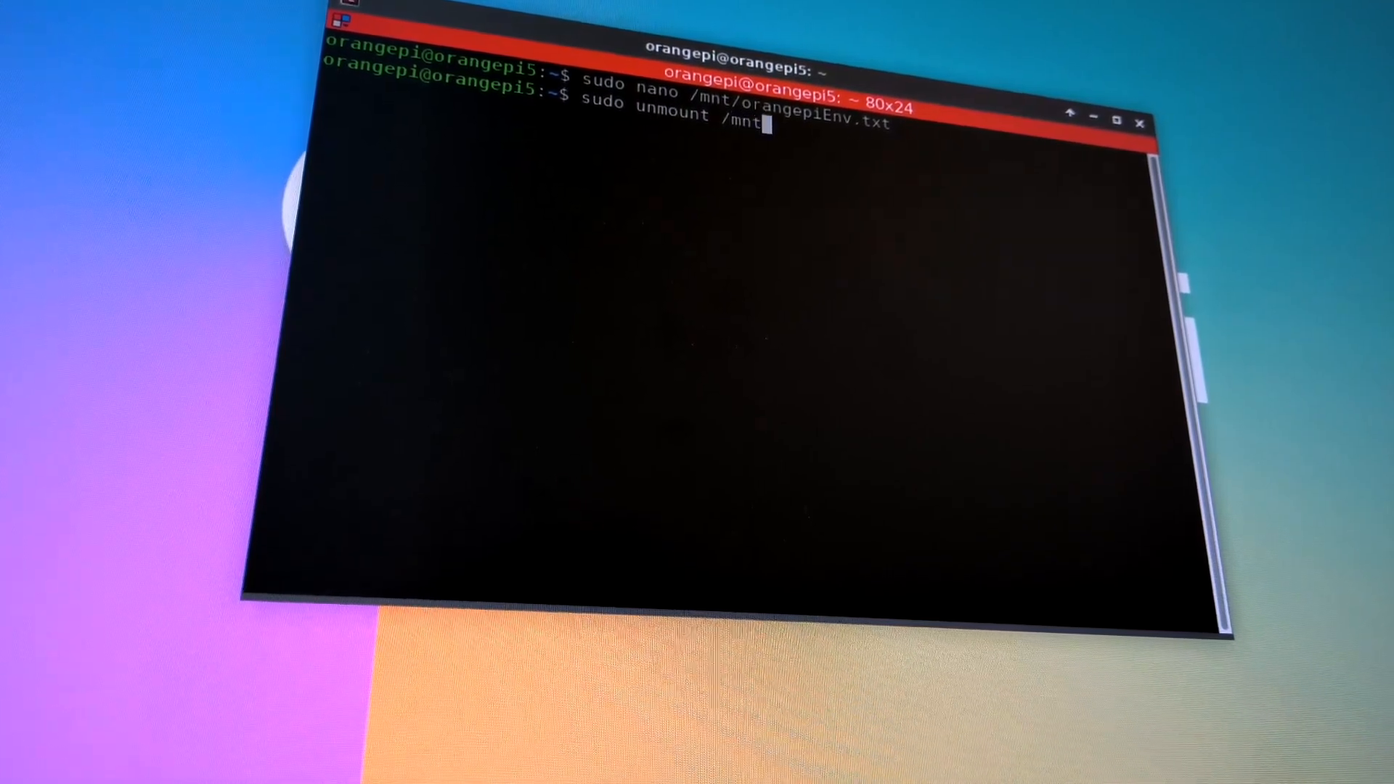
pyautogui.write('/')
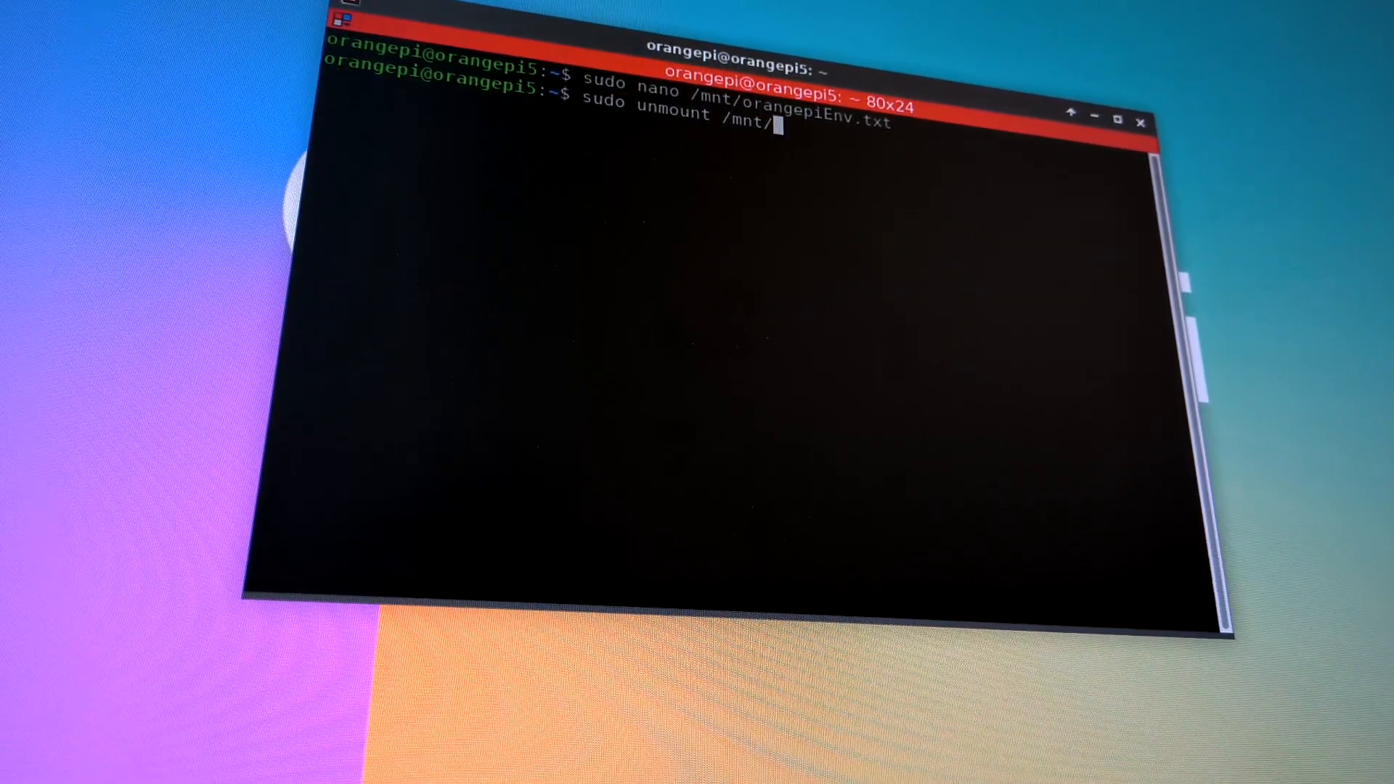